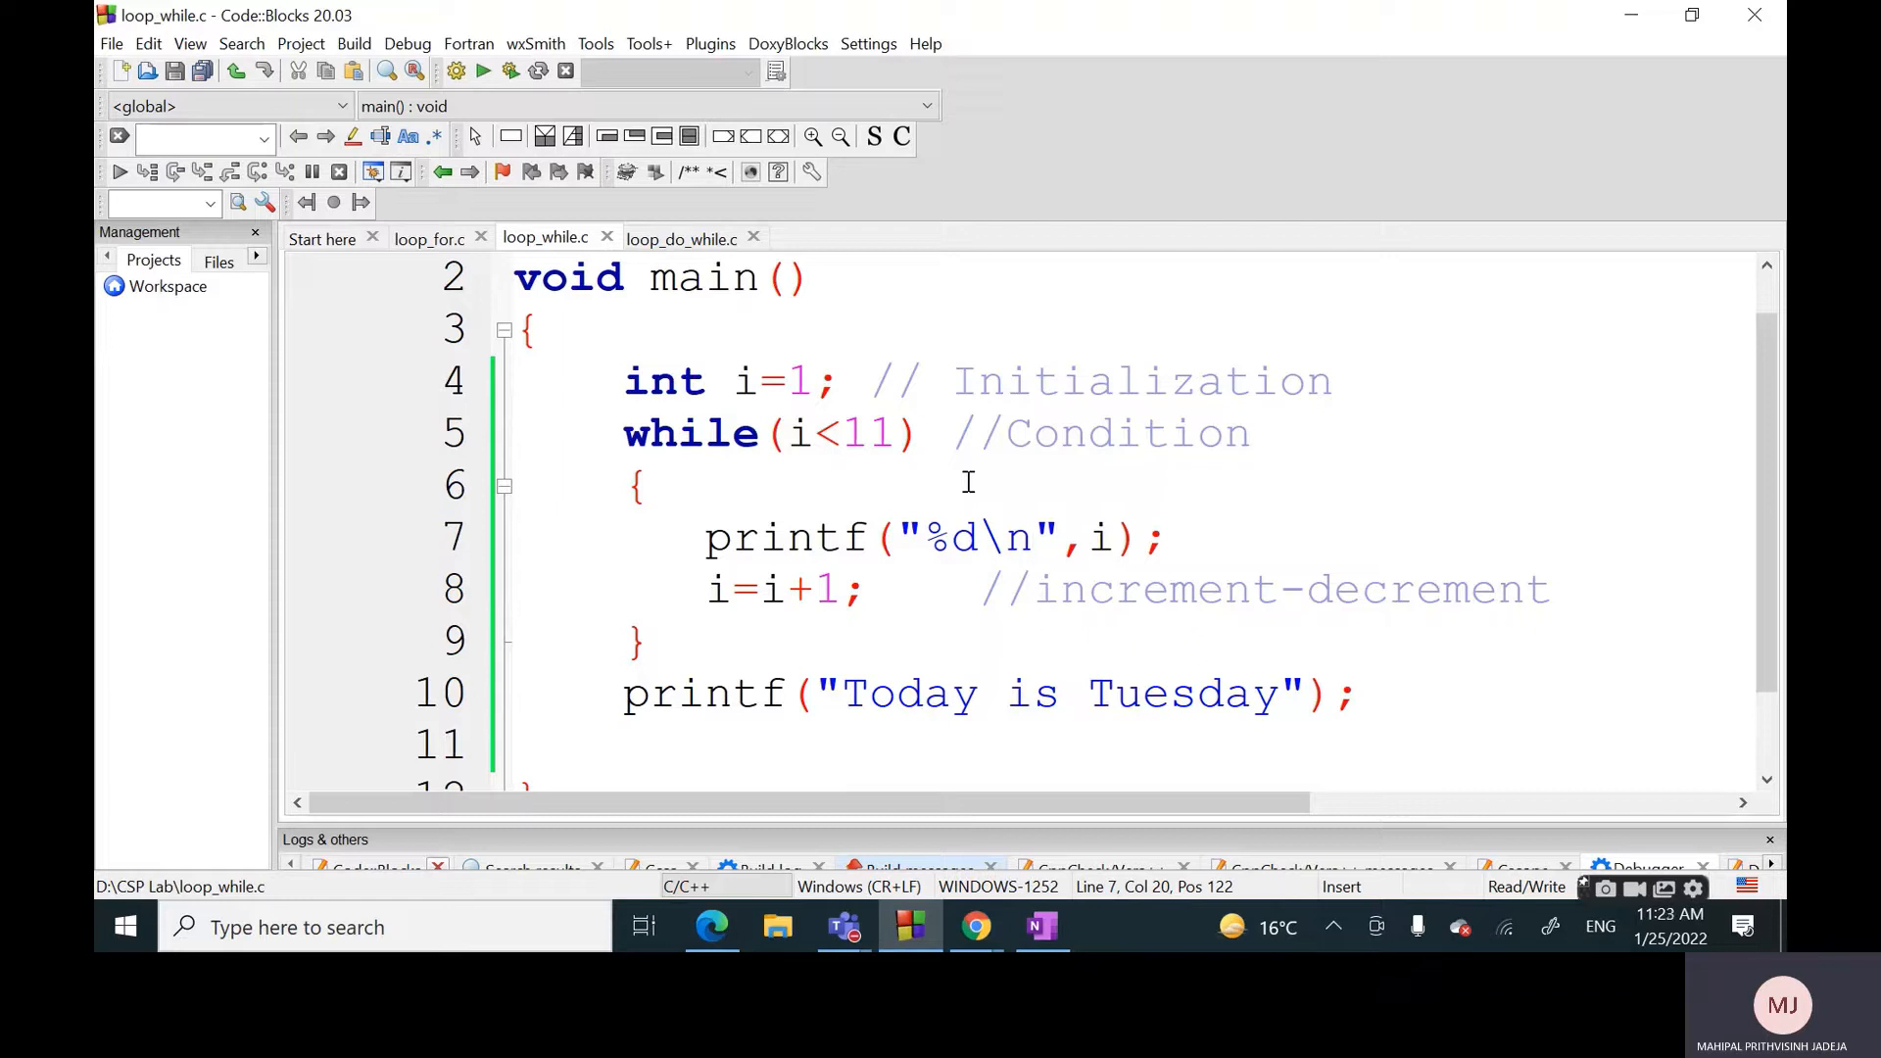
Replace loop_do_while.c's do-while skeleton with the copied while loop code
{"action": "left_click", "coordinate": [1033, 537]}
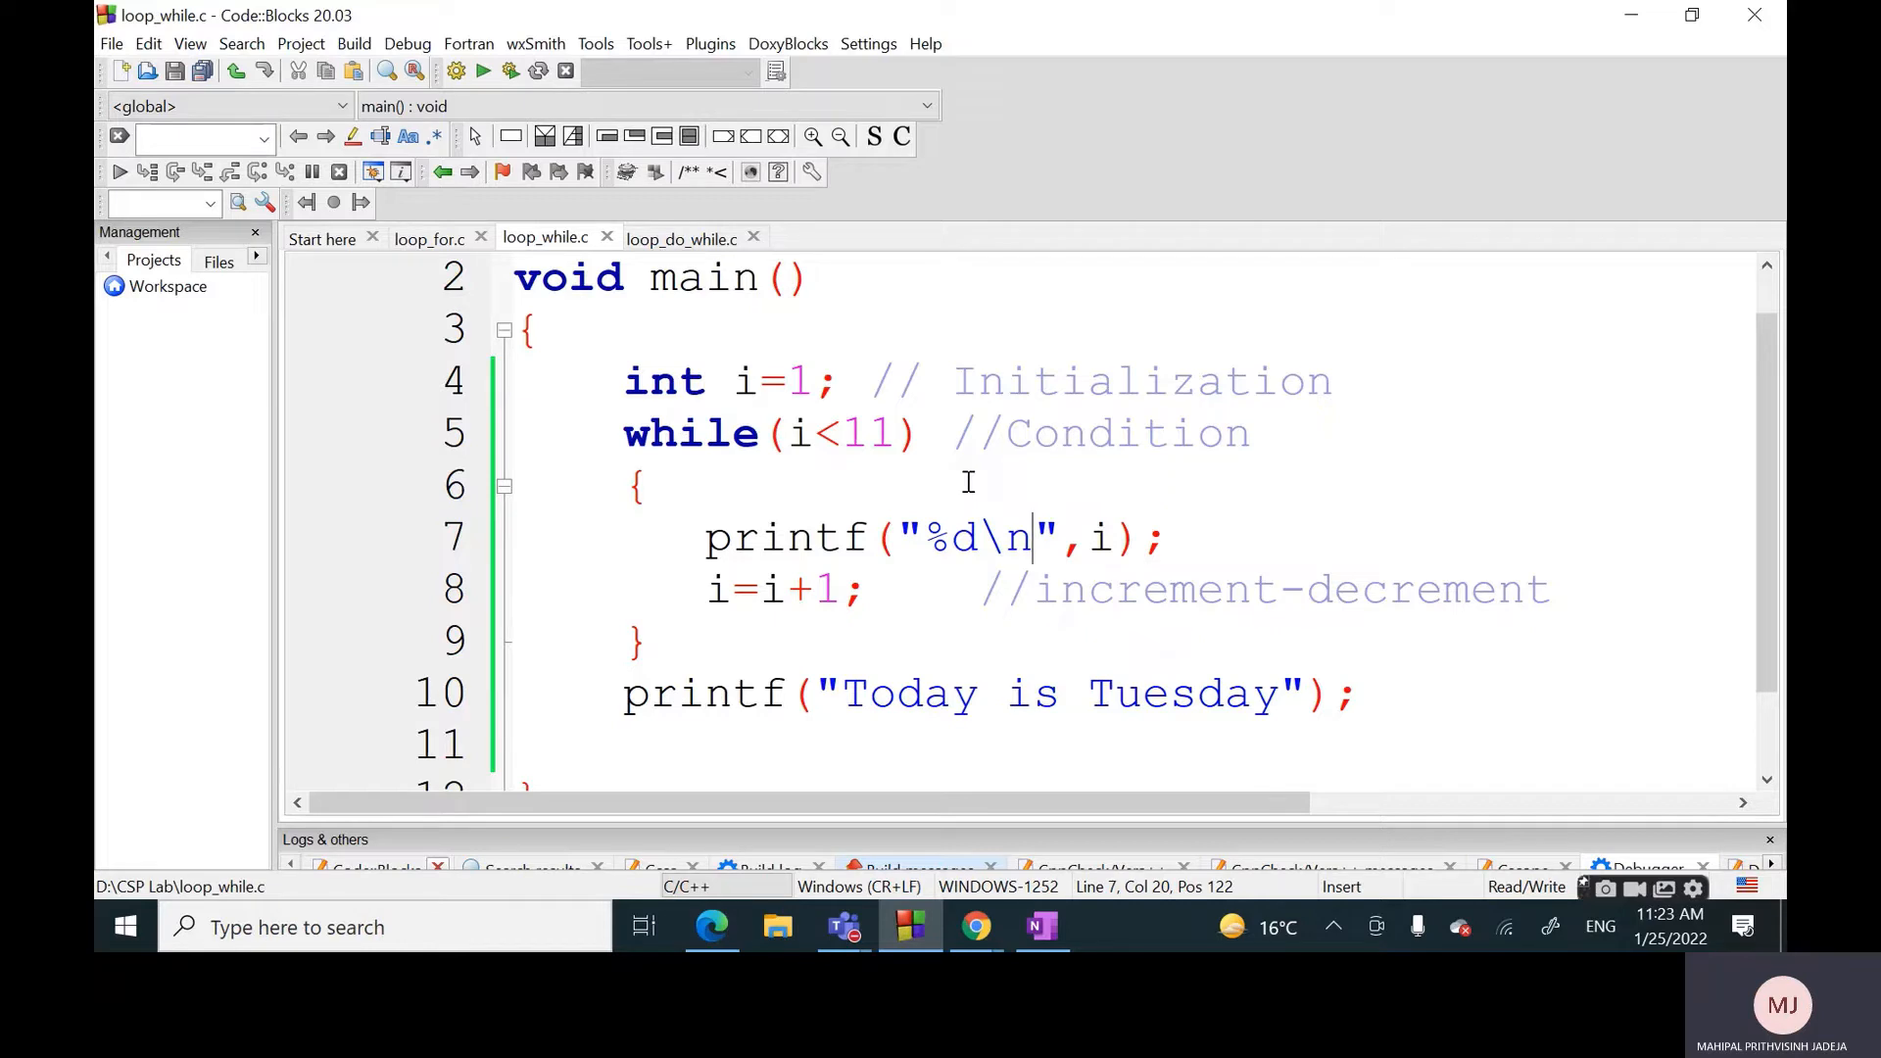
{"action": "mouse_move", "coordinate": [803, 435]}
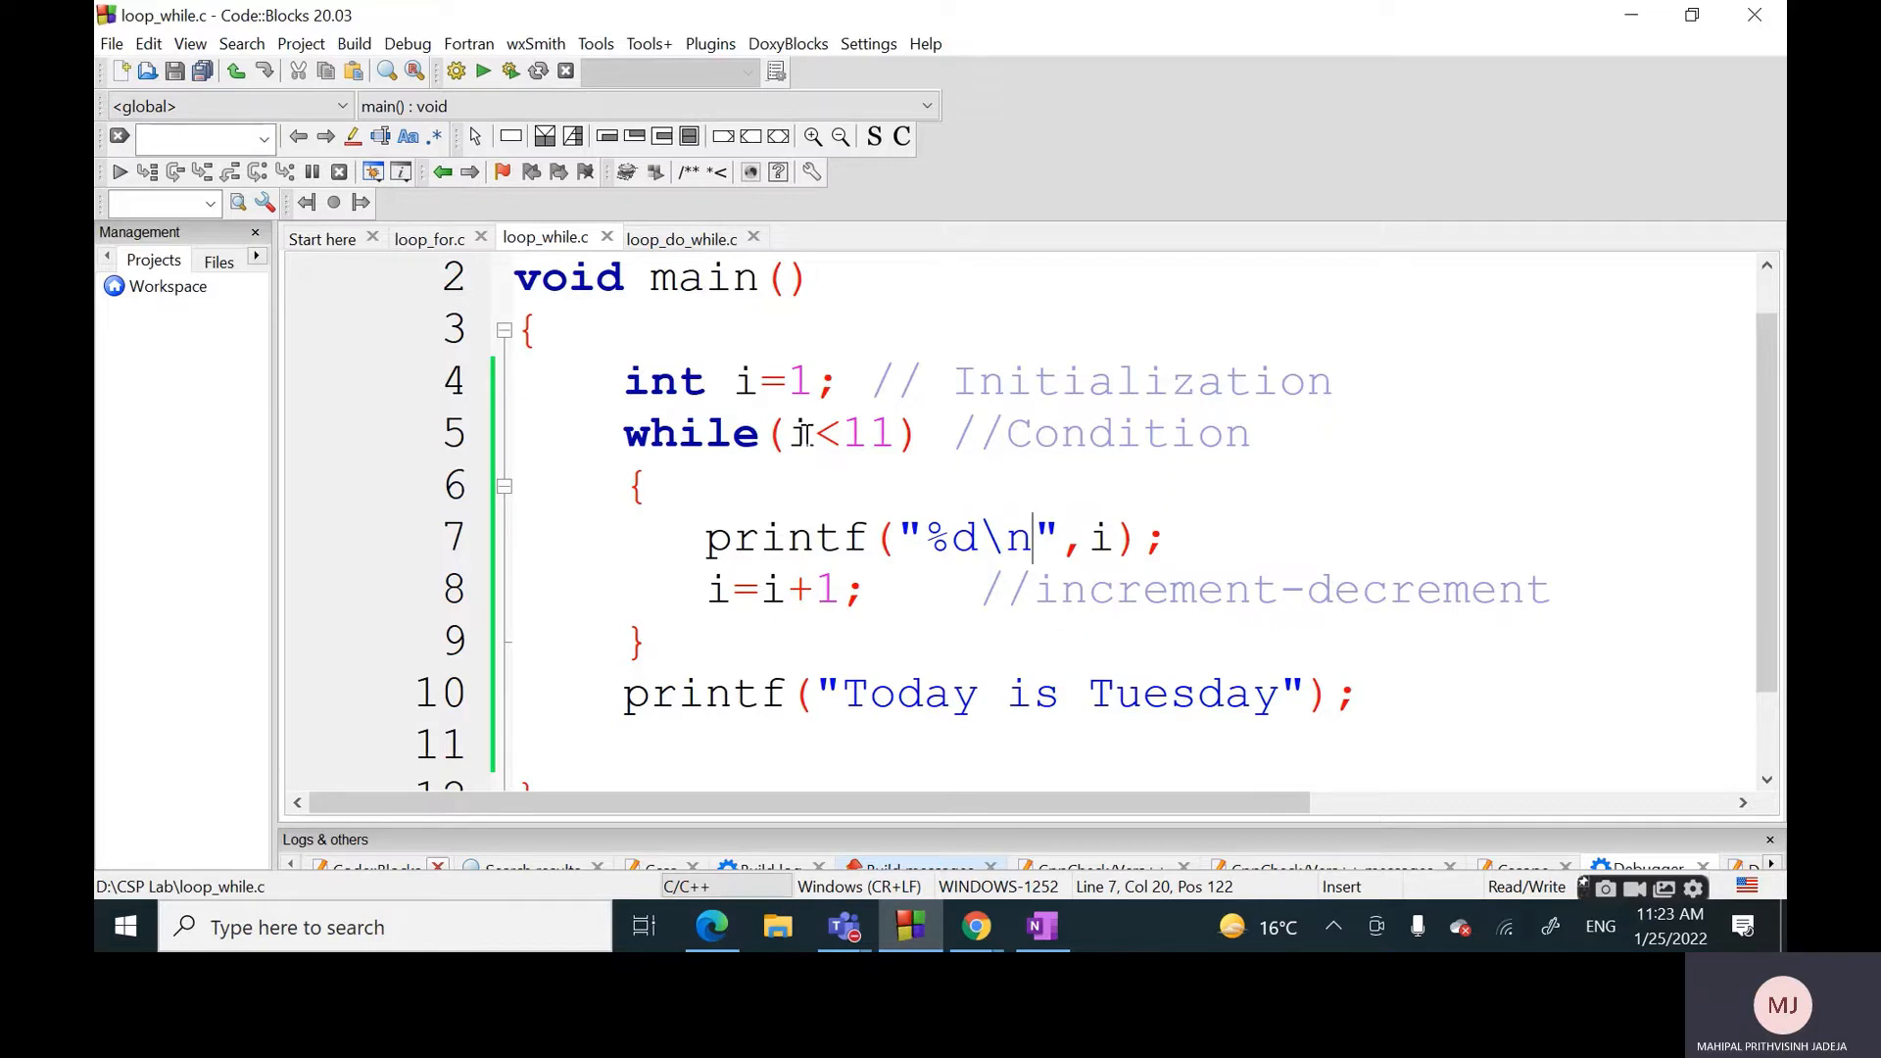
{"action": "mouse_move", "coordinate": [710, 264]}
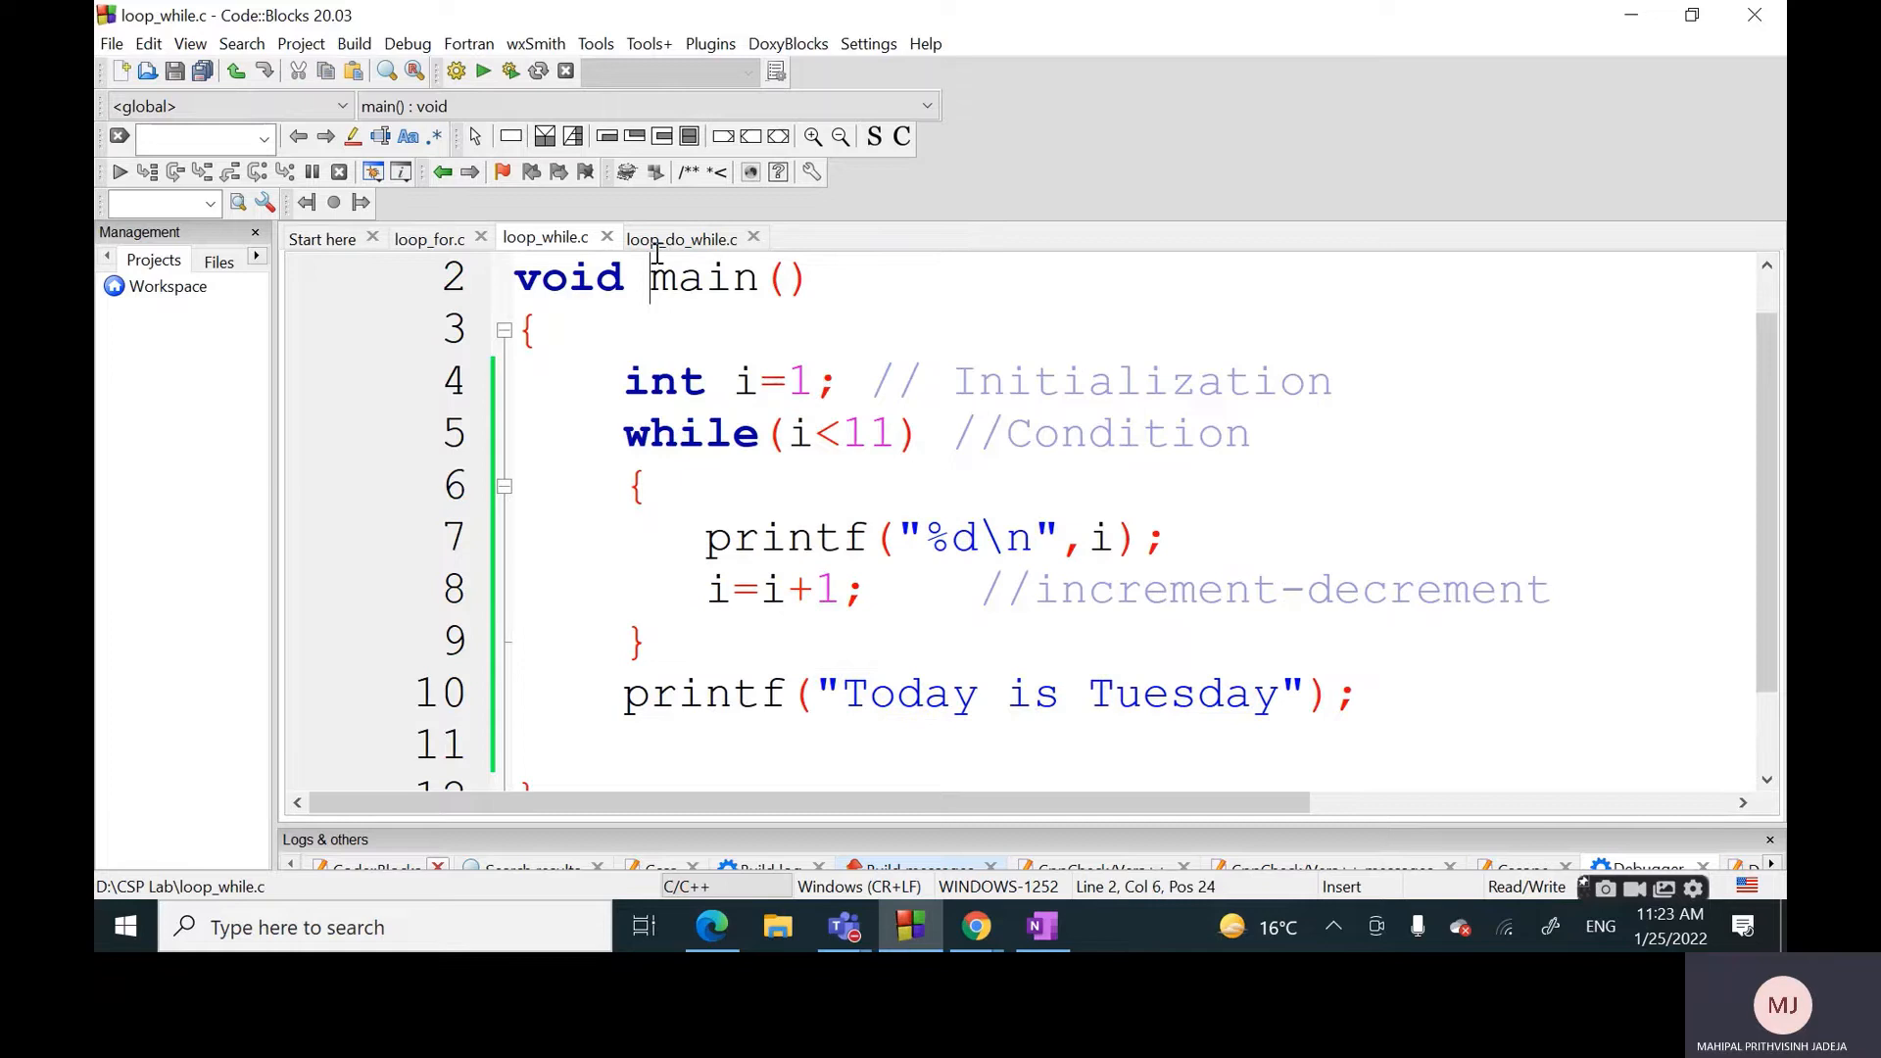
{"action": "left_click", "coordinate": [682, 237]}
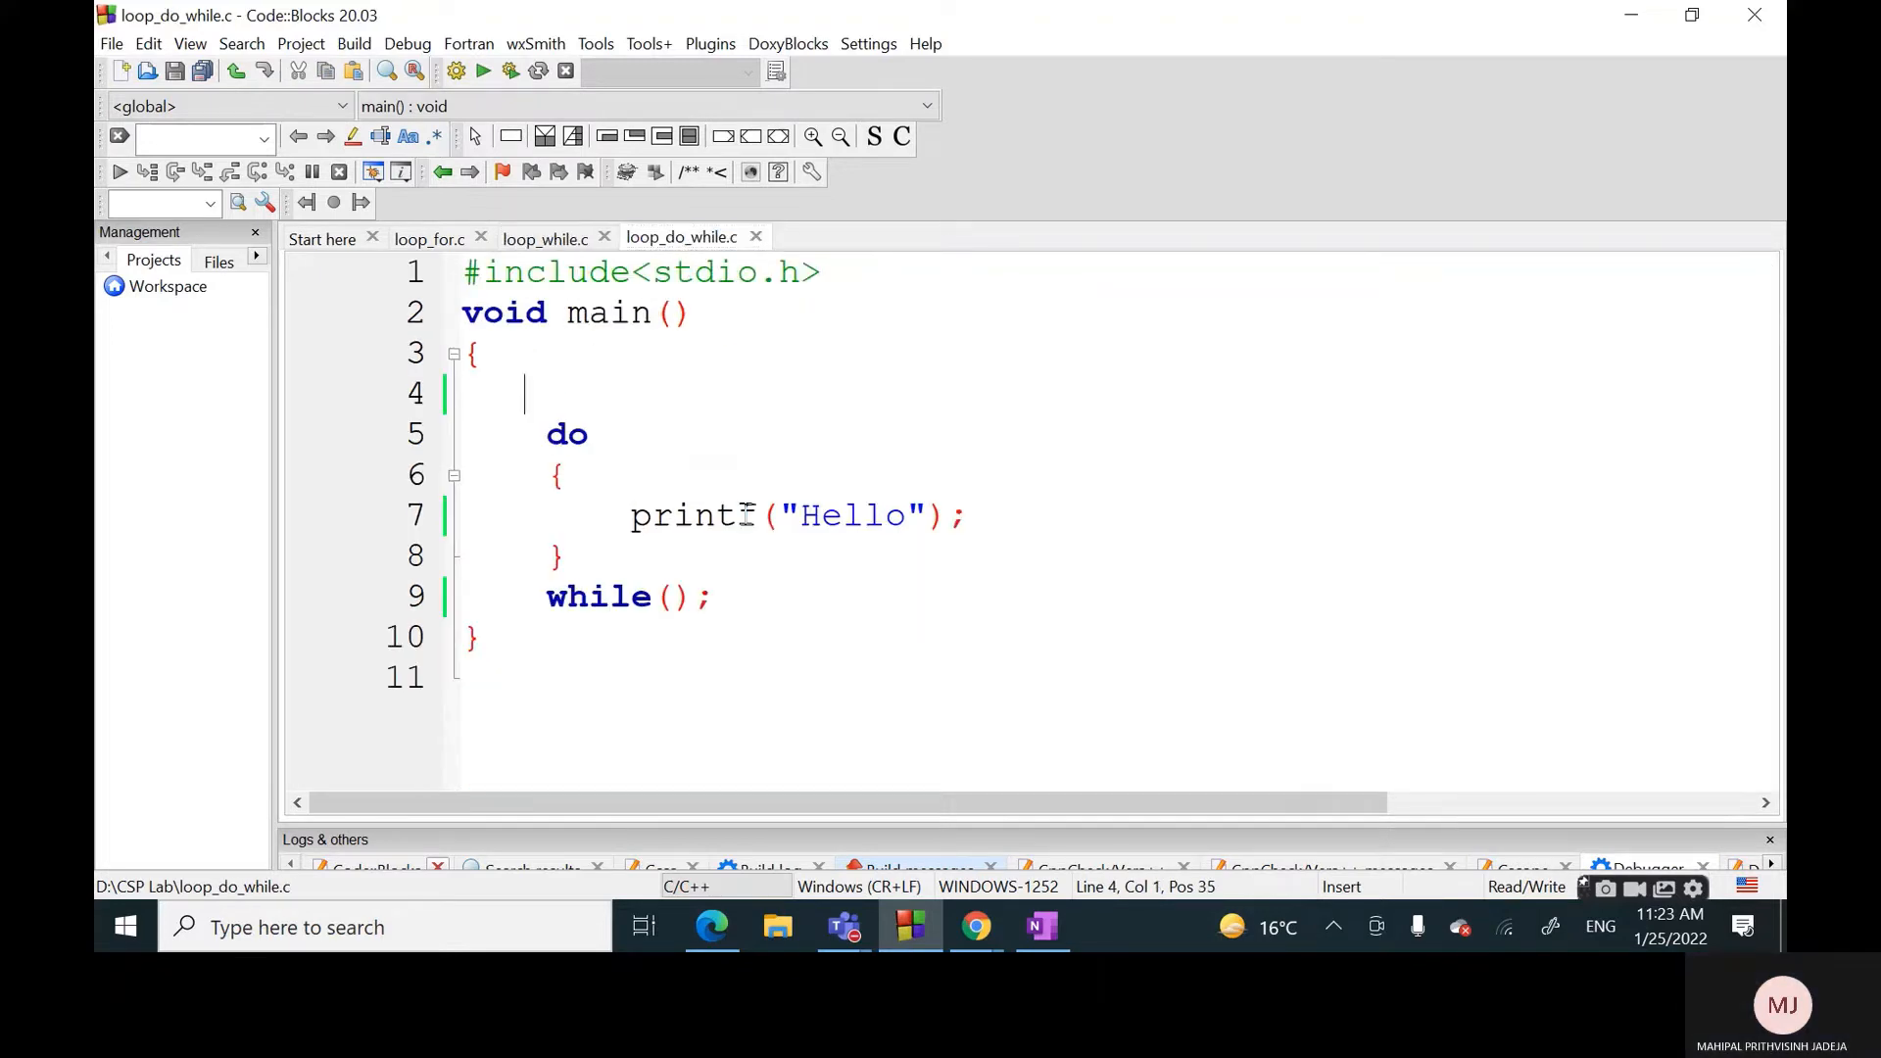
{"action": "left_click_drag", "start_coordinate": [543, 433], "coordinate": [711, 596]}
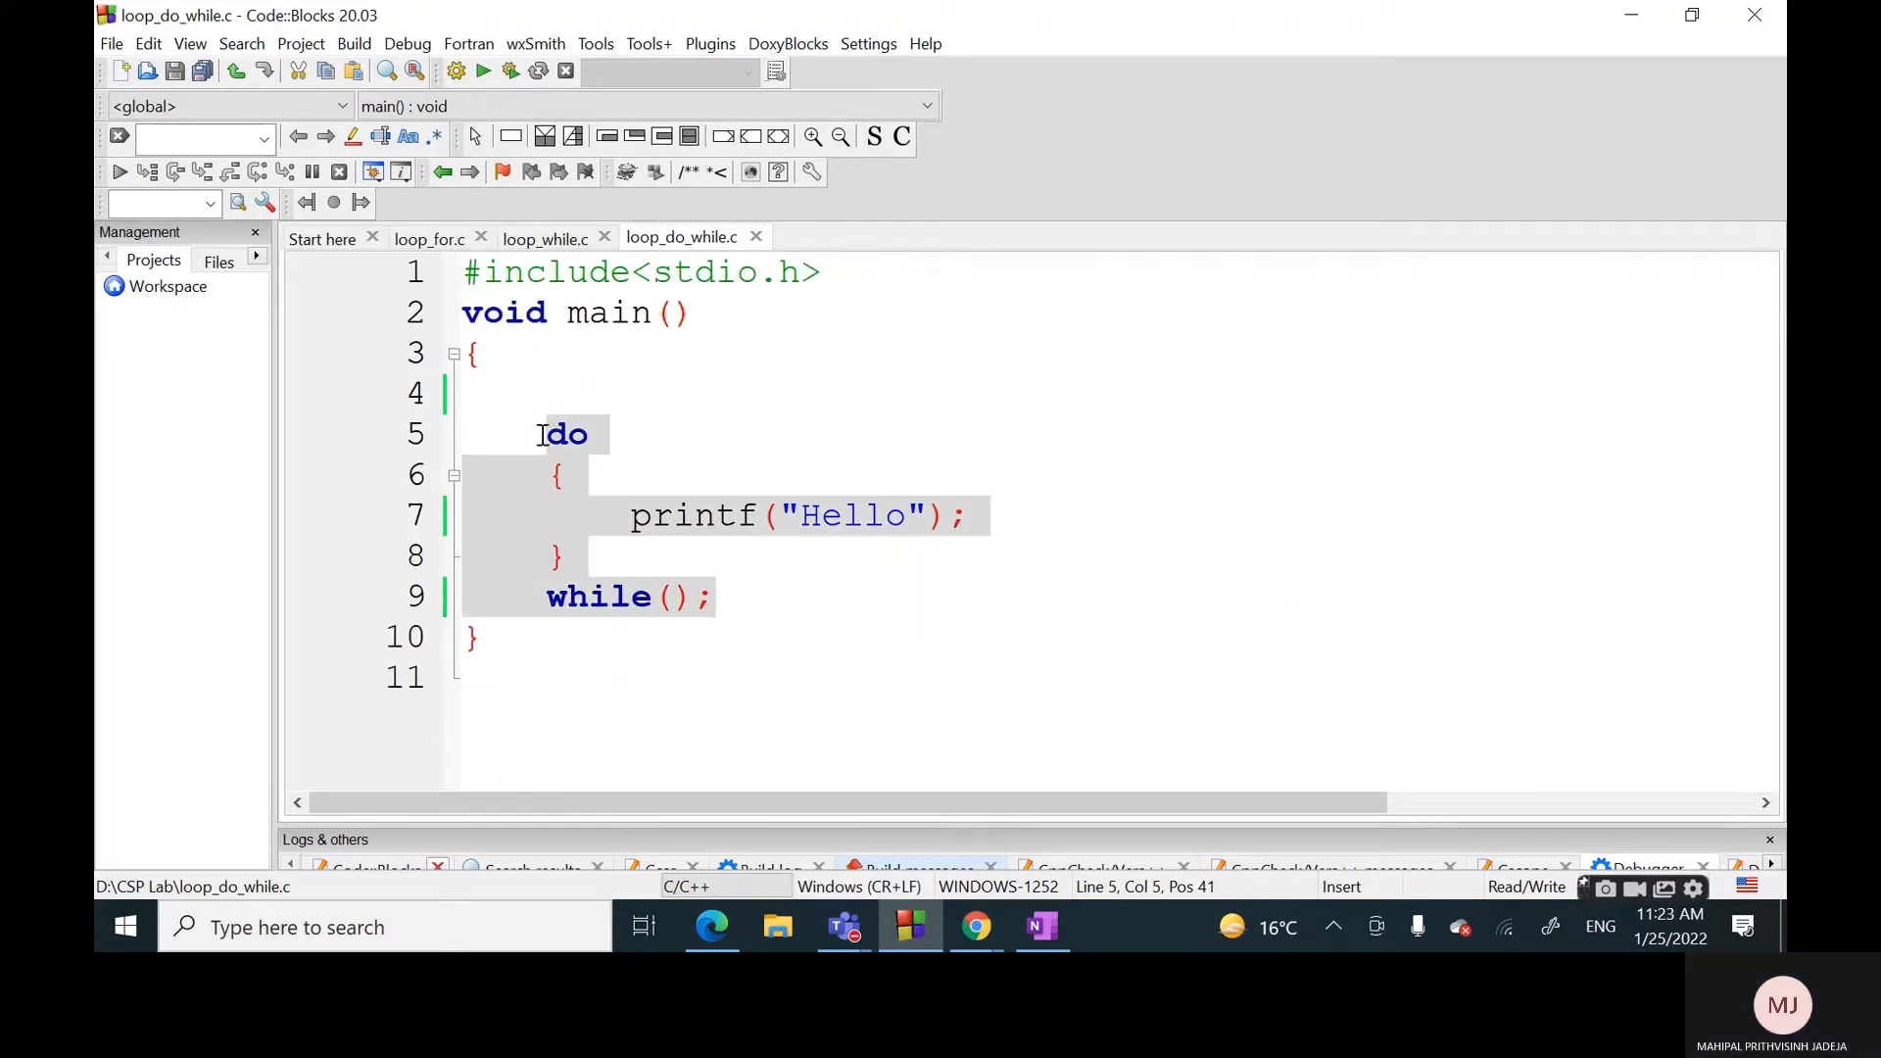
{"action": "key", "text": "Delete"}
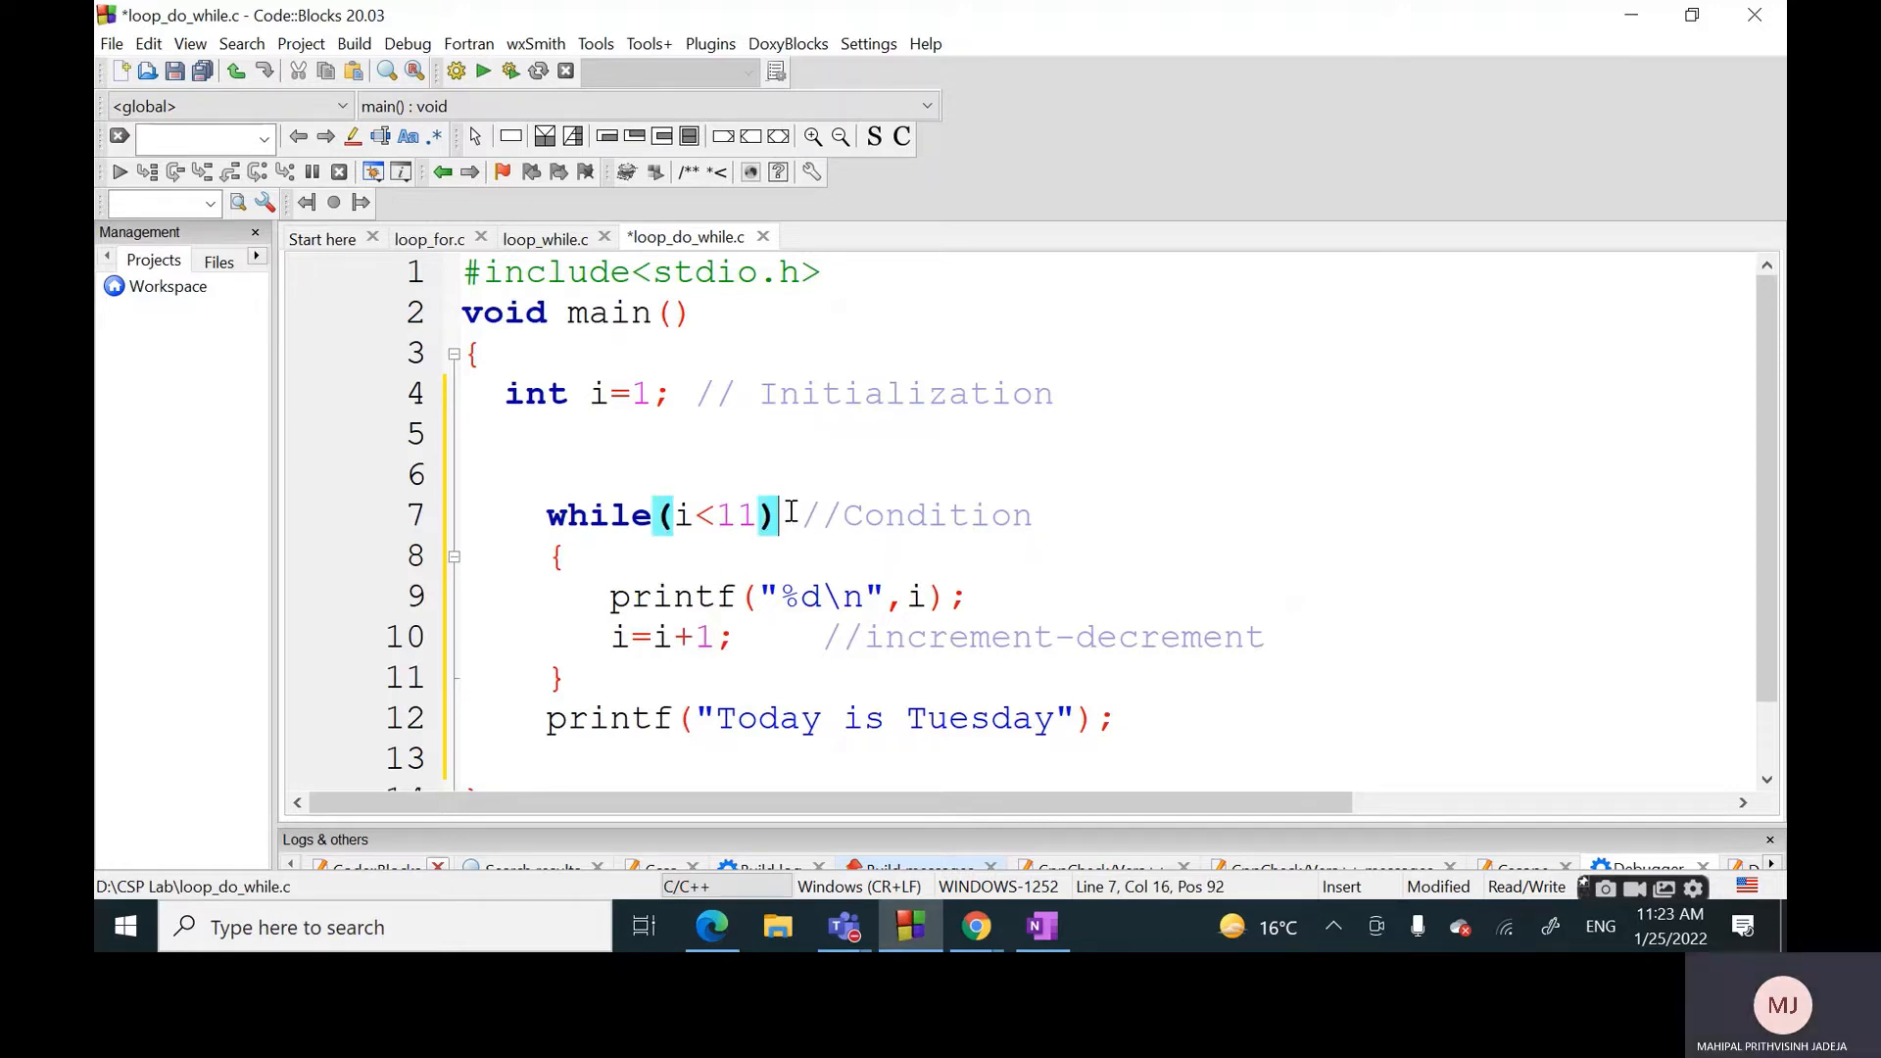
{"action": "mouse_move", "coordinate": [955, 595]}
{"action": "type", "text": "He"}
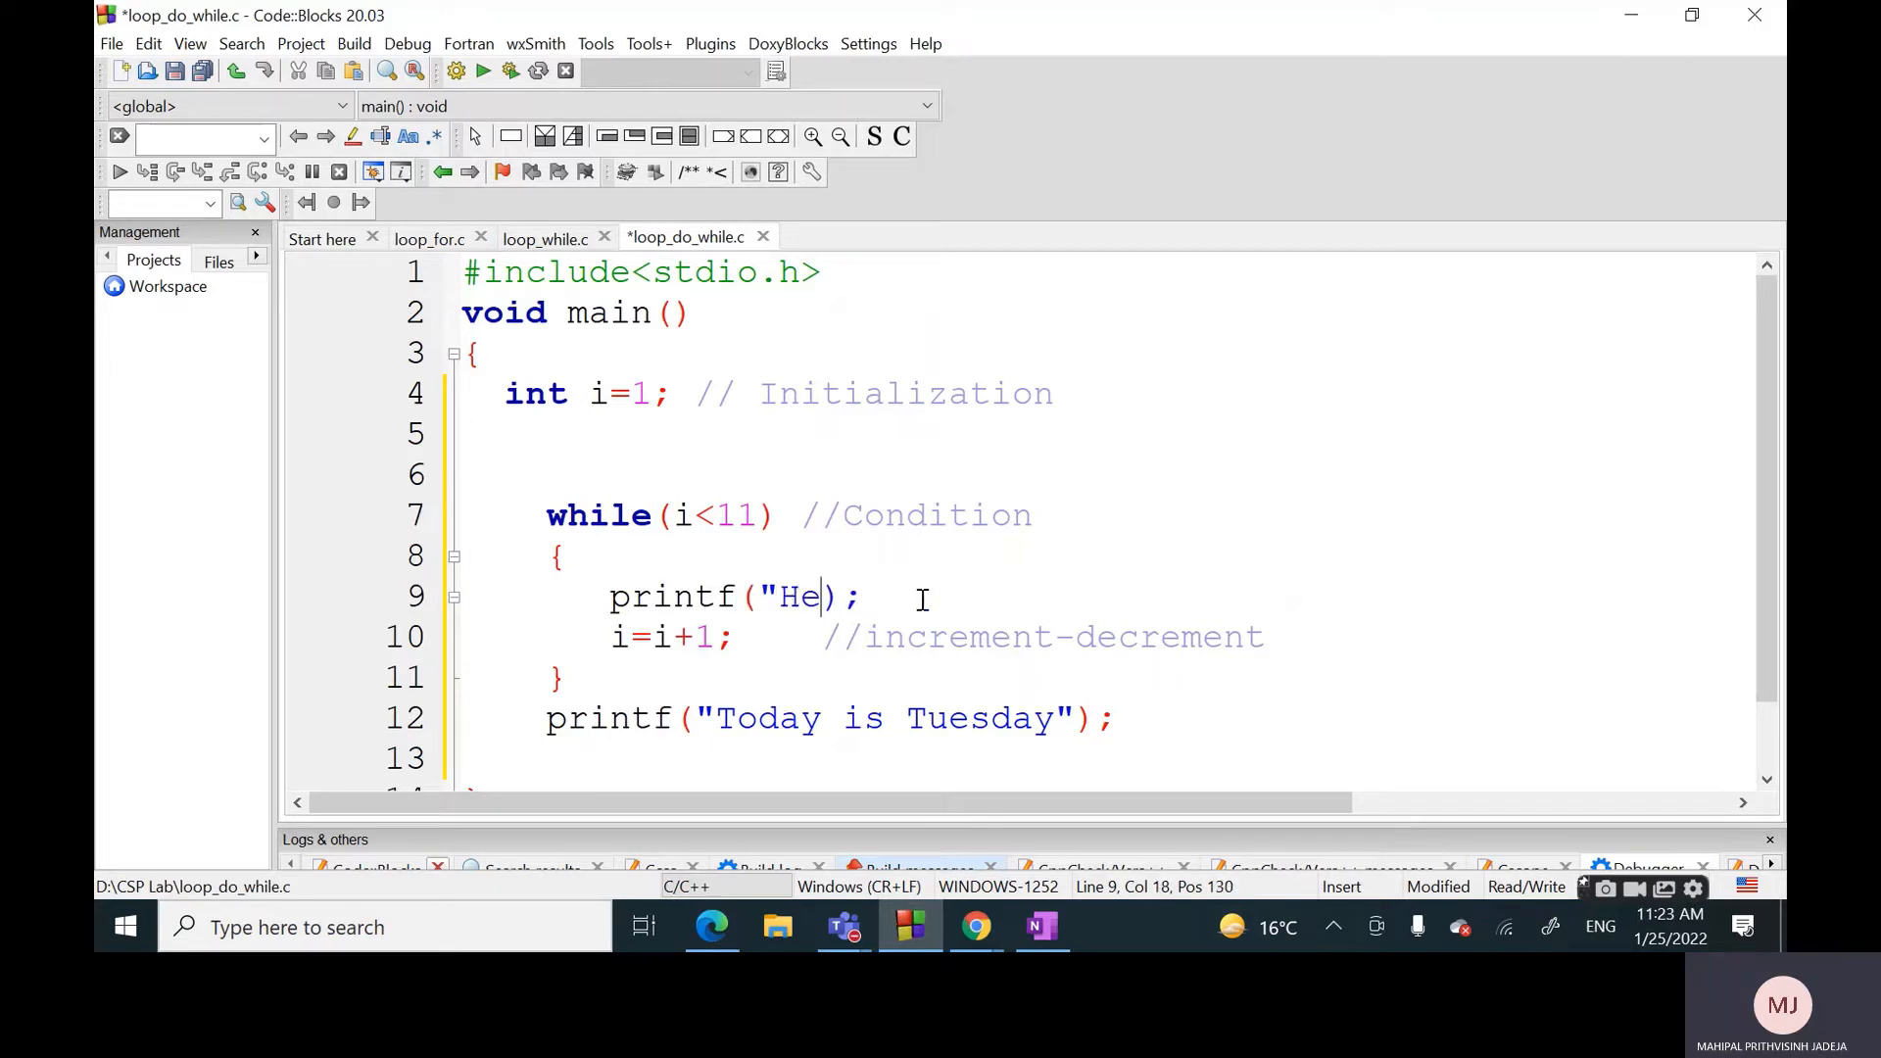
Edit the loop body's printf to output "Hello \n"
{"action": "type", "text": "ll"}
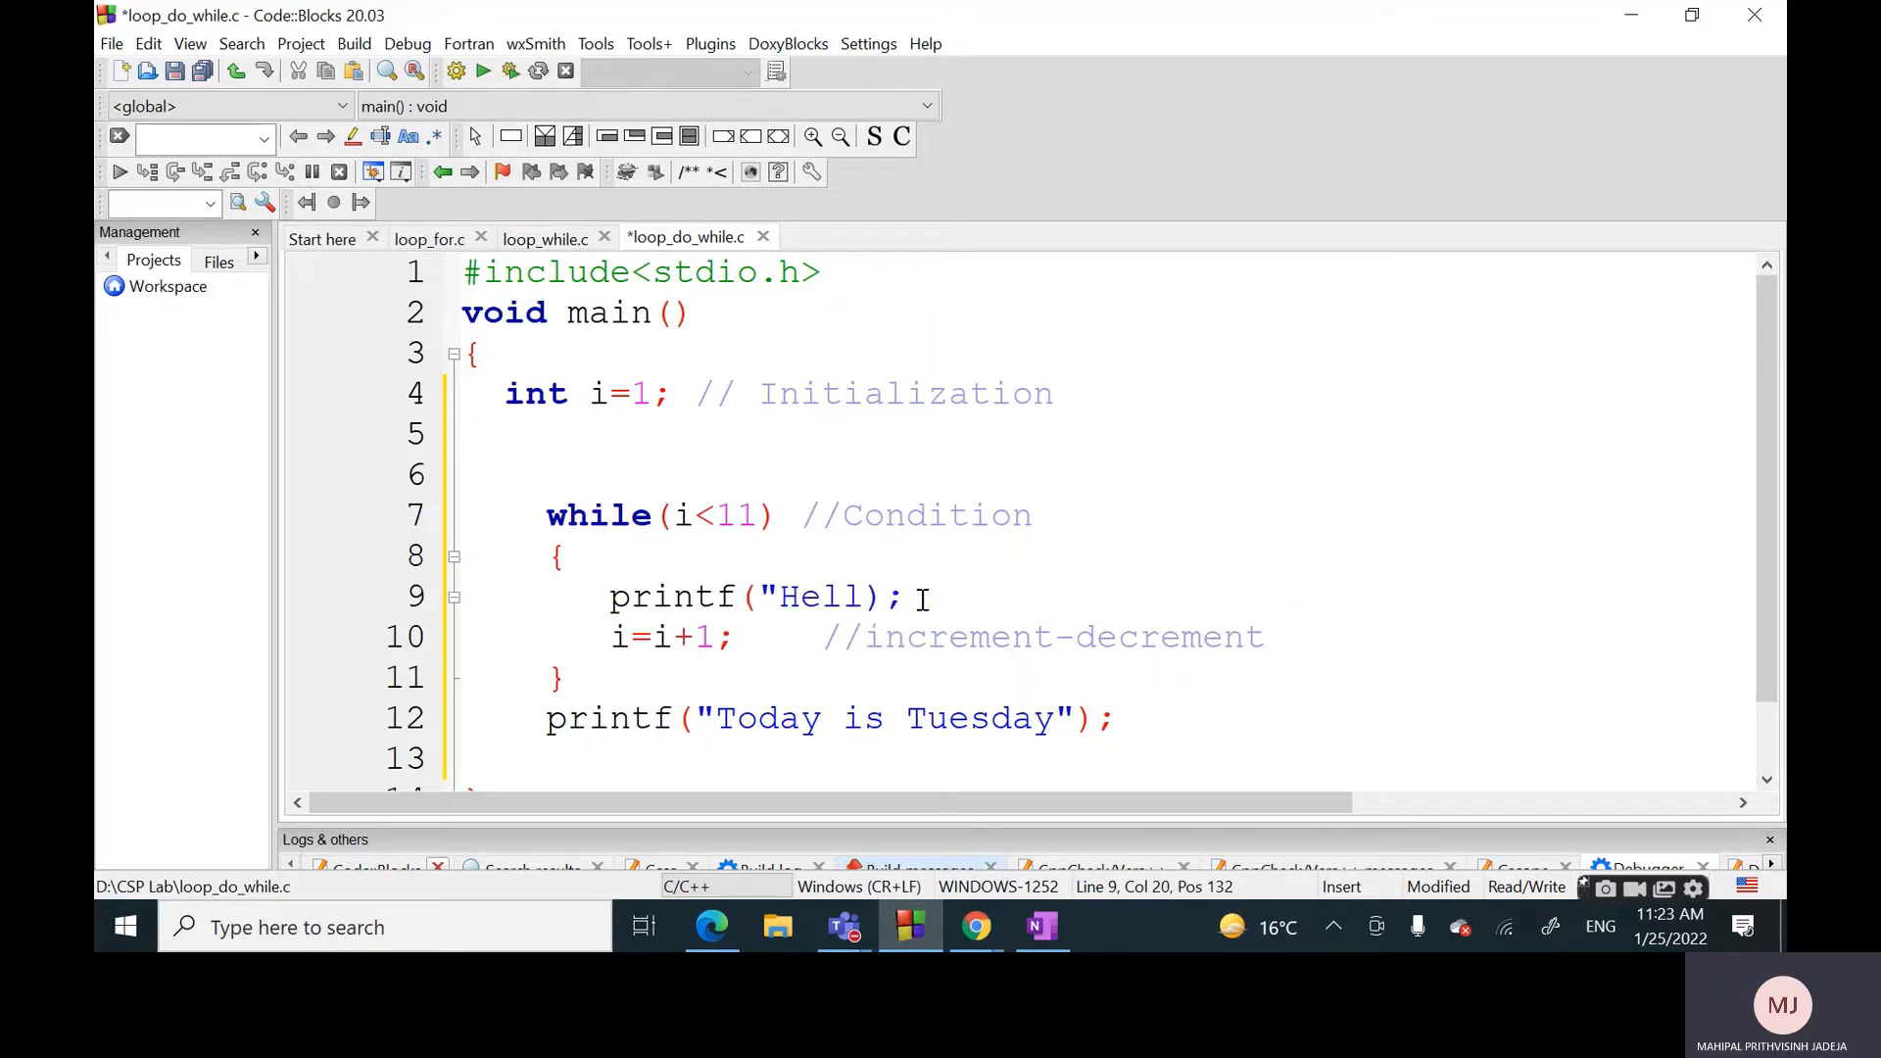
{"action": "type", "text": "o \\n"}
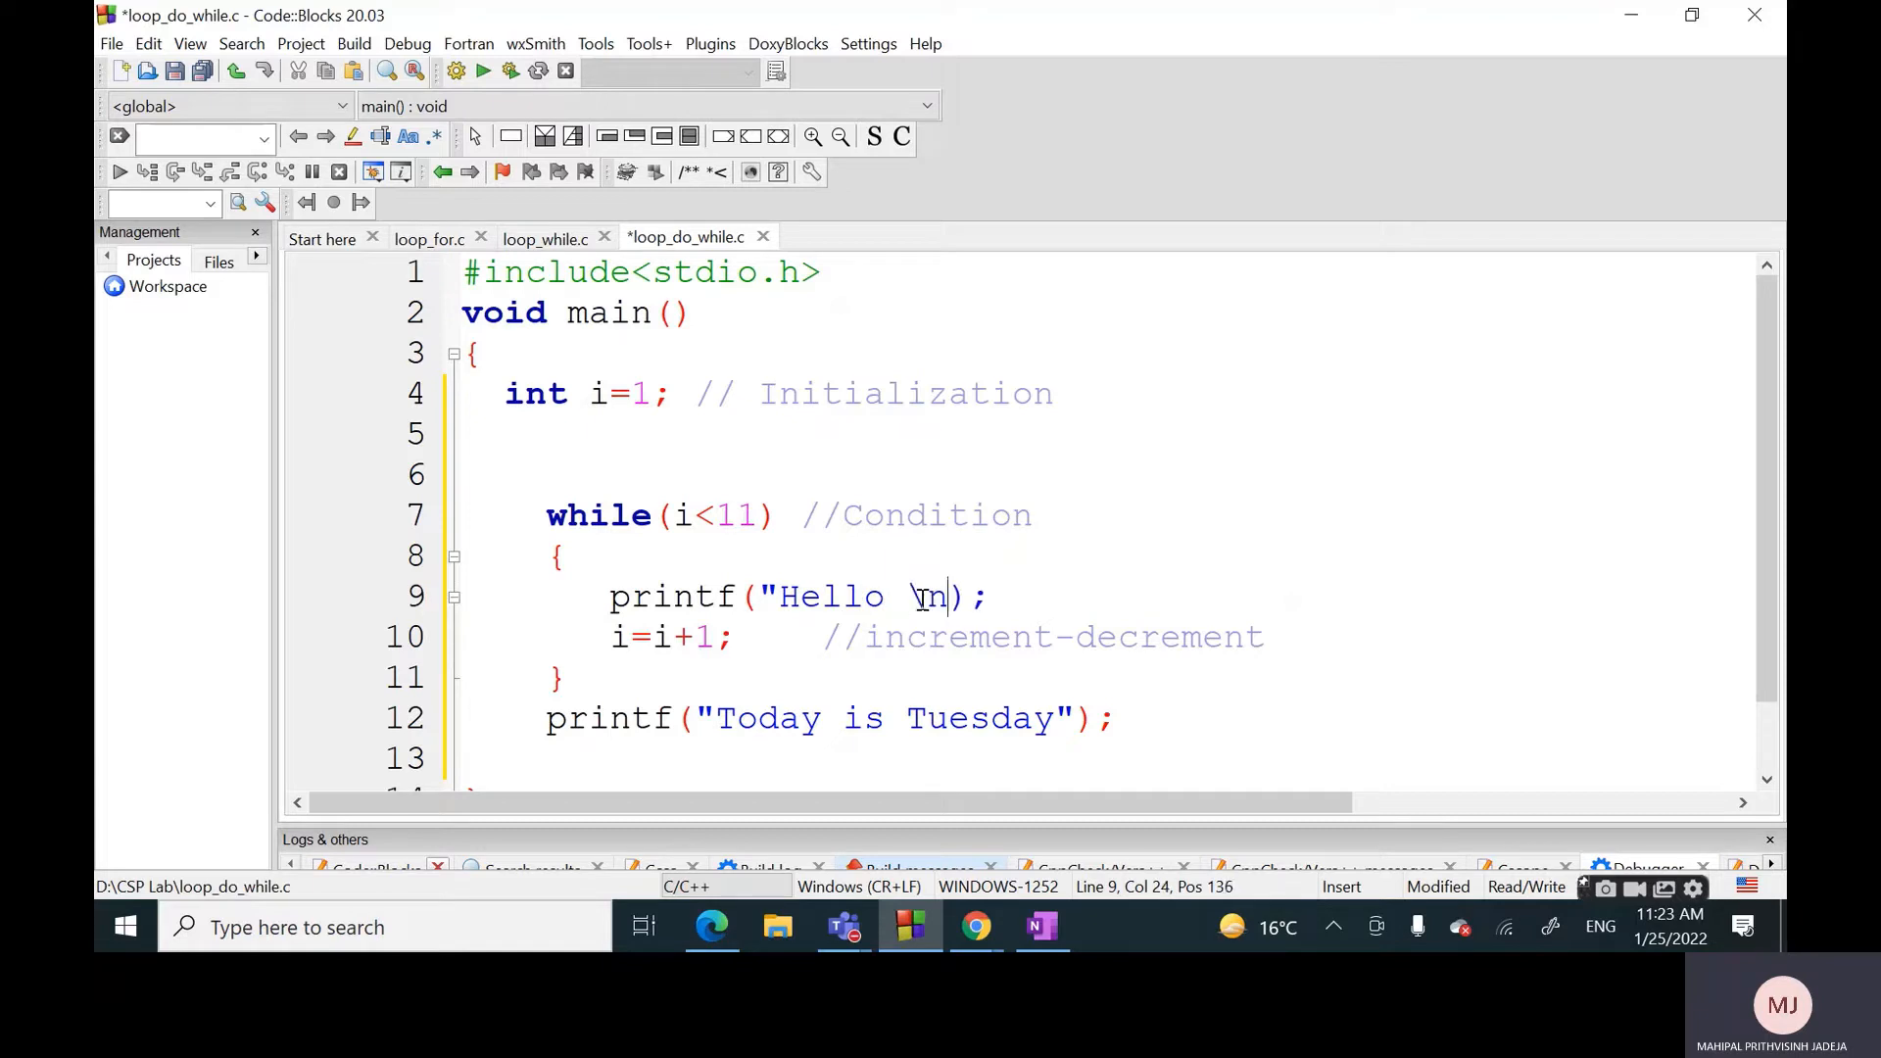
{"action": "mouse_move", "coordinate": [1007, 617]}
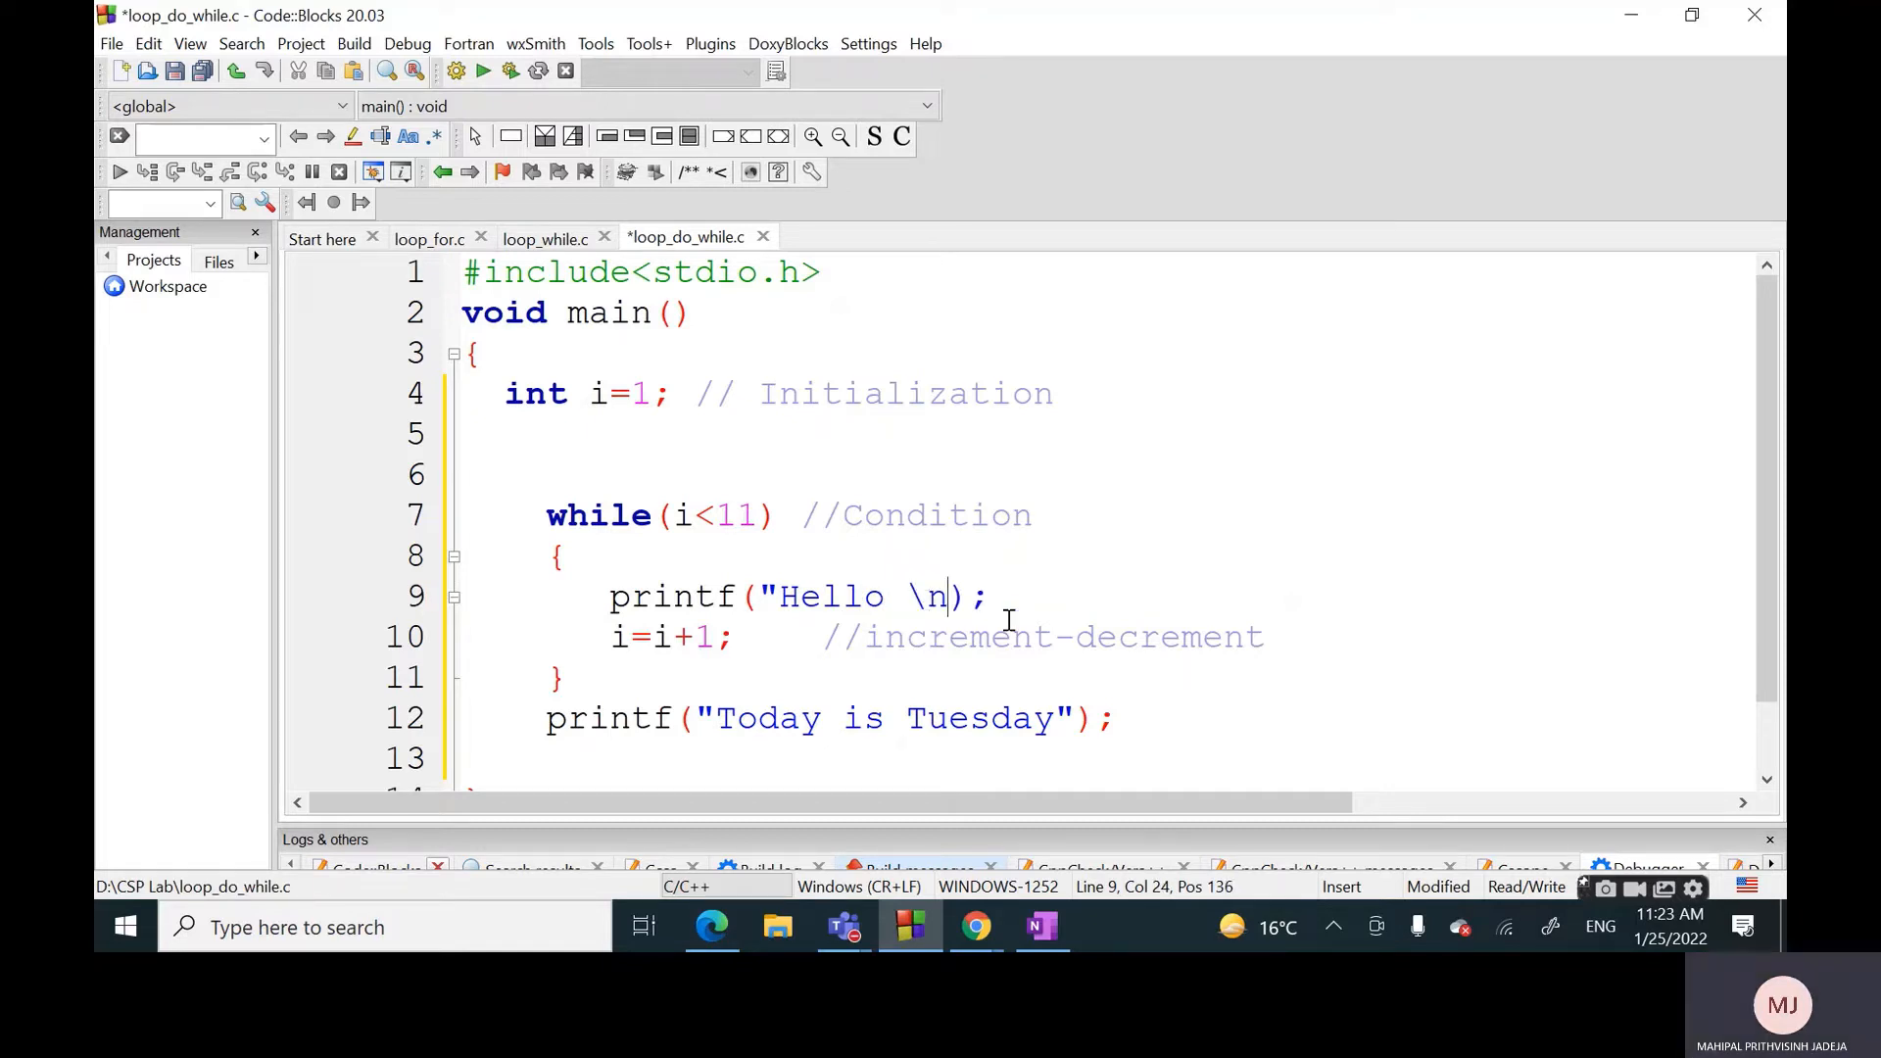
{"action": "type", "text": "\""}
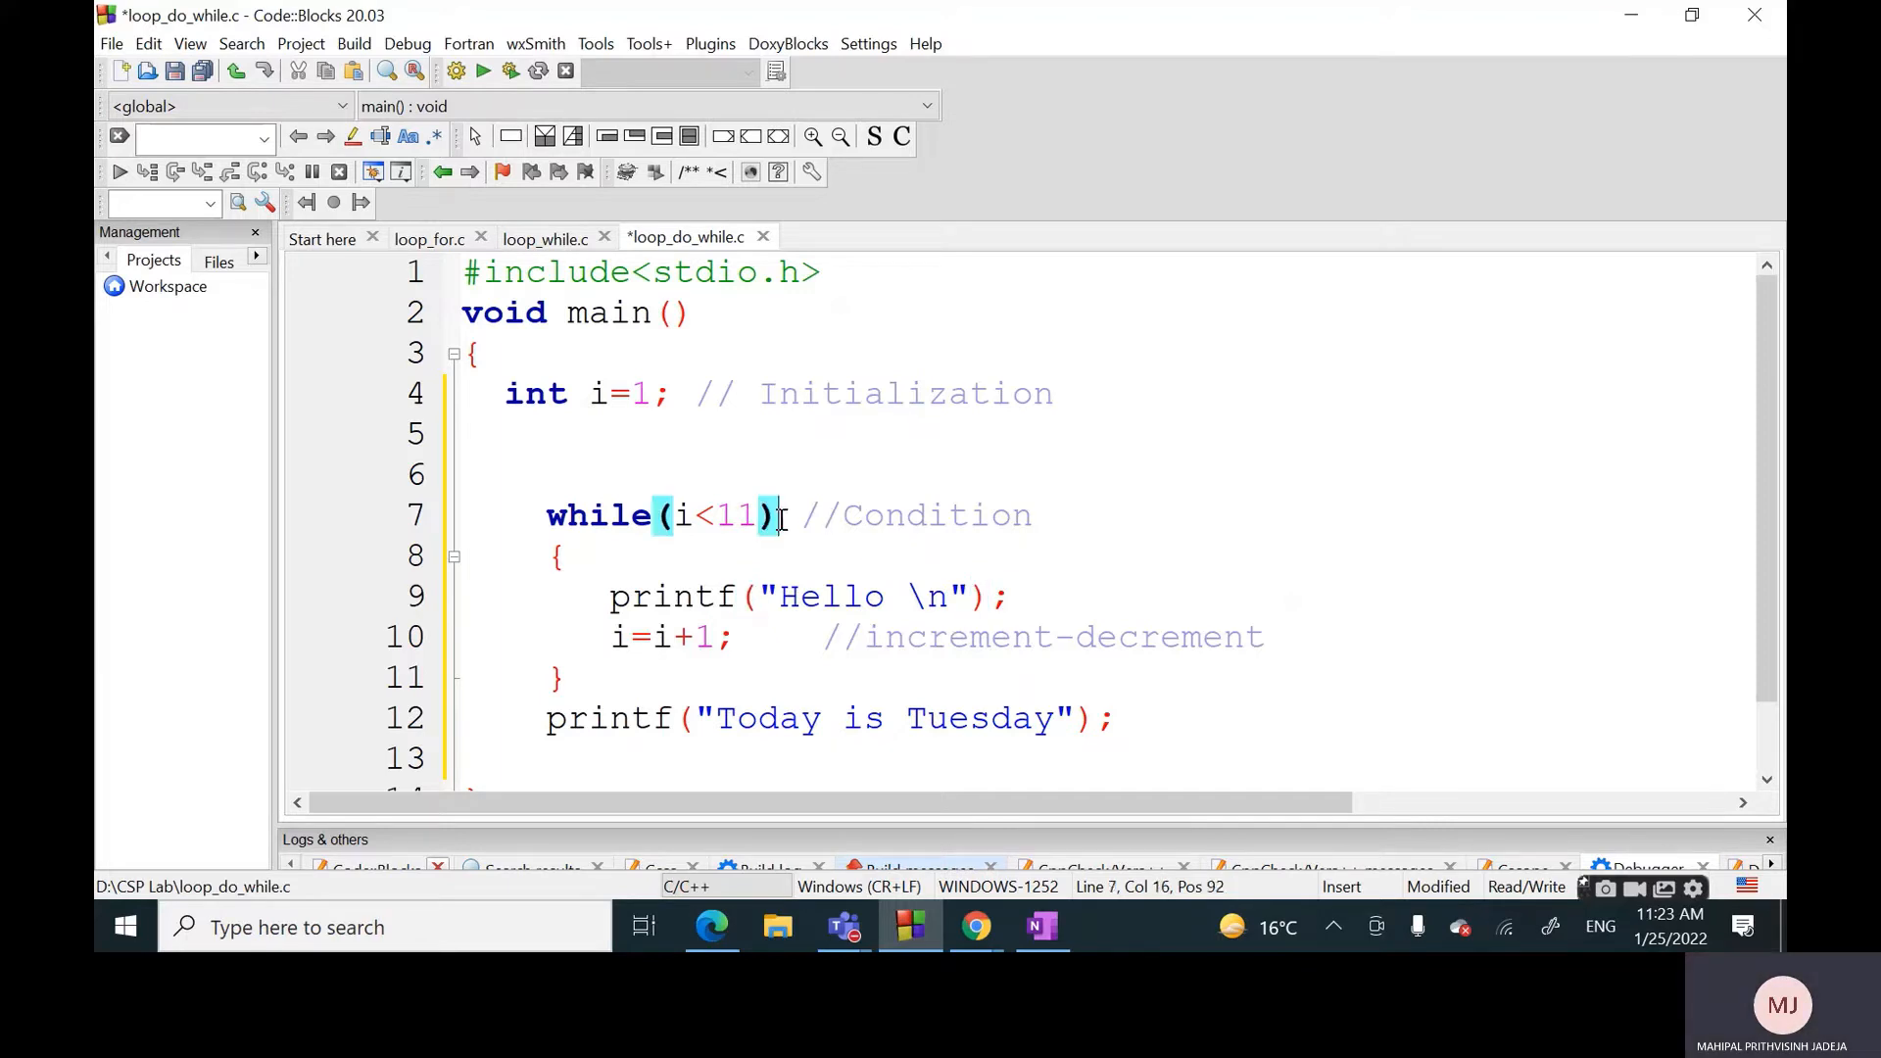
Change the while(i<11) header and its comment to do, and add while after the closing brace
{"action": "key", "text": "BackSpace"}
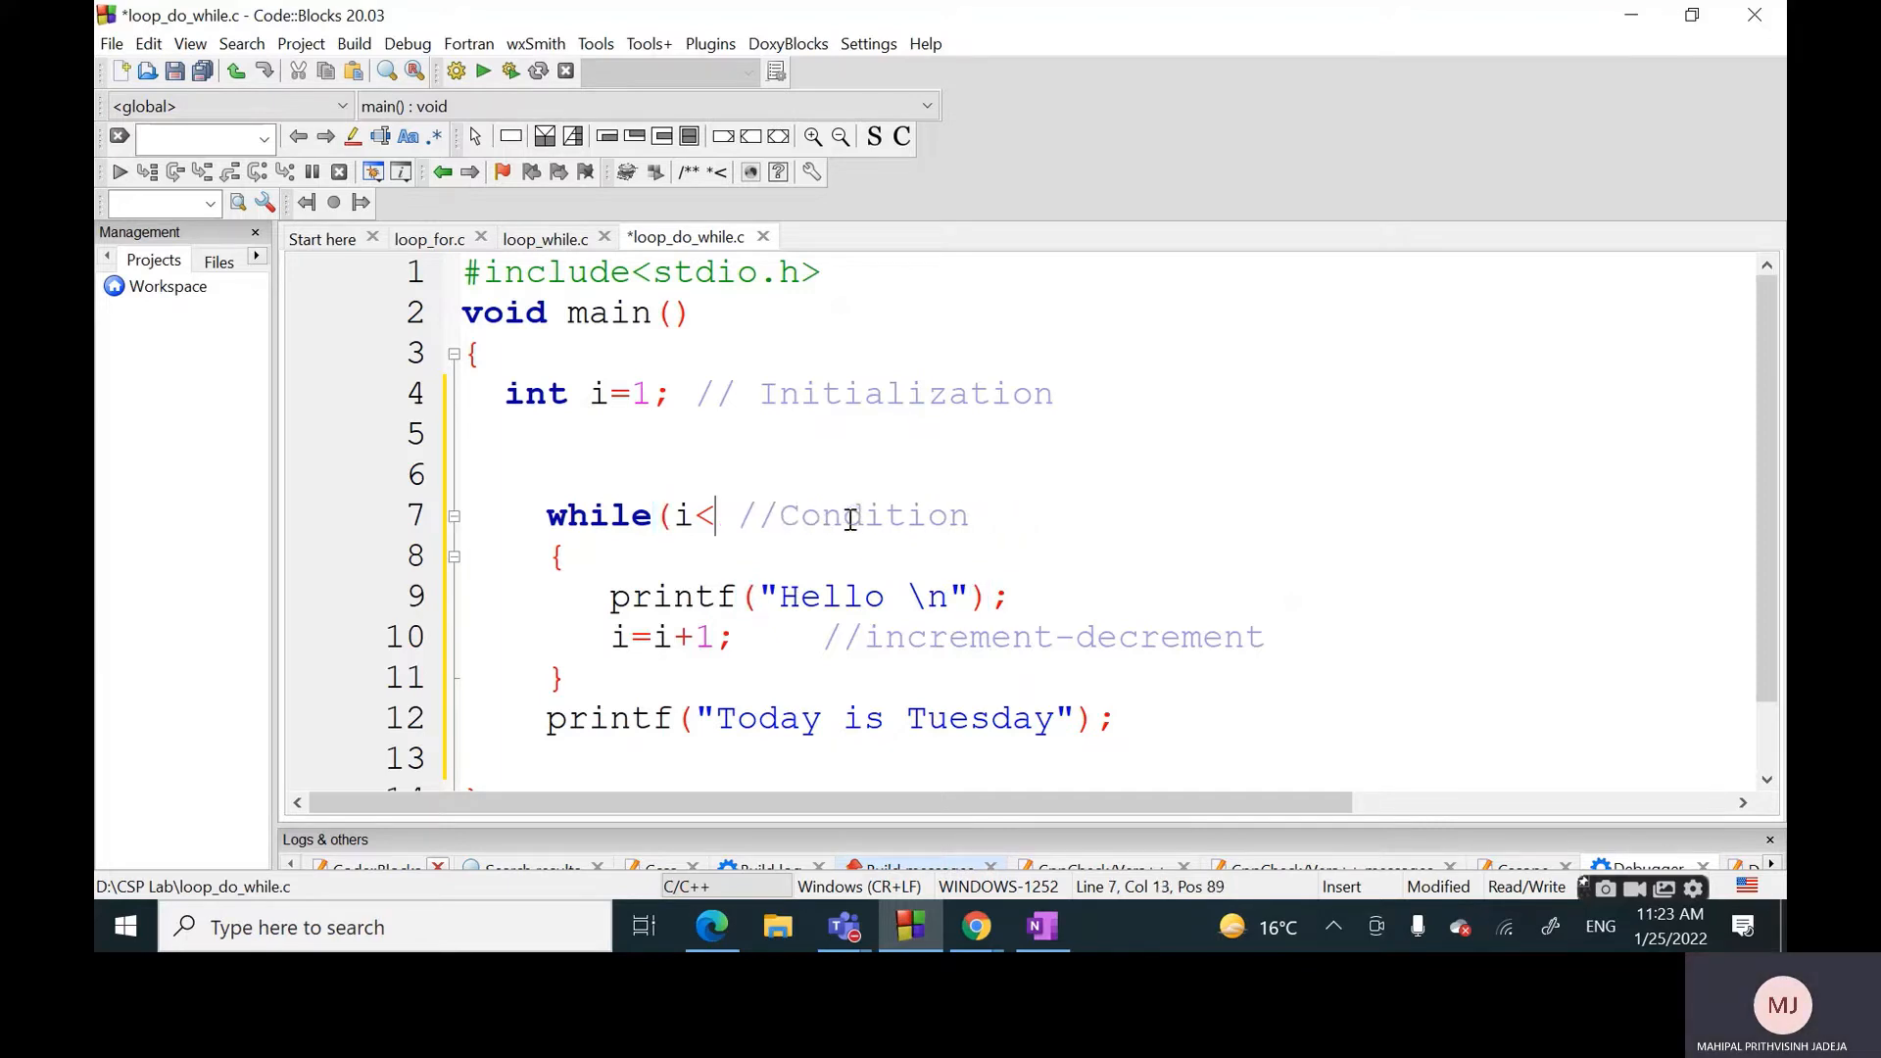
{"action": "type", "text": "d"}
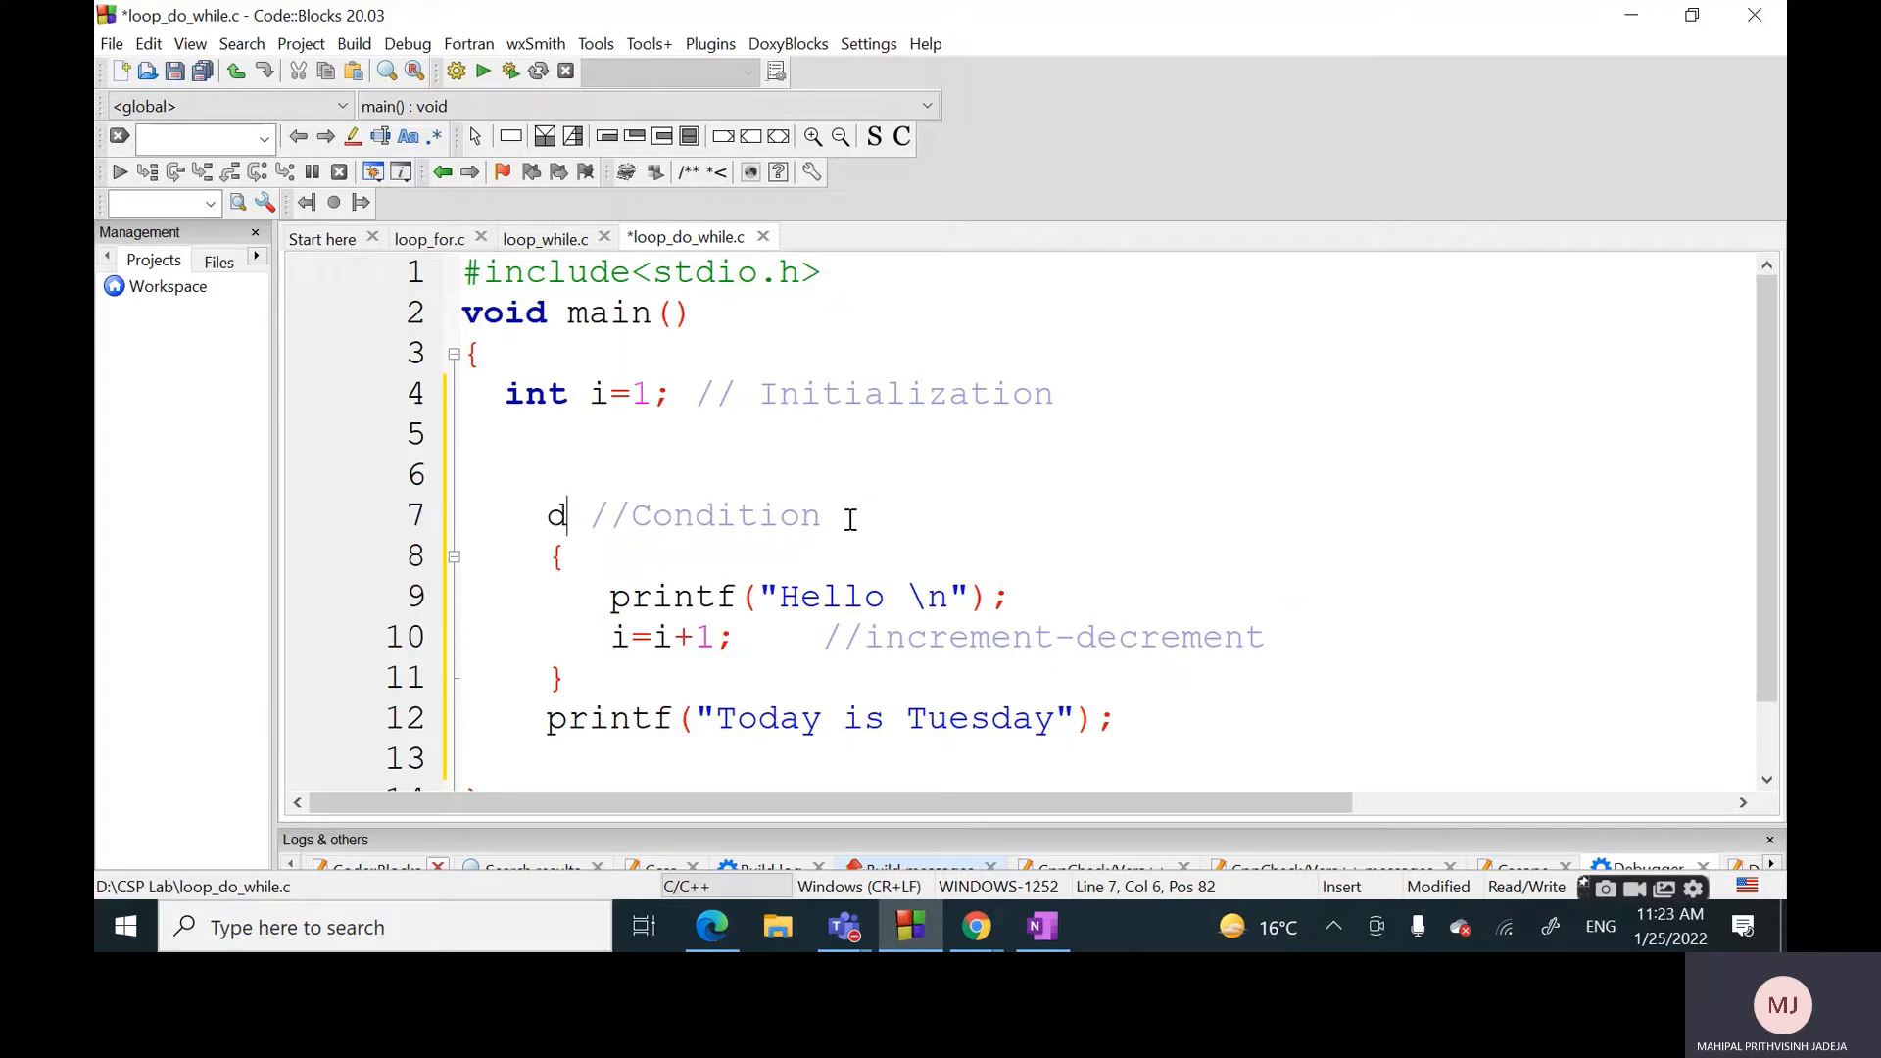
{"action": "type", "text": "o"}
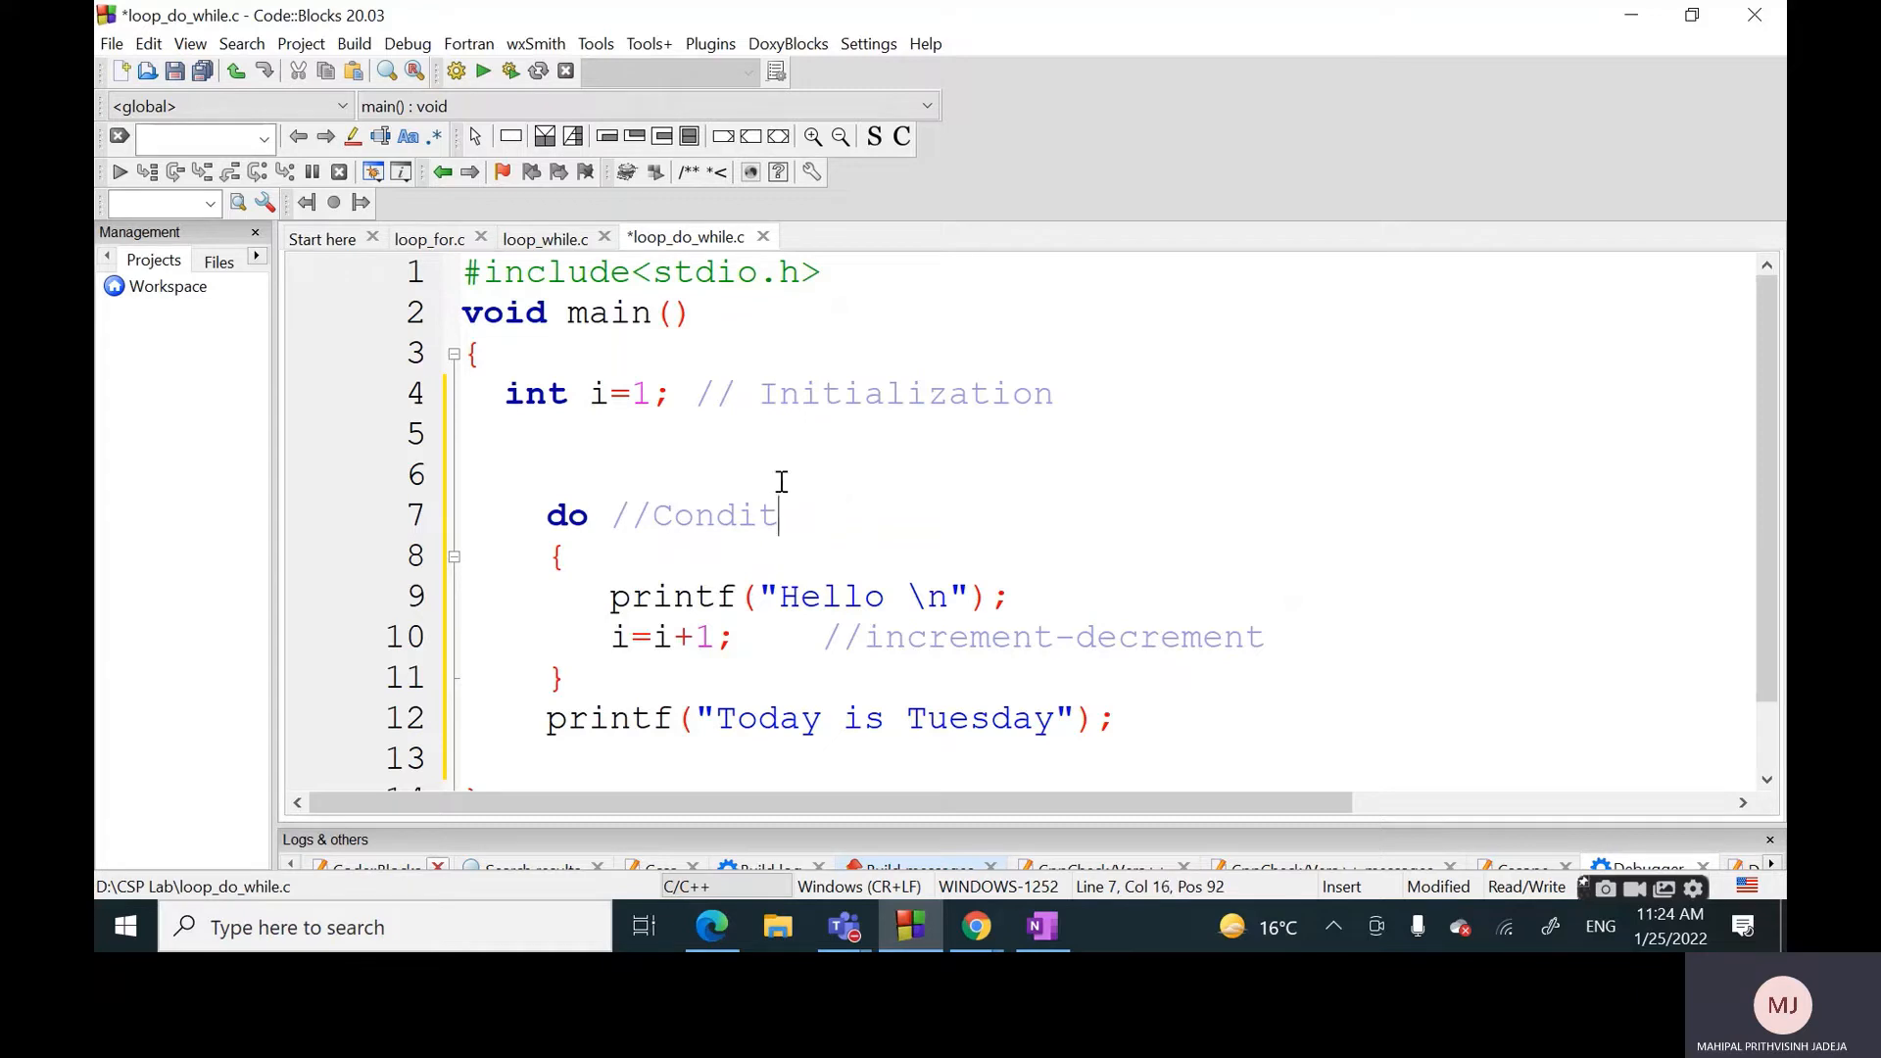
{"action": "key", "text": "backspace"}
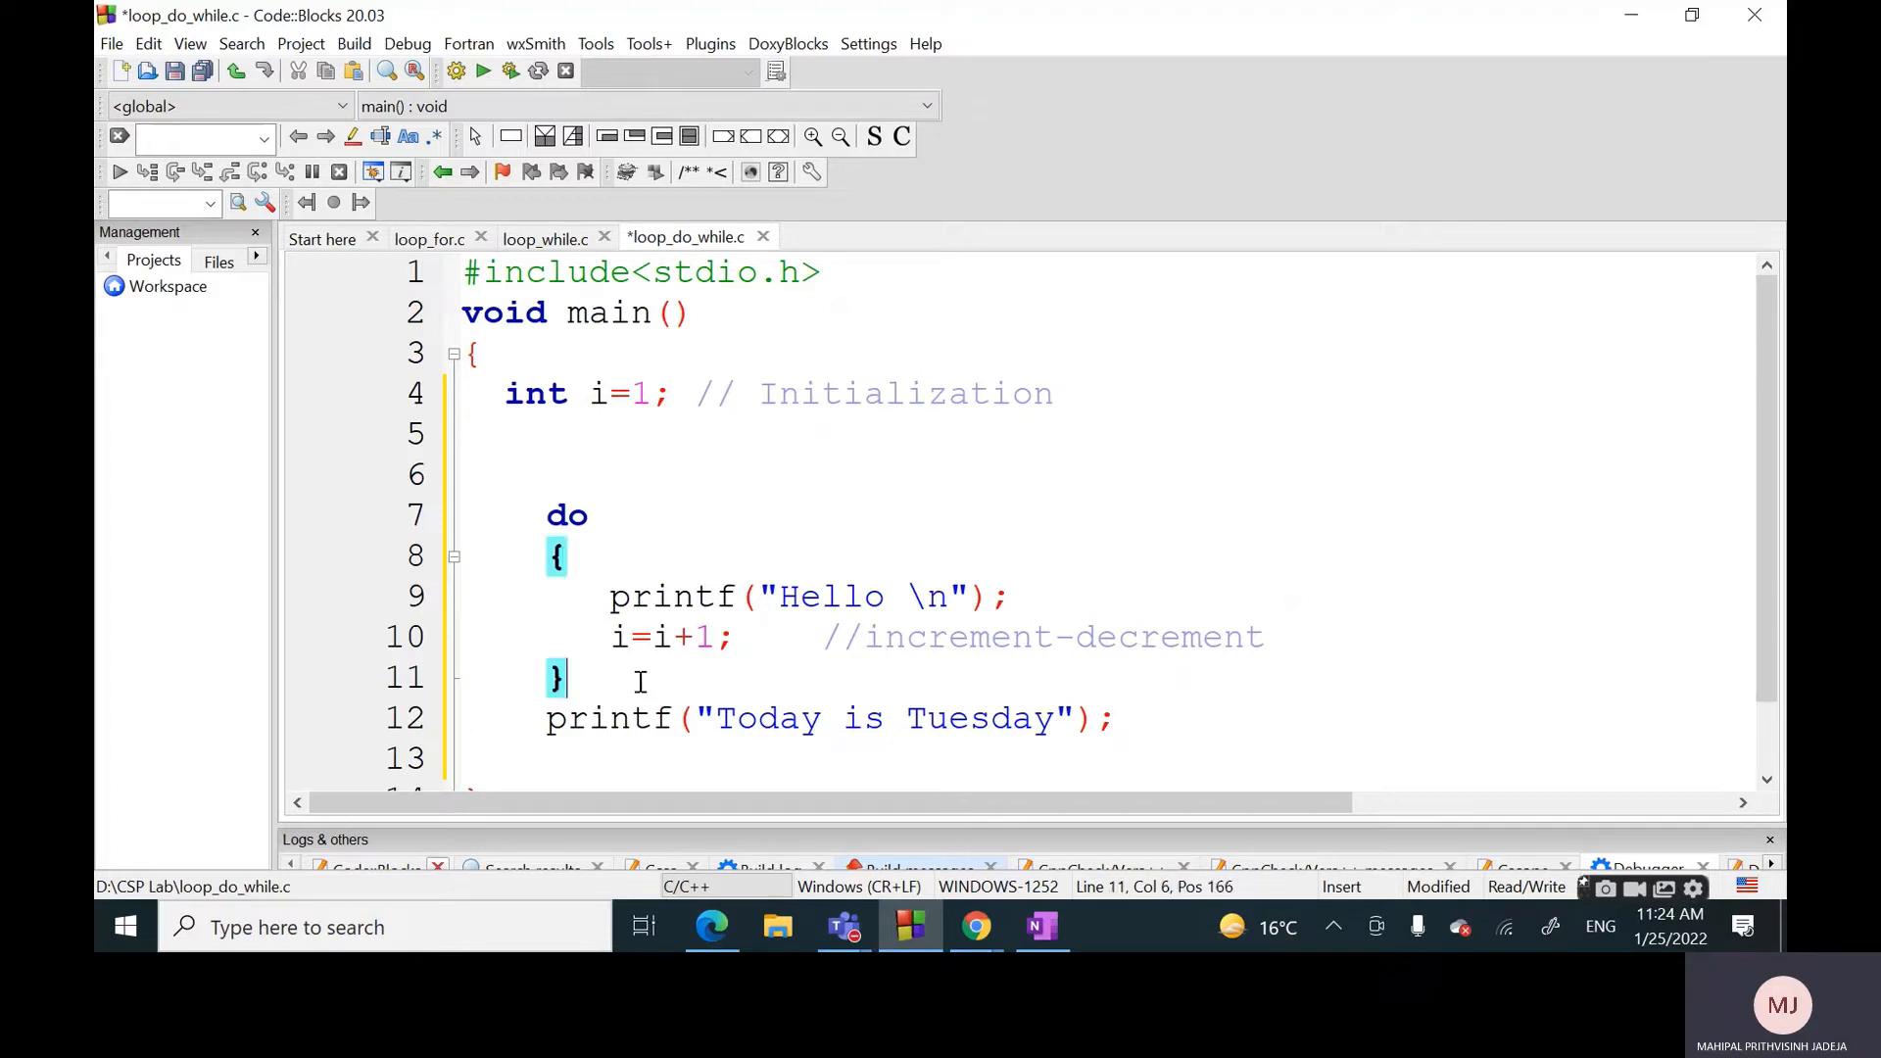
{"action": "type", "text": "while"}
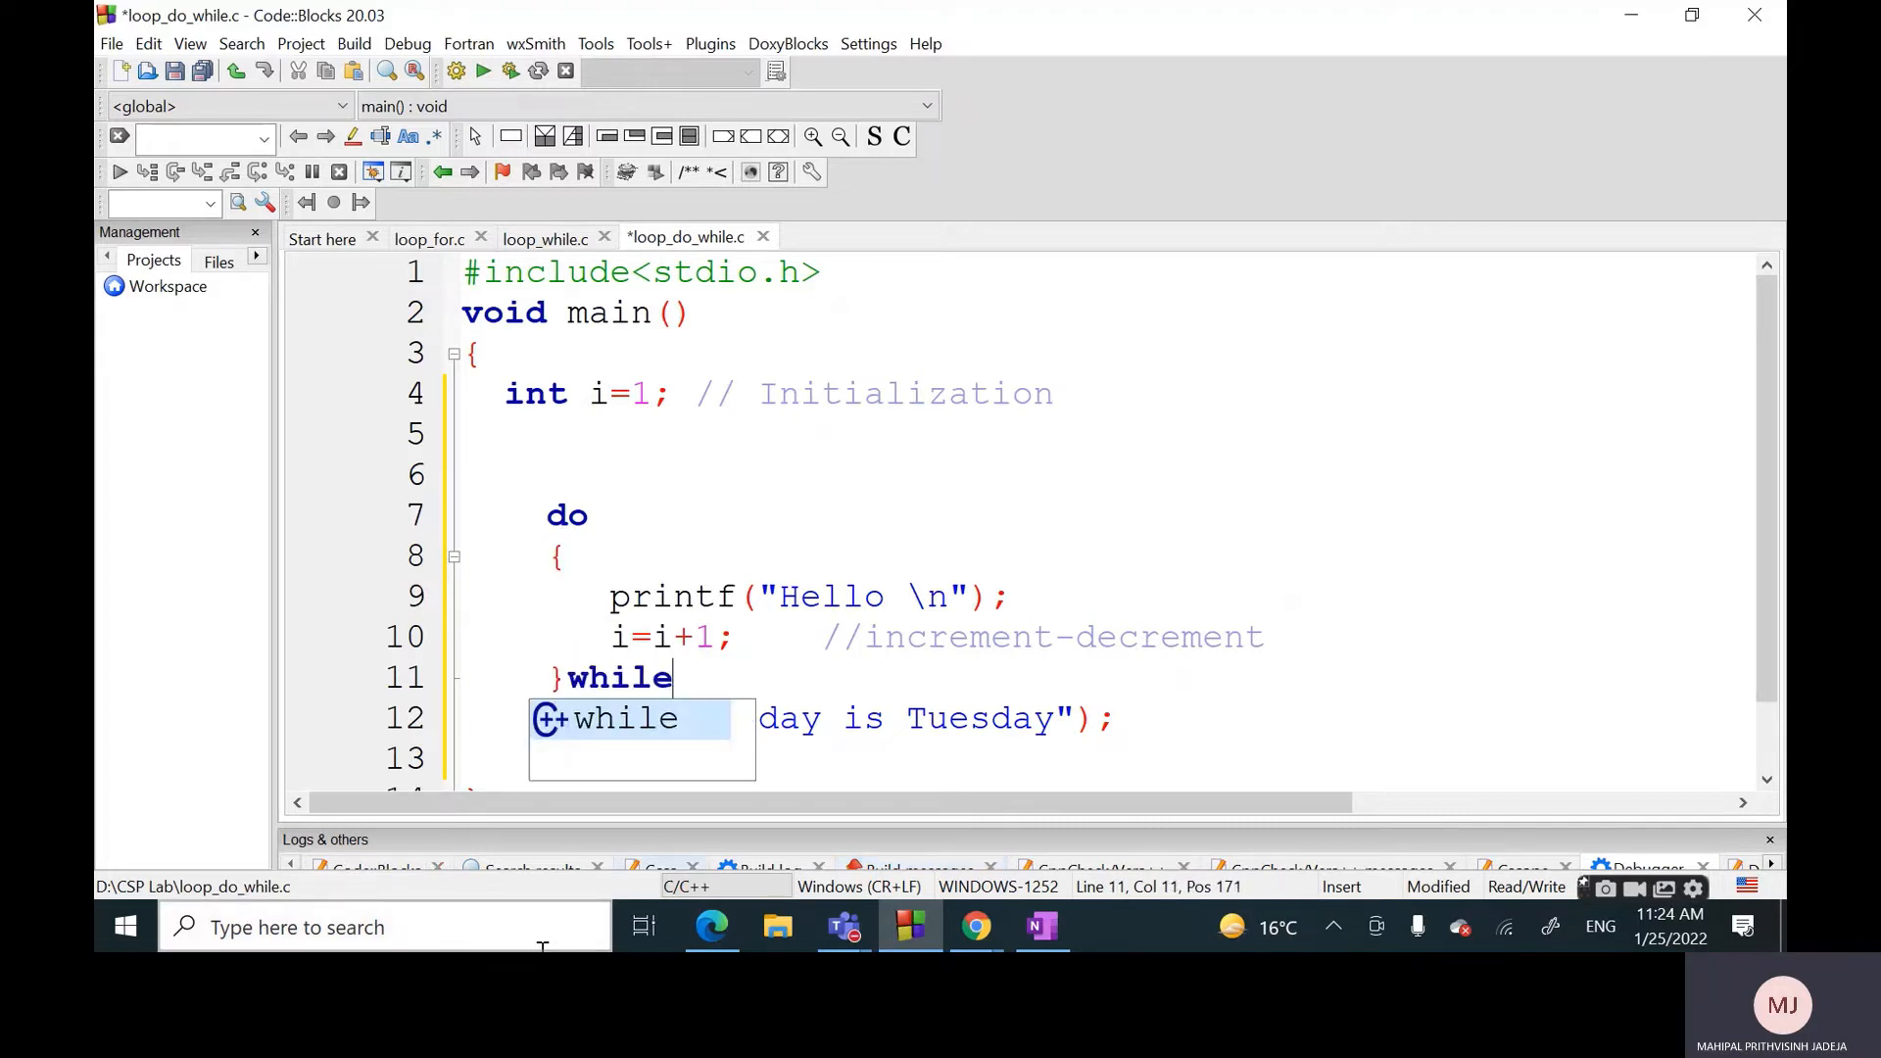
{"action": "key", "text": "Escape"}
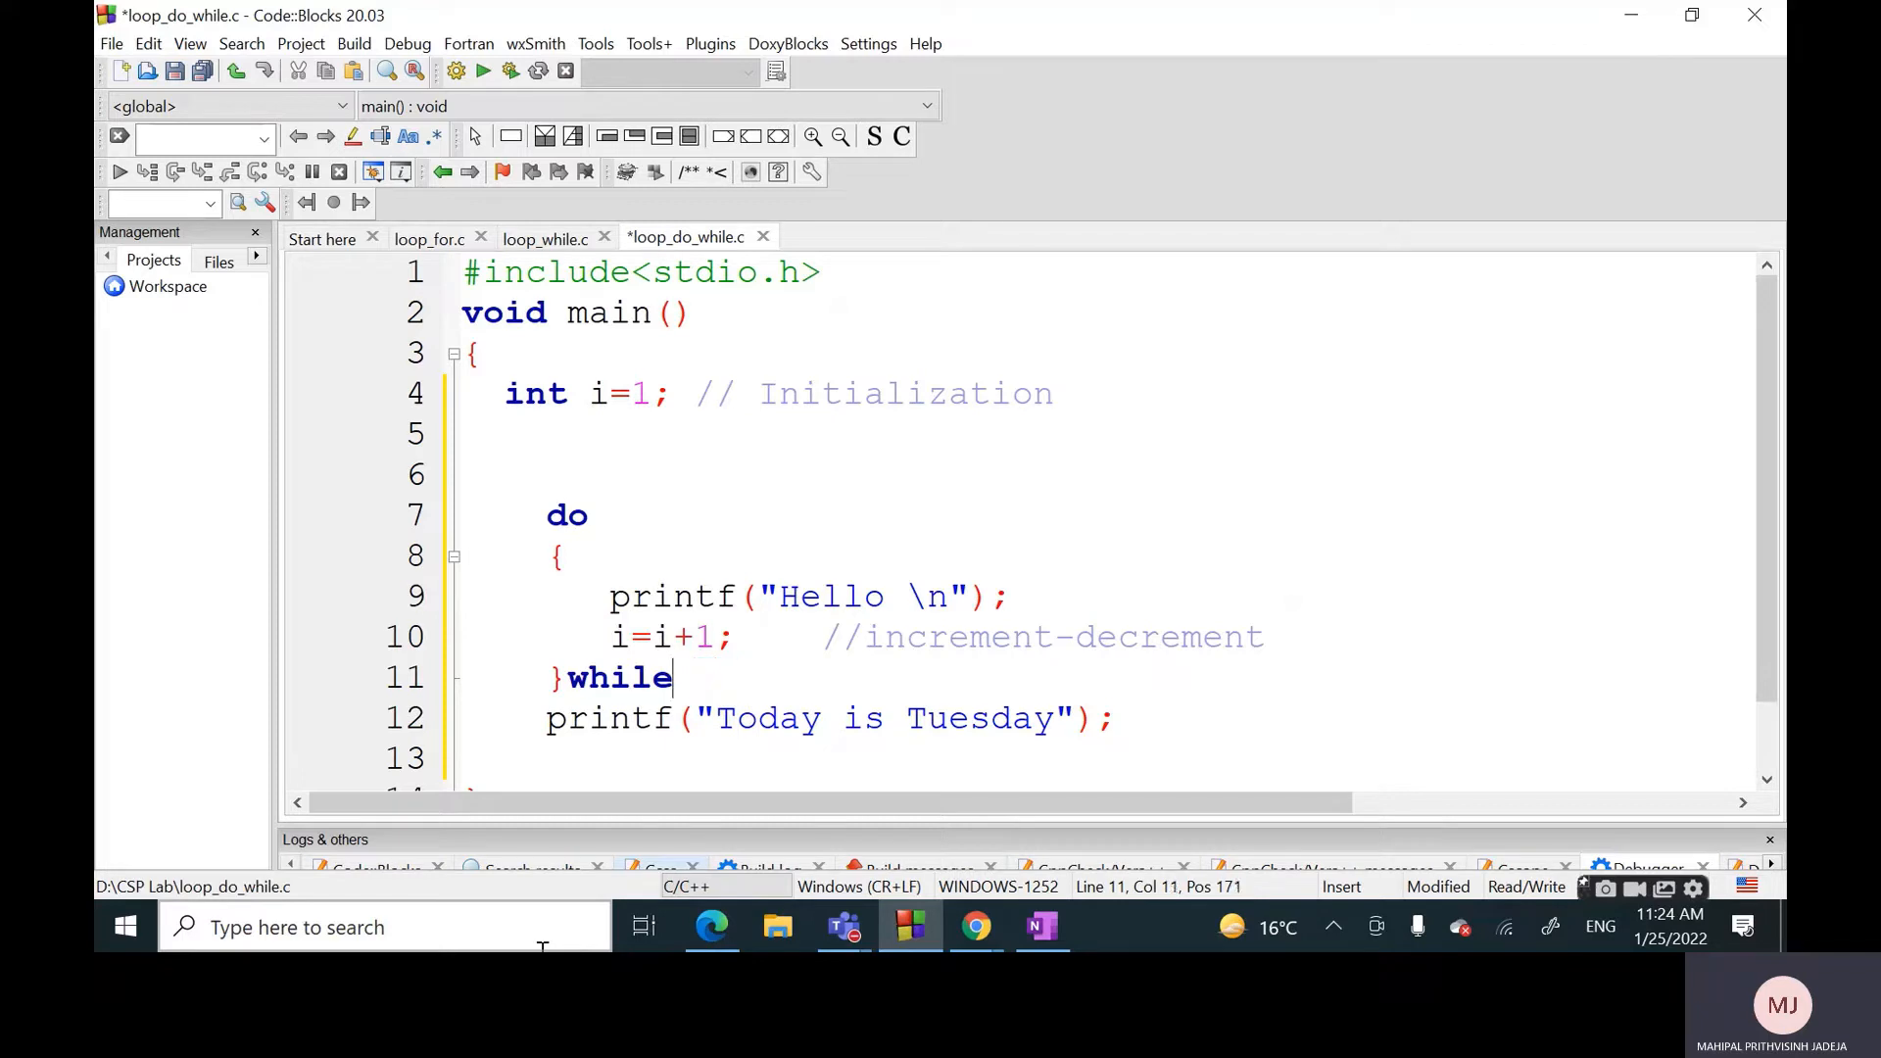
Add the condition (i<11) to the trailing while, then bring up loop_while.c for comparison
{"action": "type", "text": "()"}
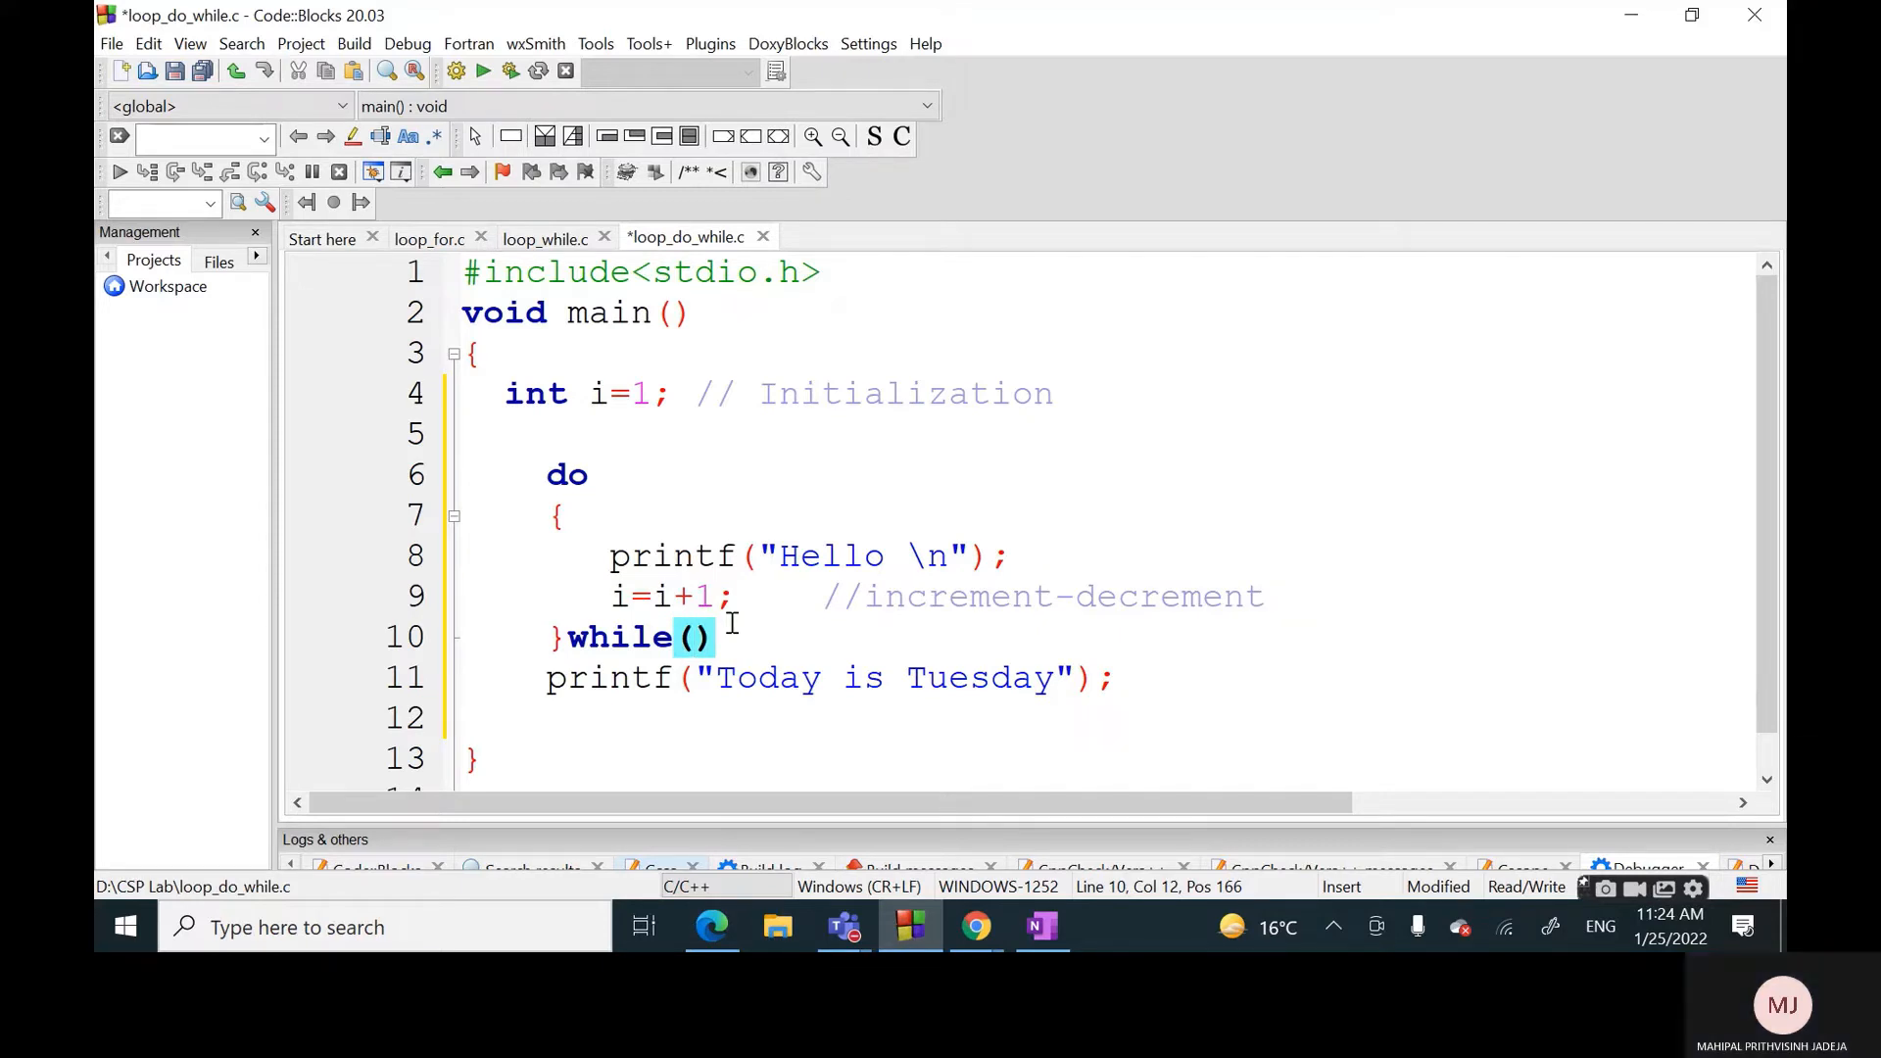
{"action": "type", "text": "i"}
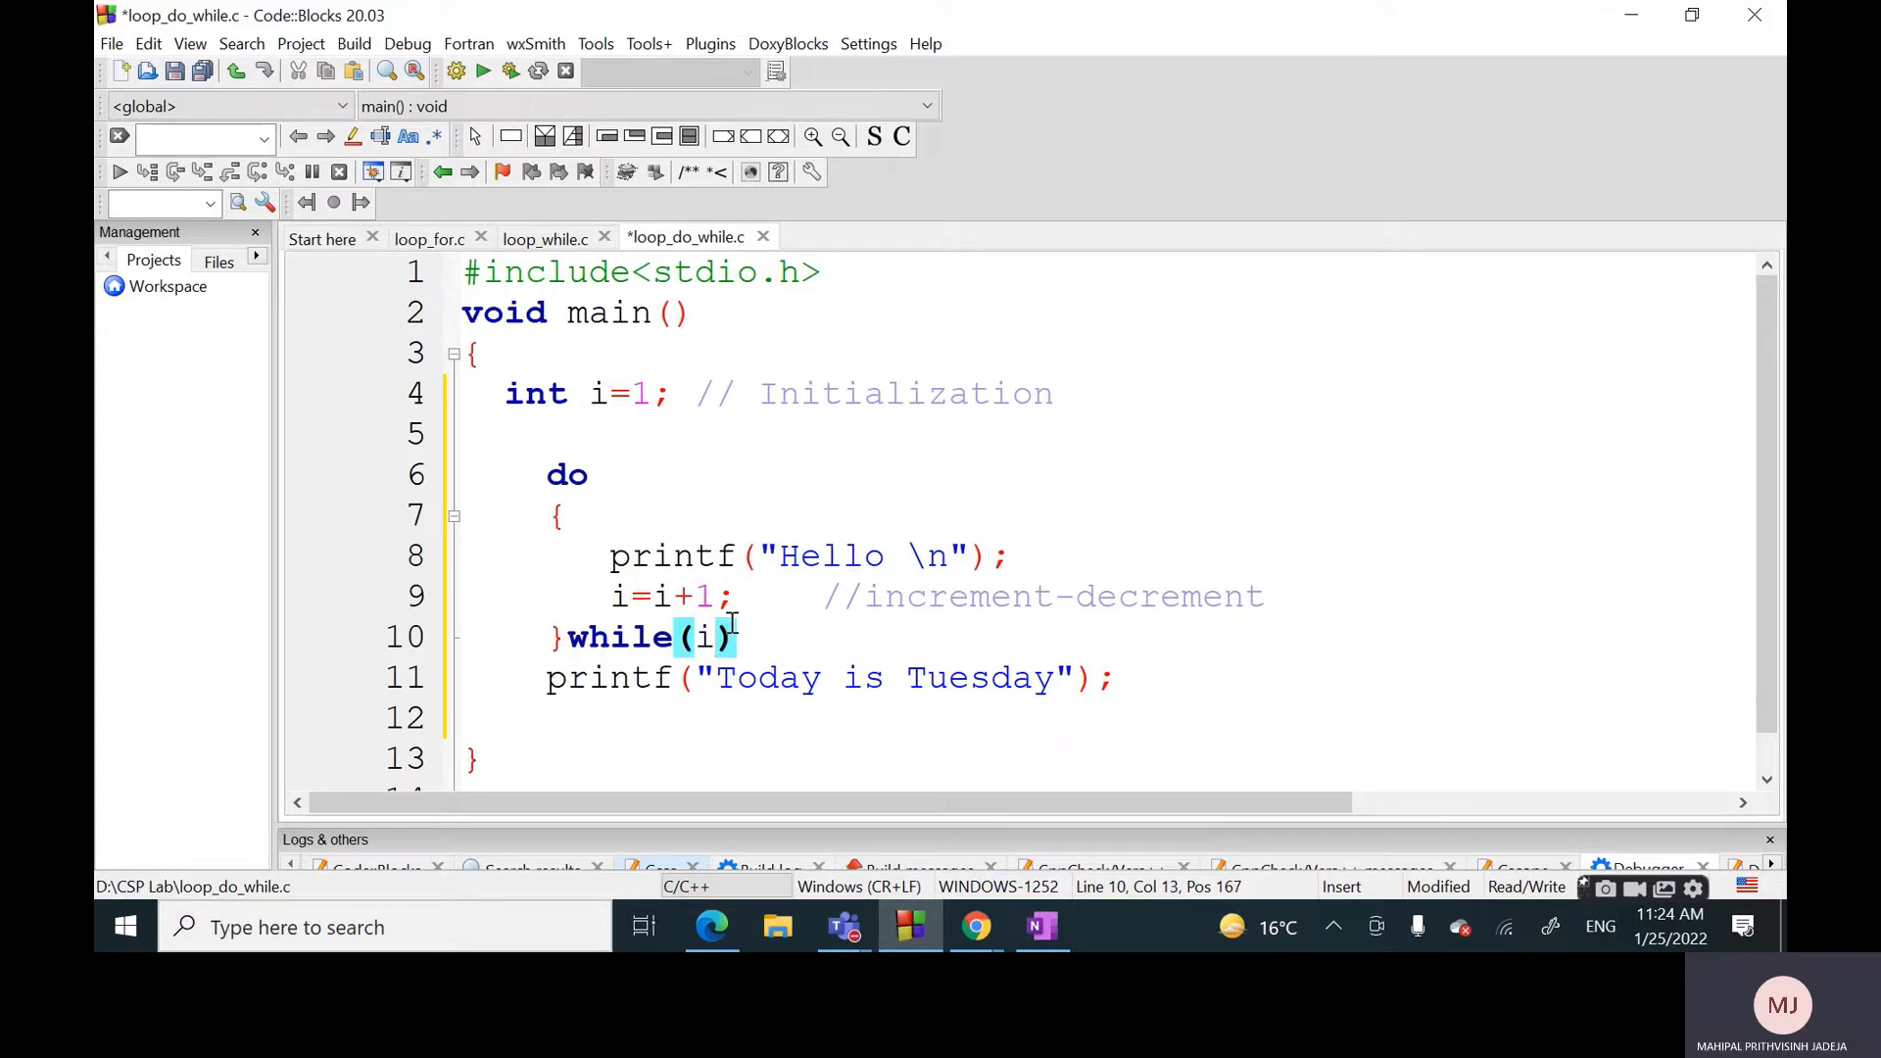
{"action": "type", "text": "<"}
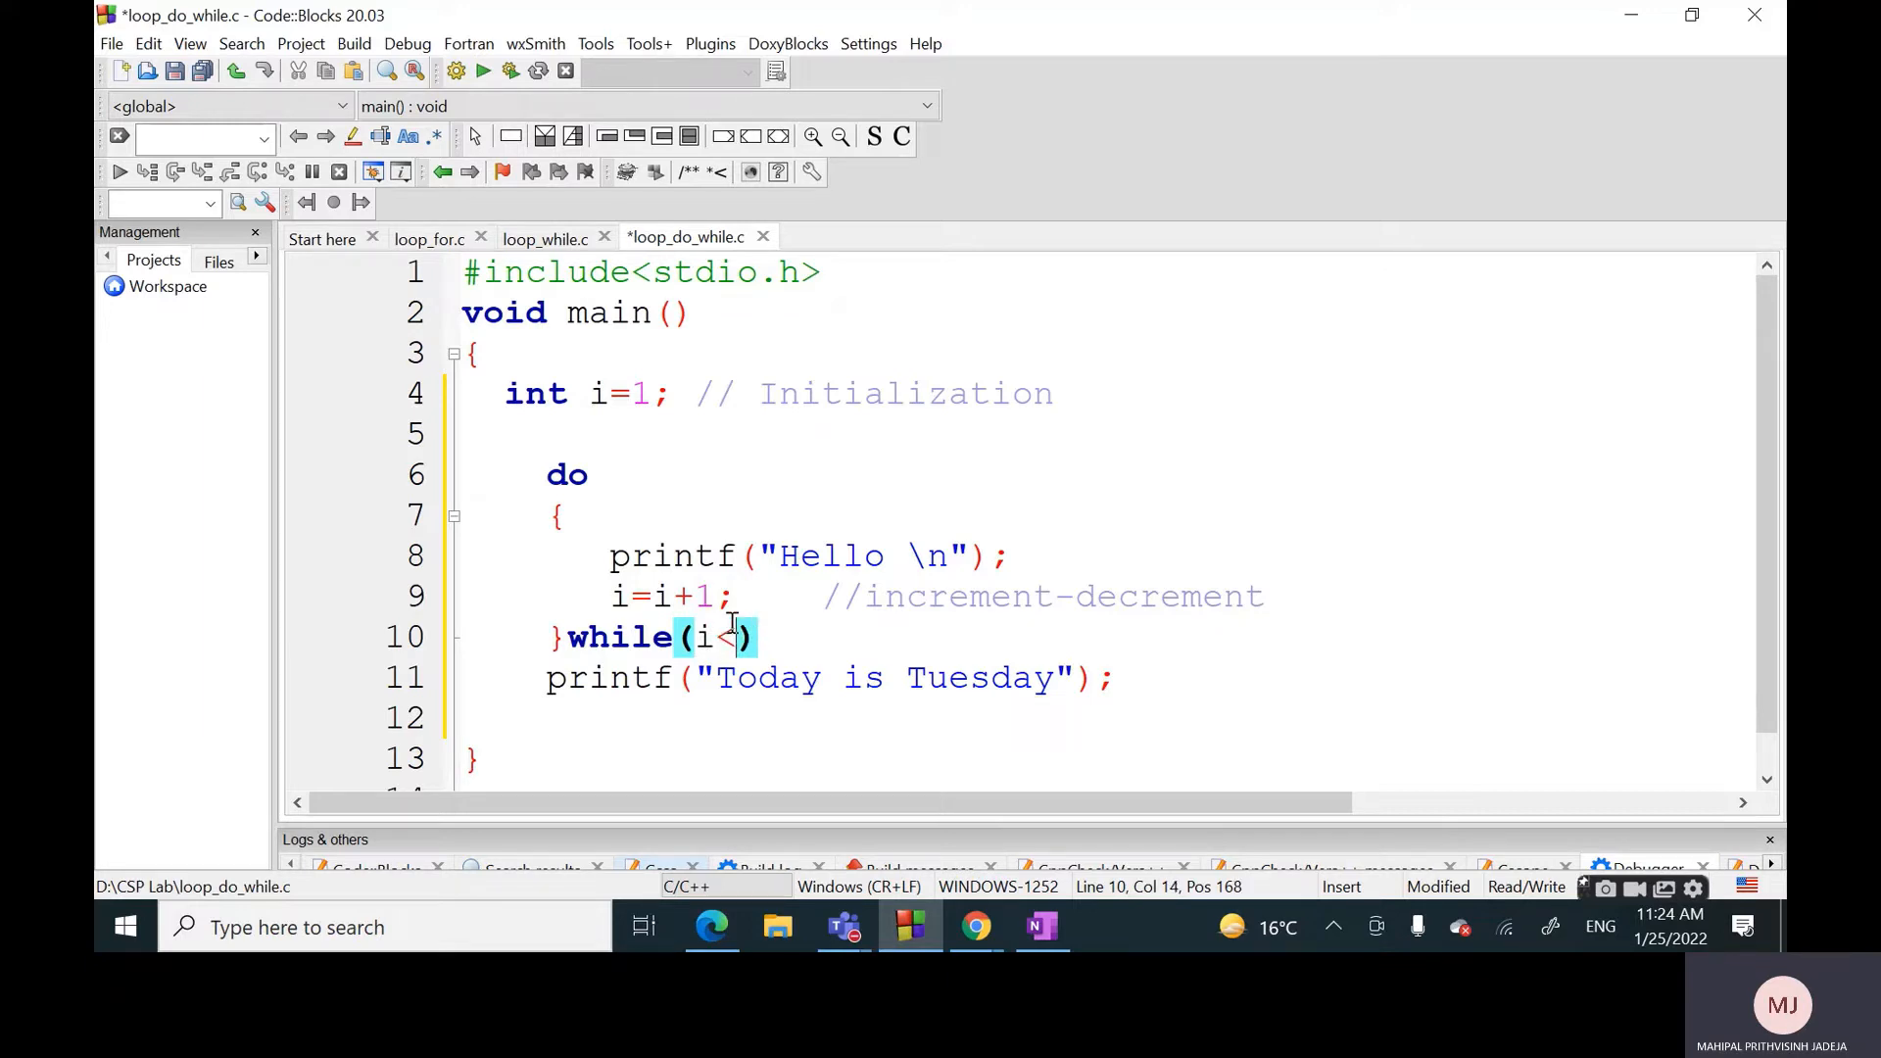
{"action": "type", "text": "11"}
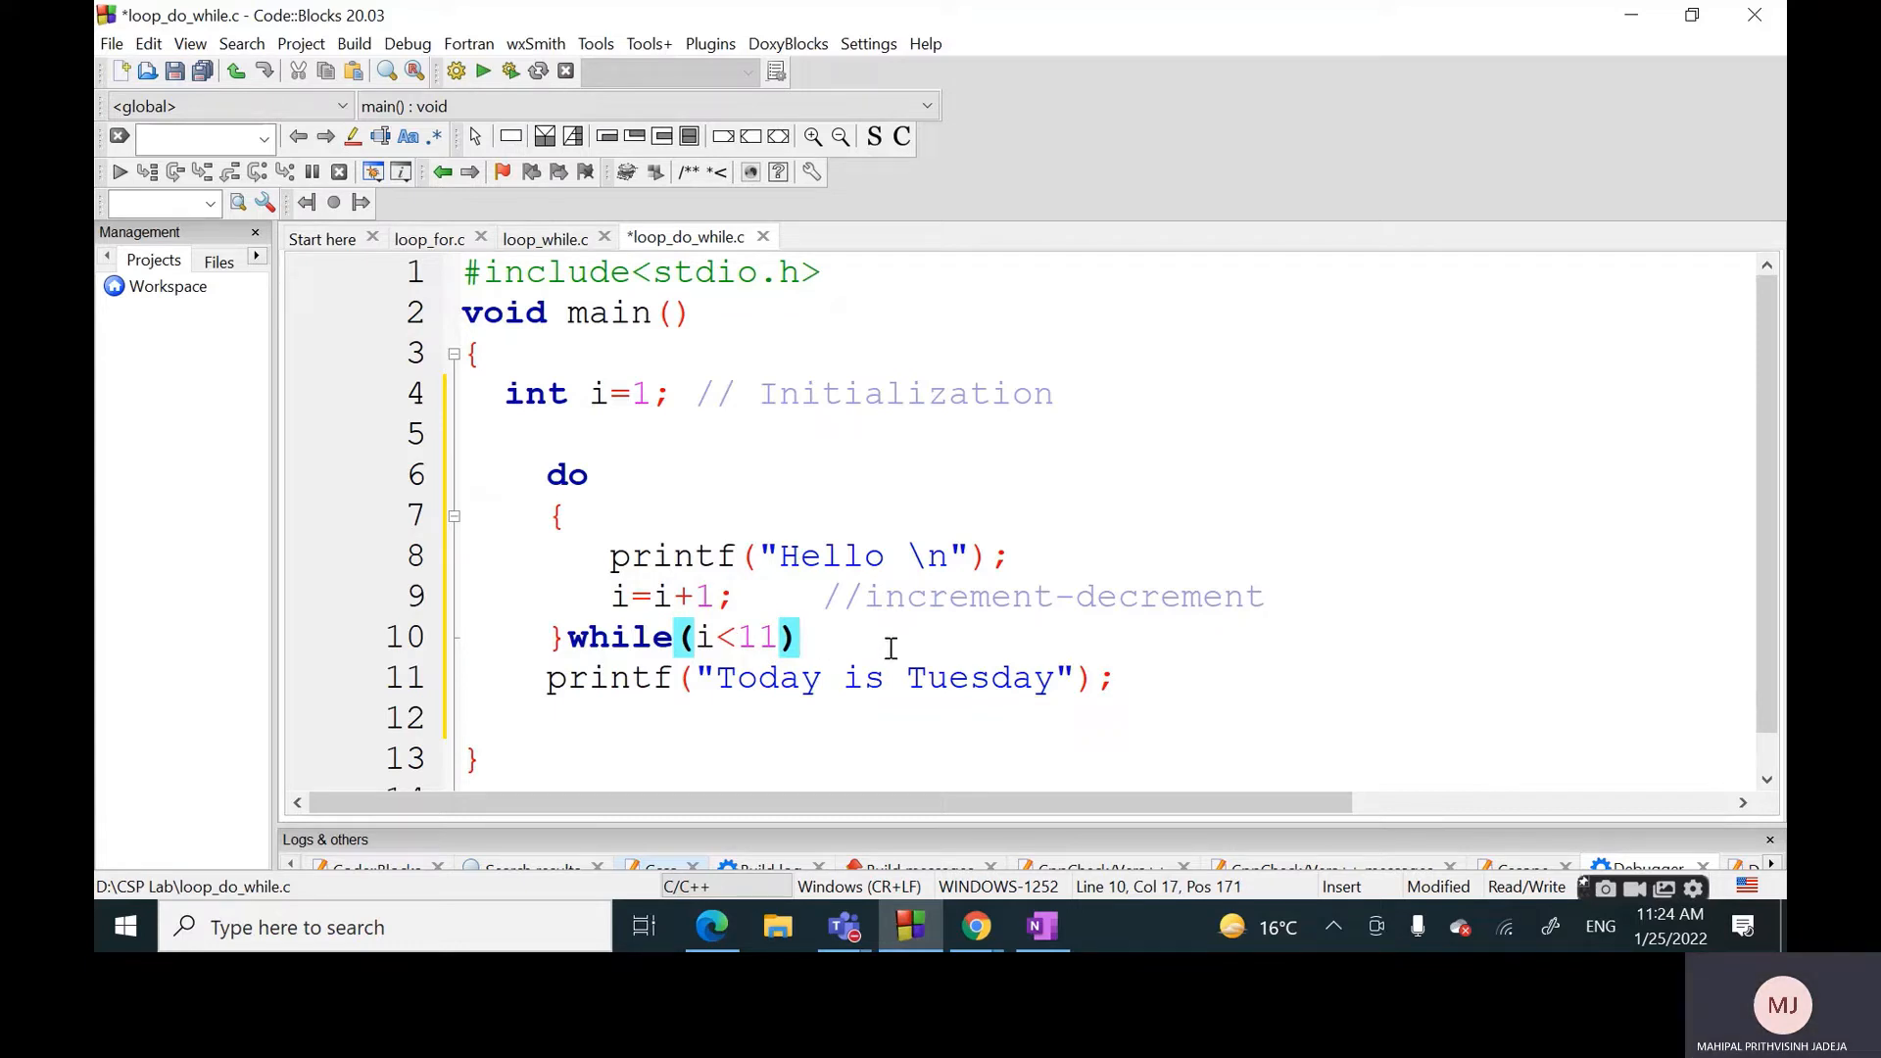
{"action": "left_click", "coordinate": [799, 635]}
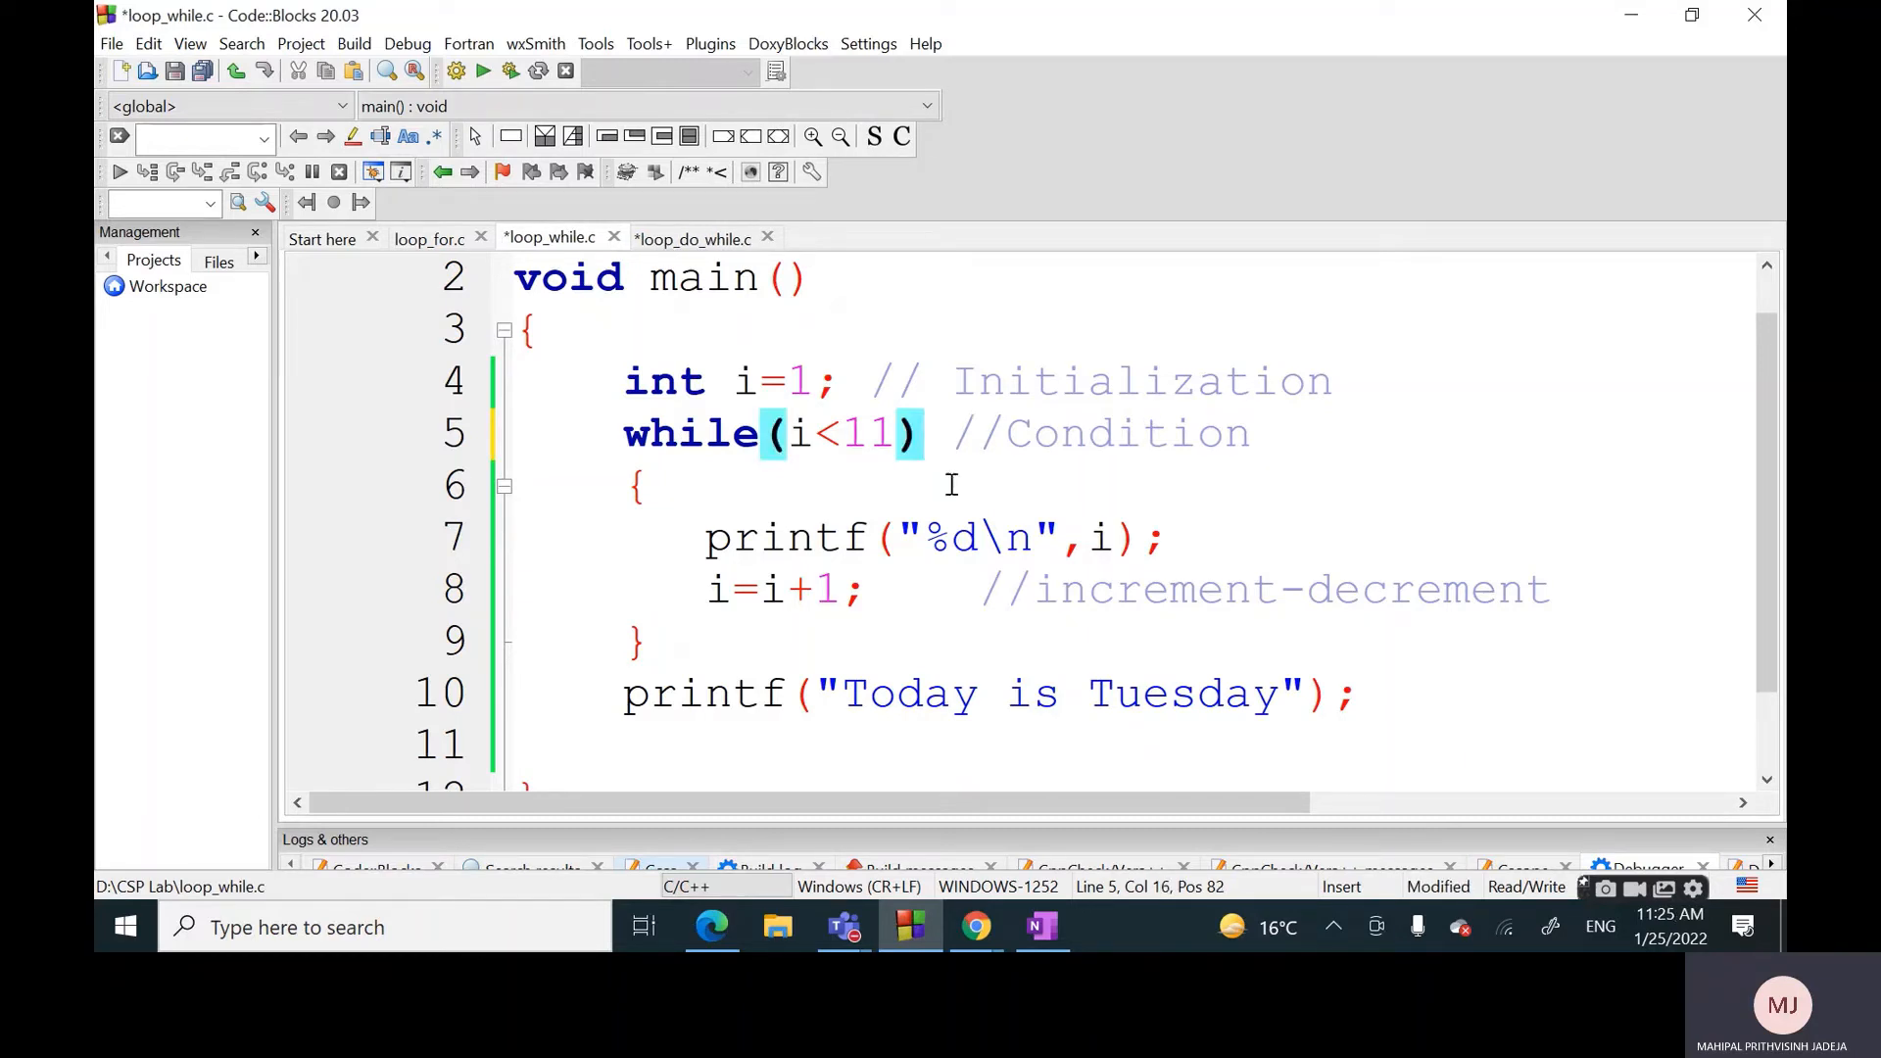
Back in loop_do_while.c, end the while(i<11) line with a semicolon and a //condition comment
{"action": "left_click", "coordinate": [705, 277]}
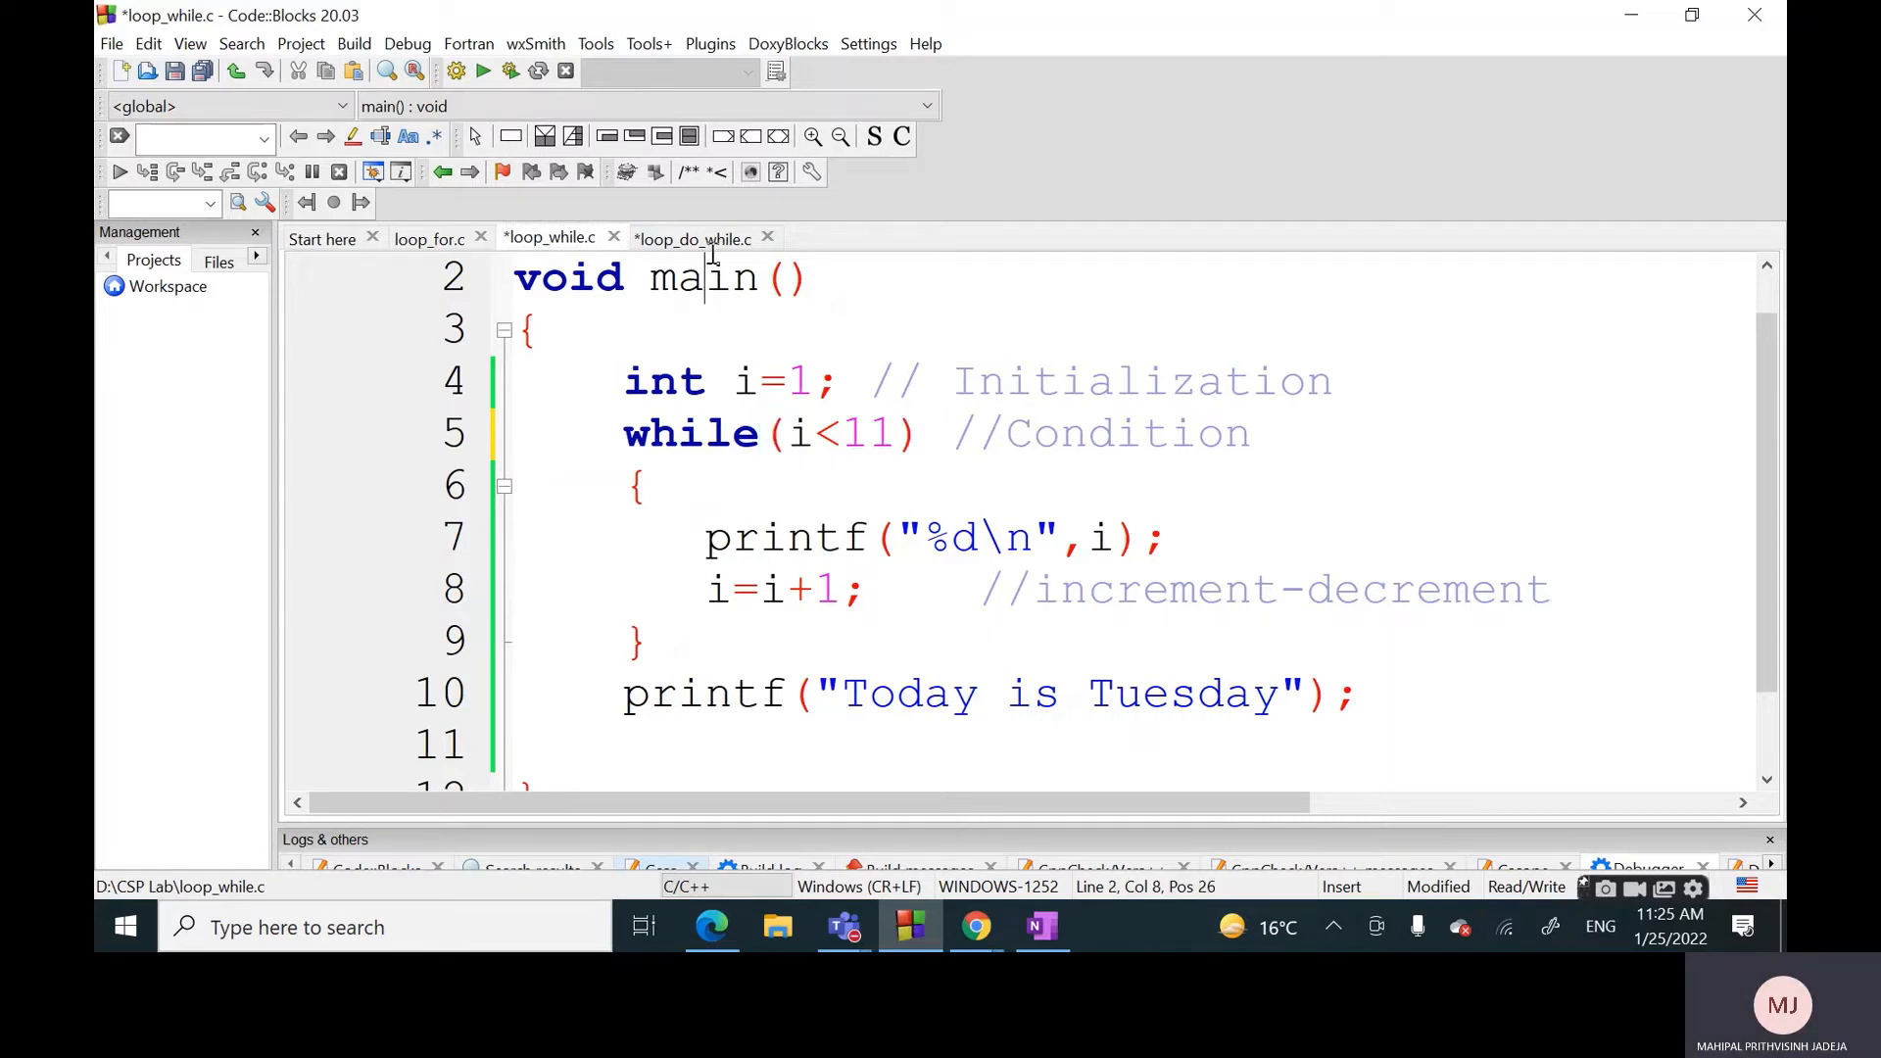
{"action": "left_click", "coordinate": [691, 237]}
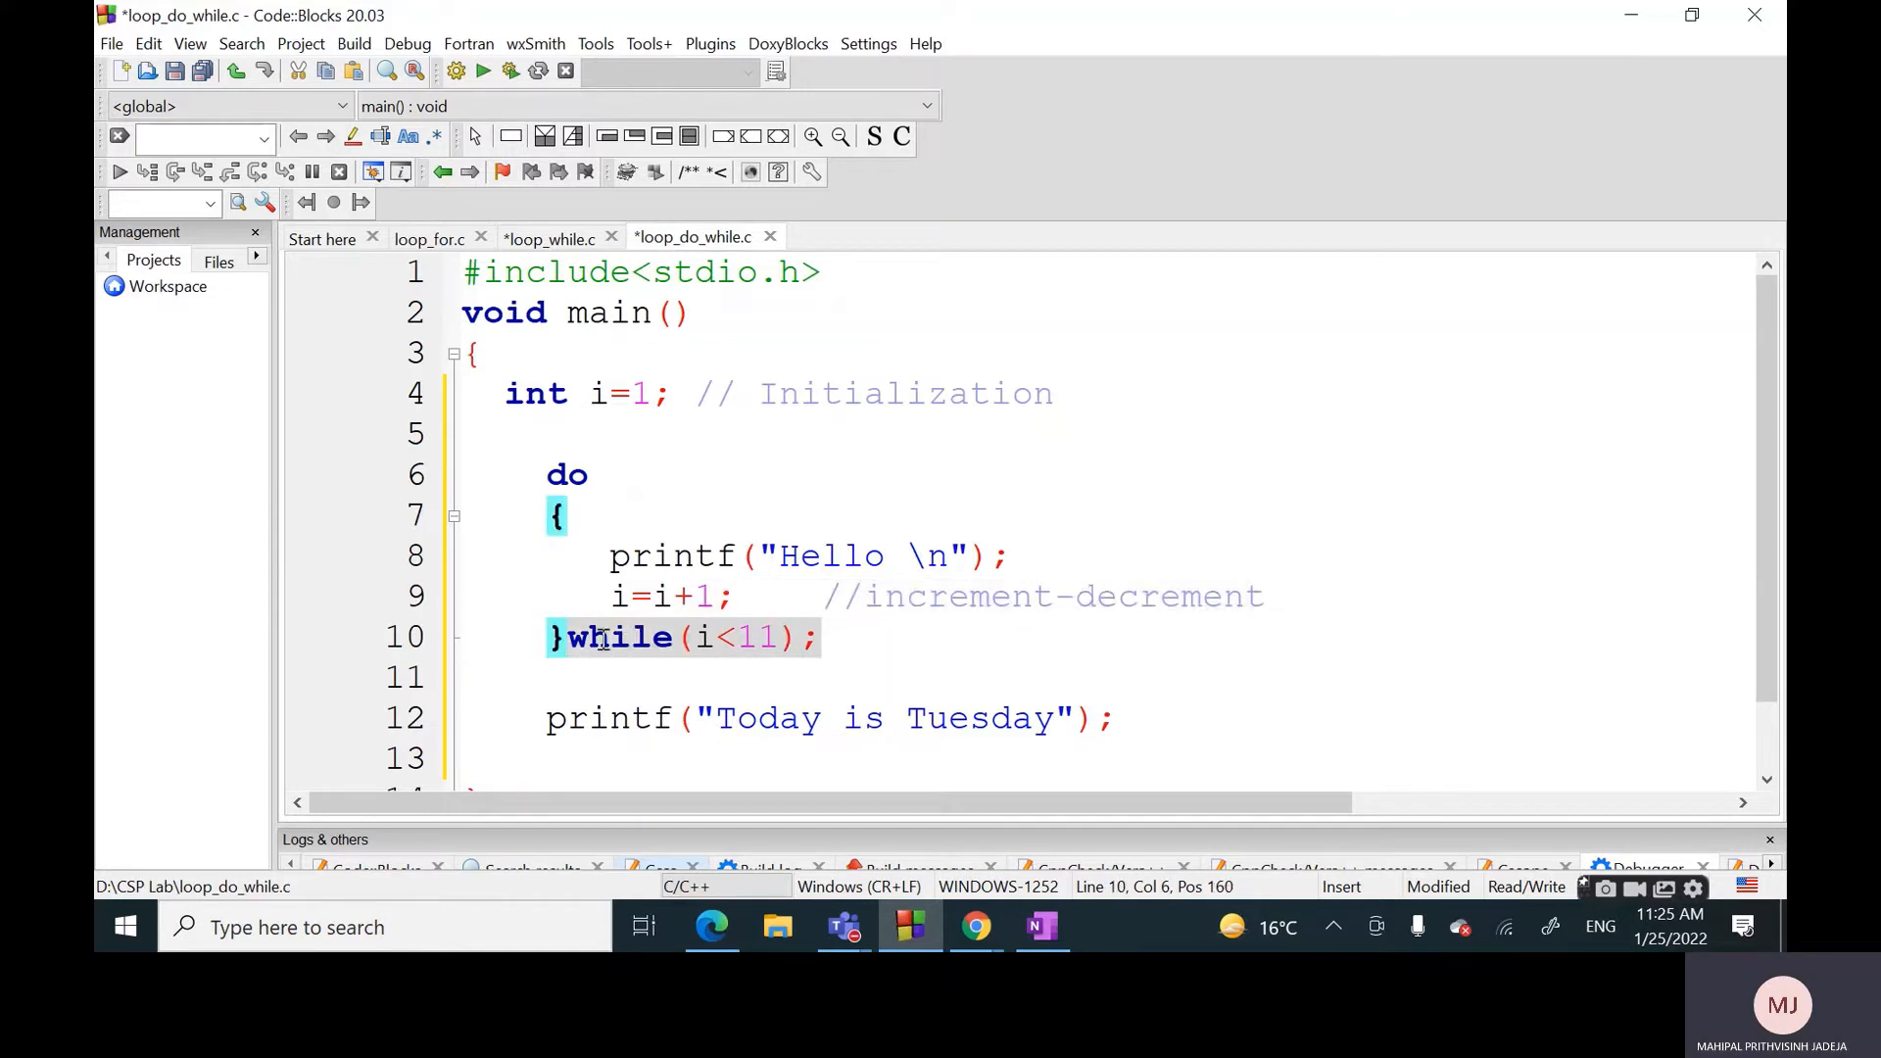
{"action": "left_click", "coordinate": [847, 636]}
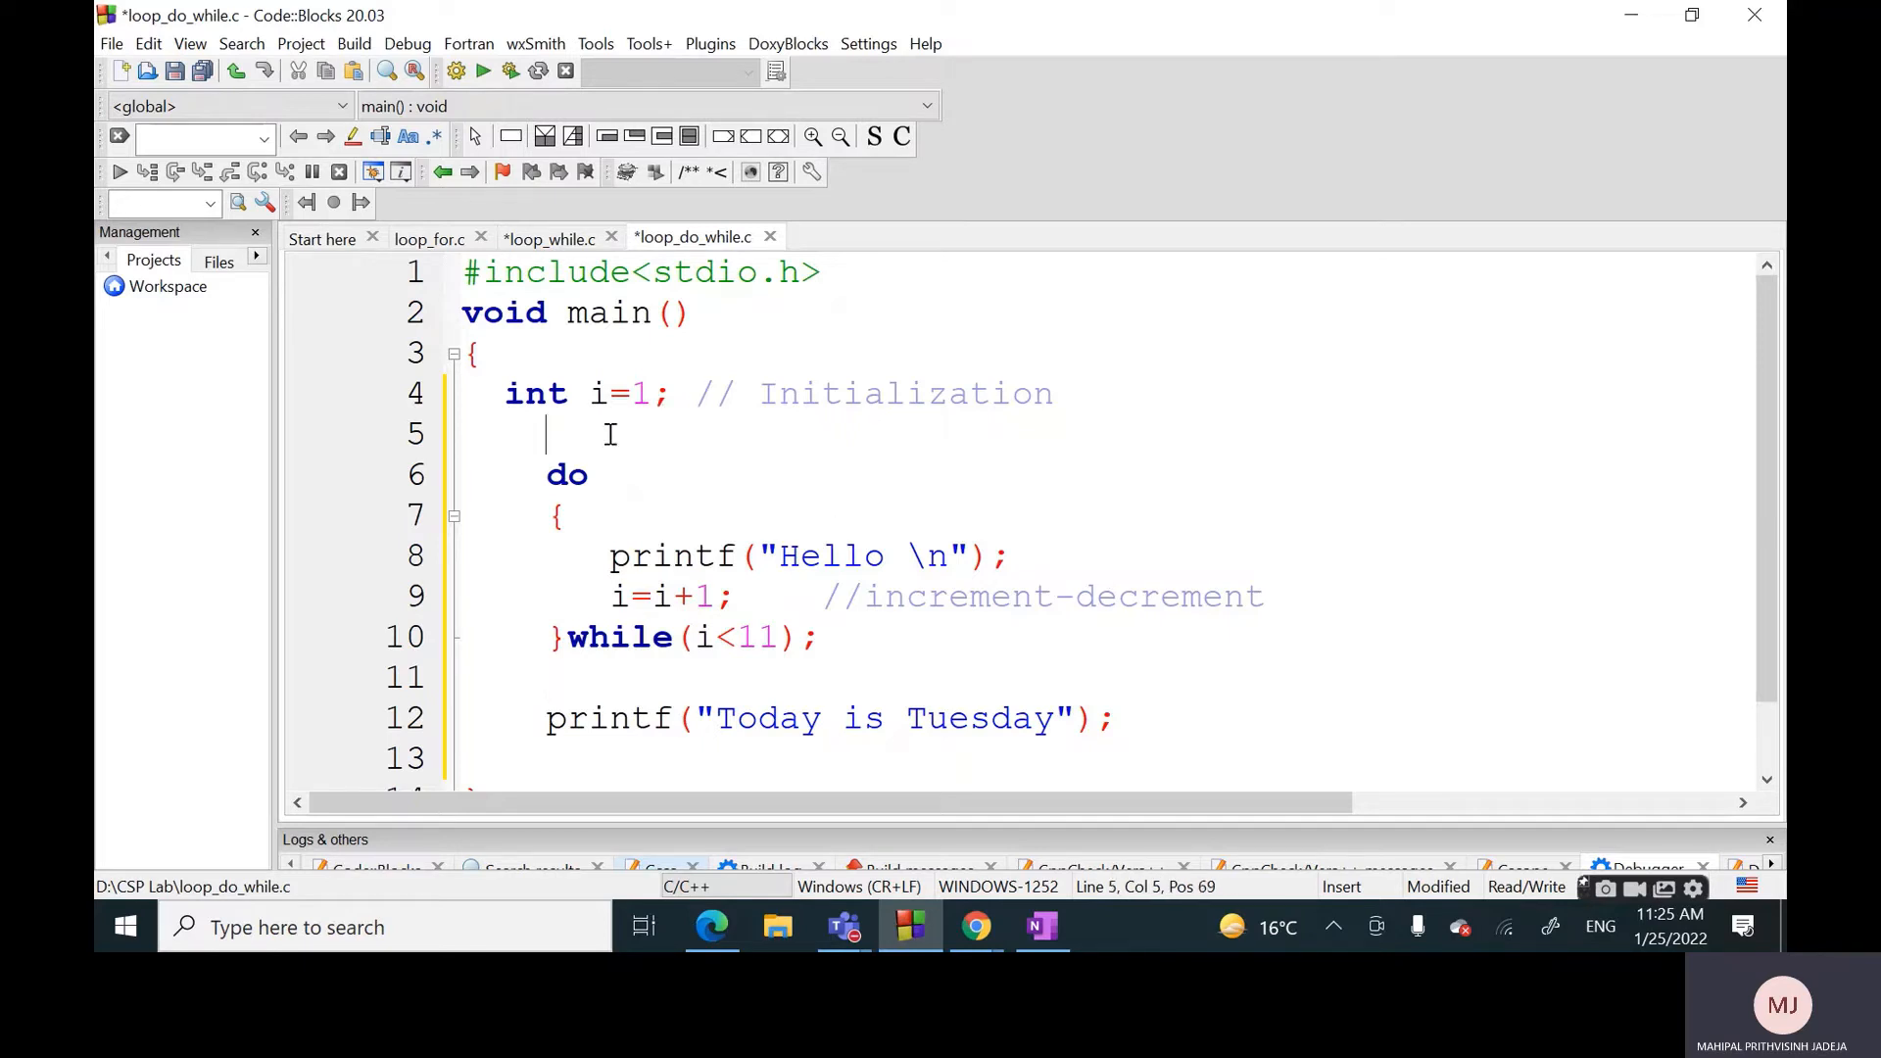
{"action": "left_click", "coordinate": [819, 637]}
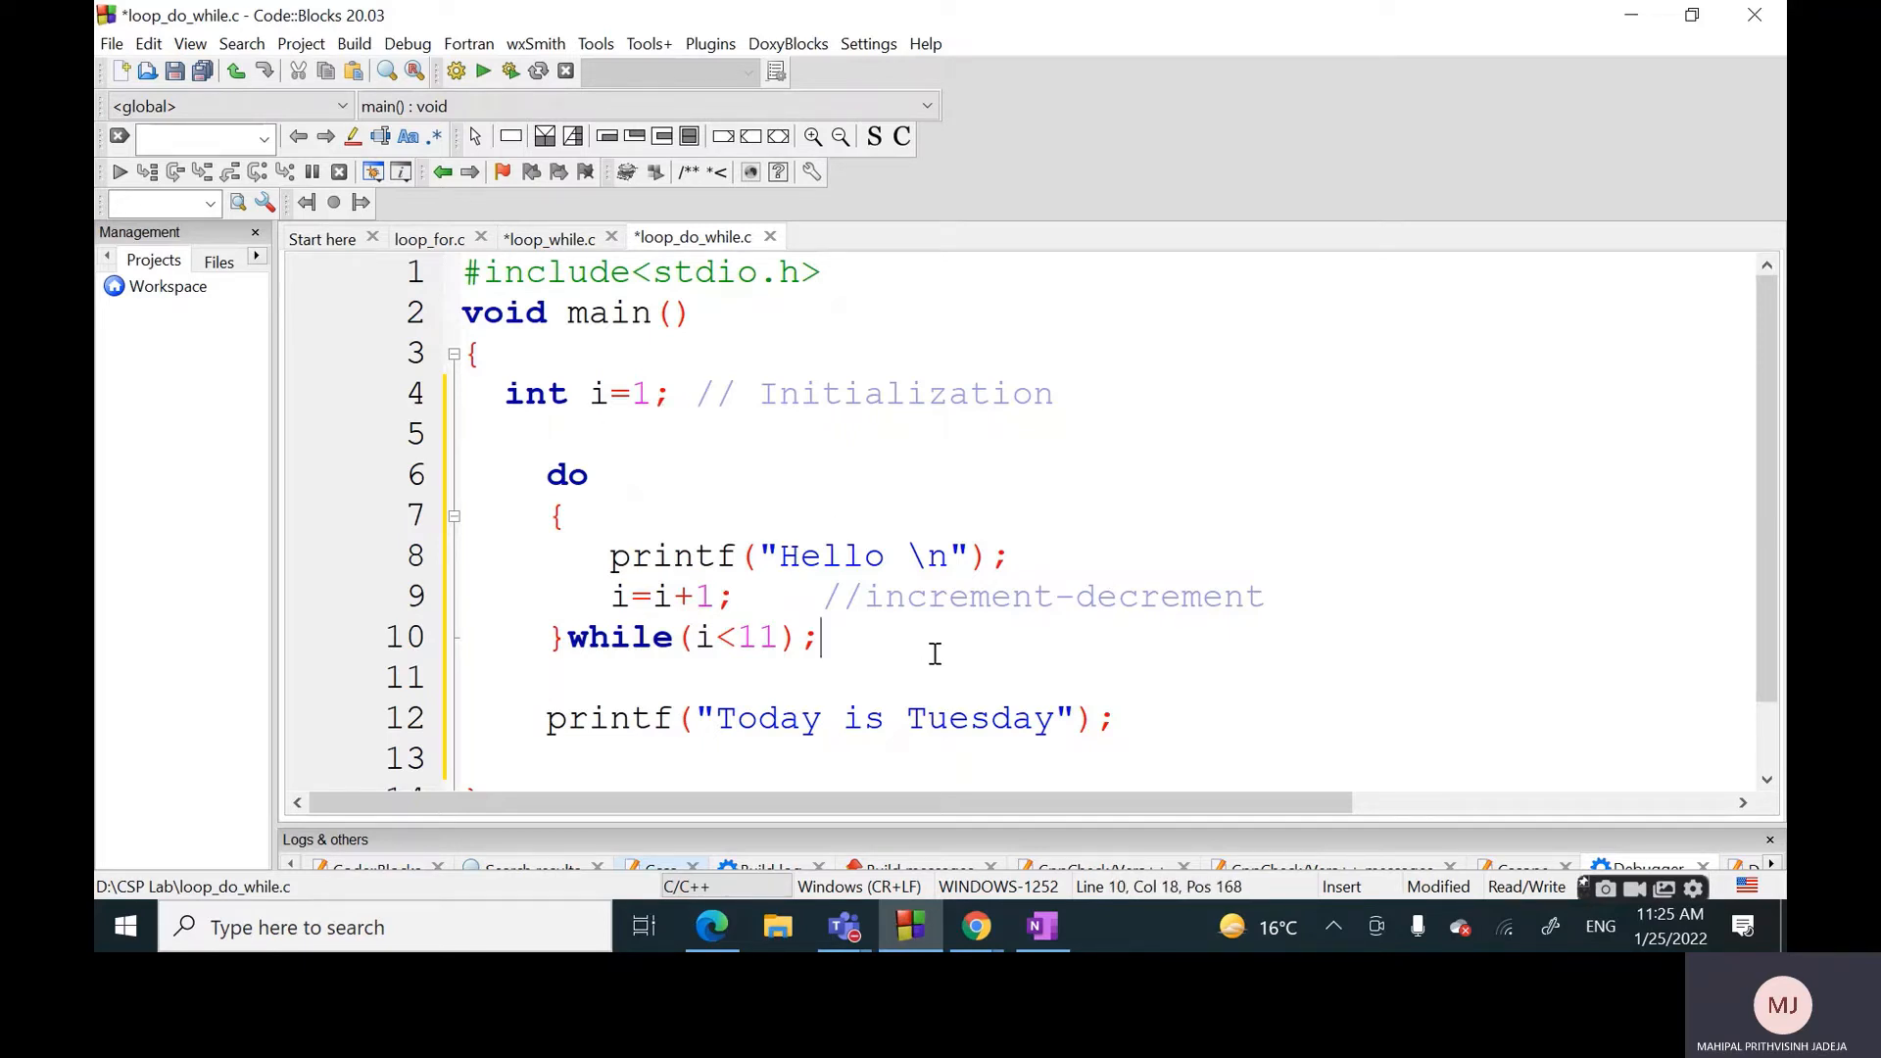
{"action": "type", "text": "/"}
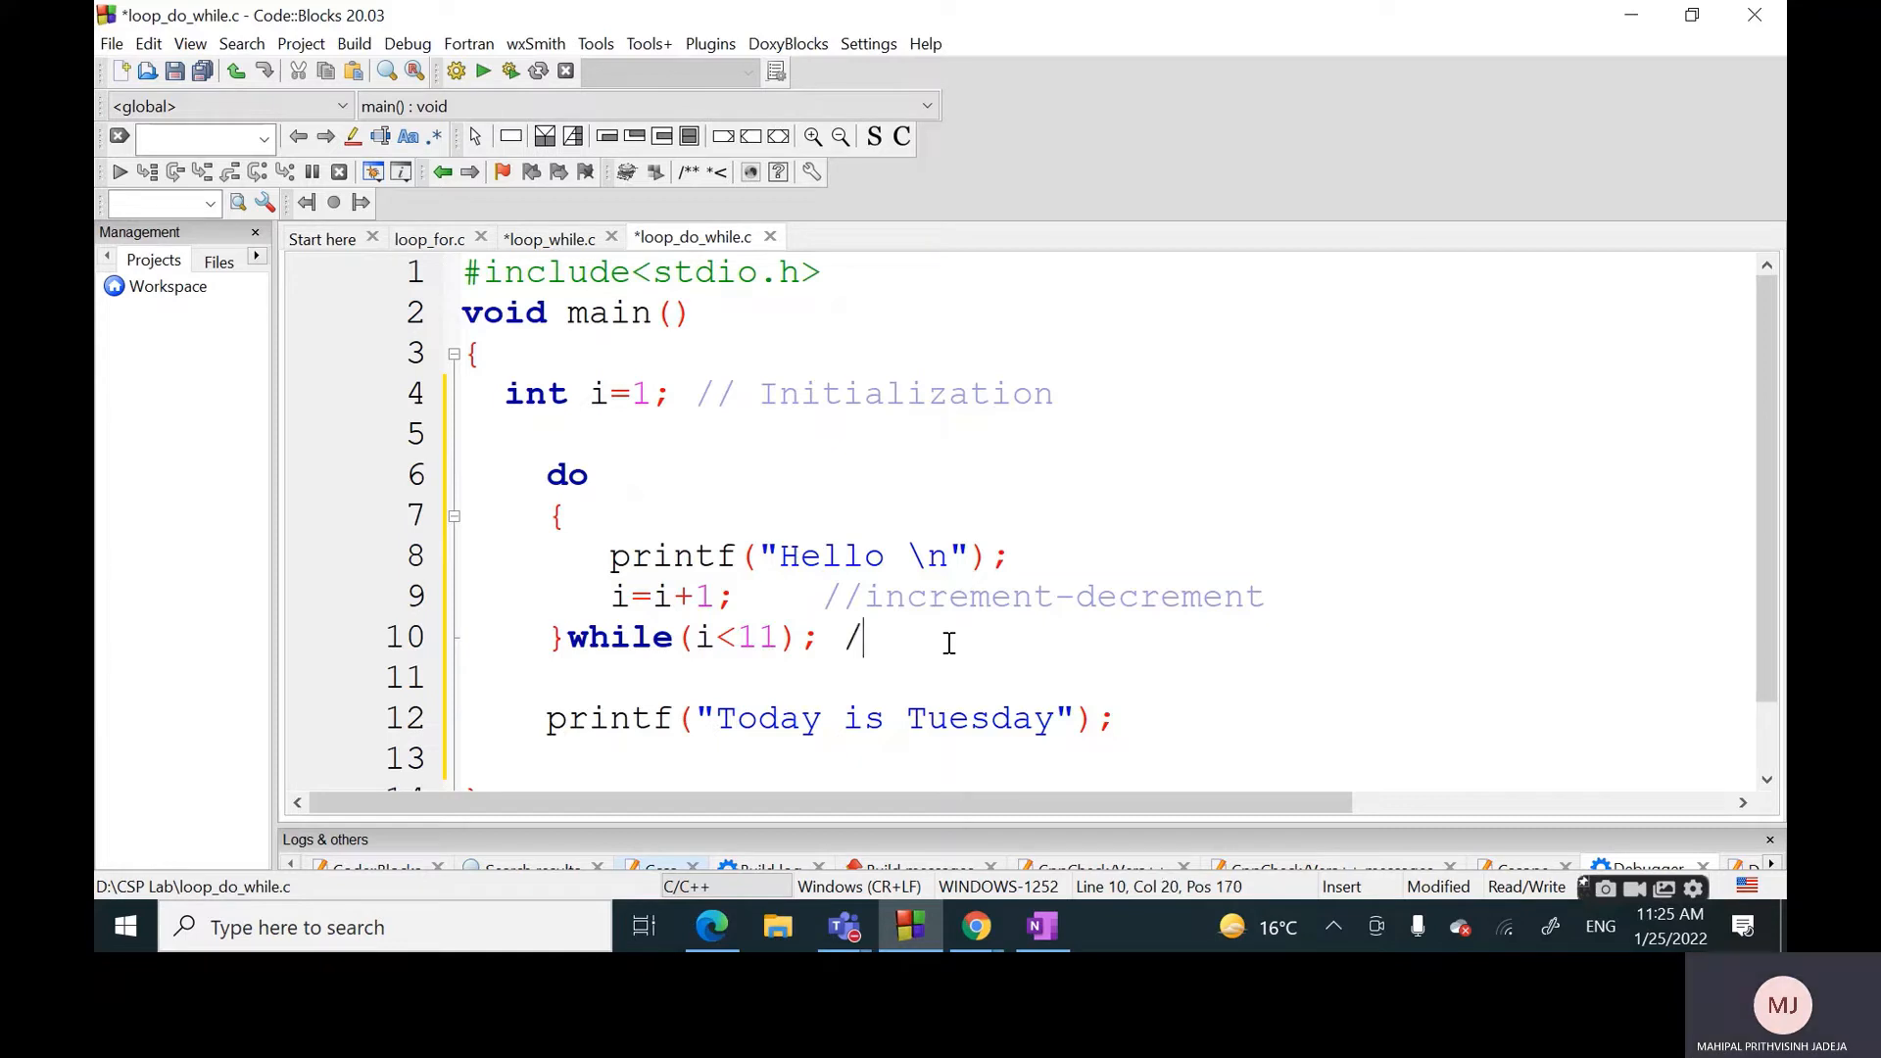
{"action": "type", "text": "/condition"}
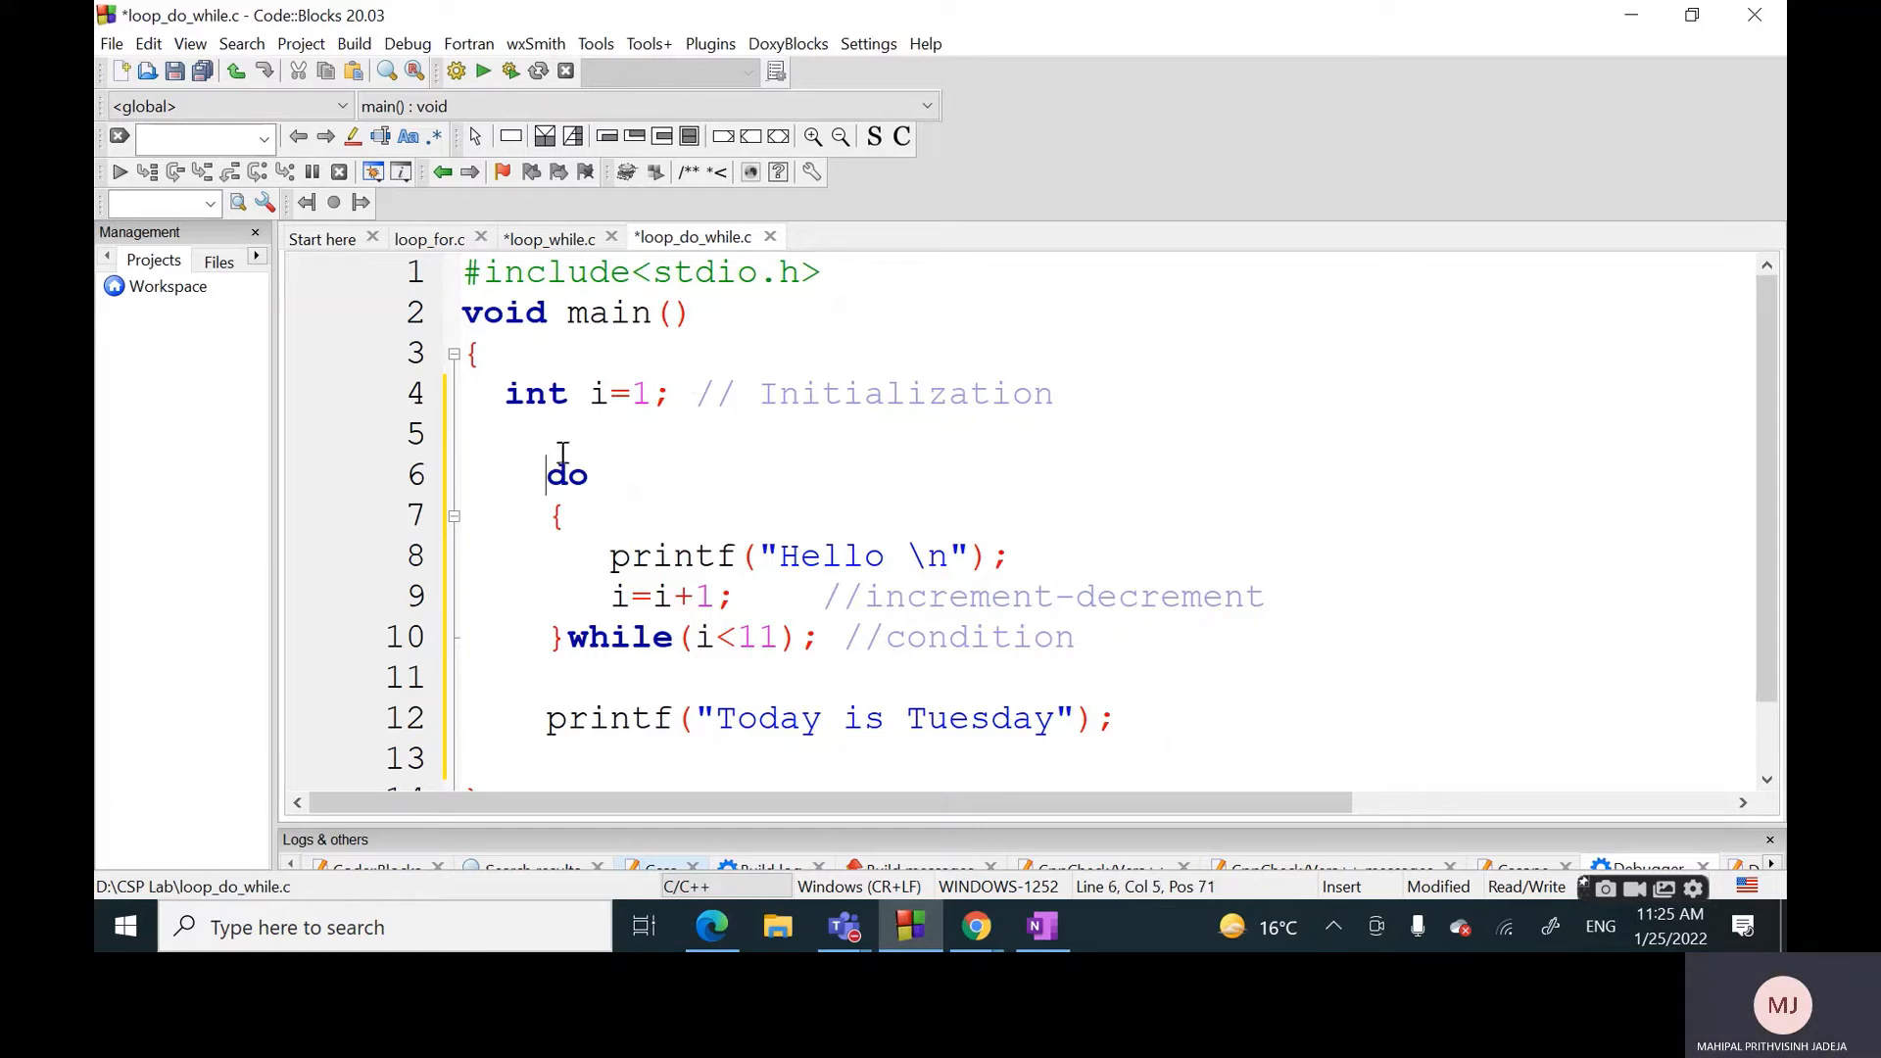
Delete the empty line so do sits directly under the initialization line
{"action": "key", "text": "Backspace"}
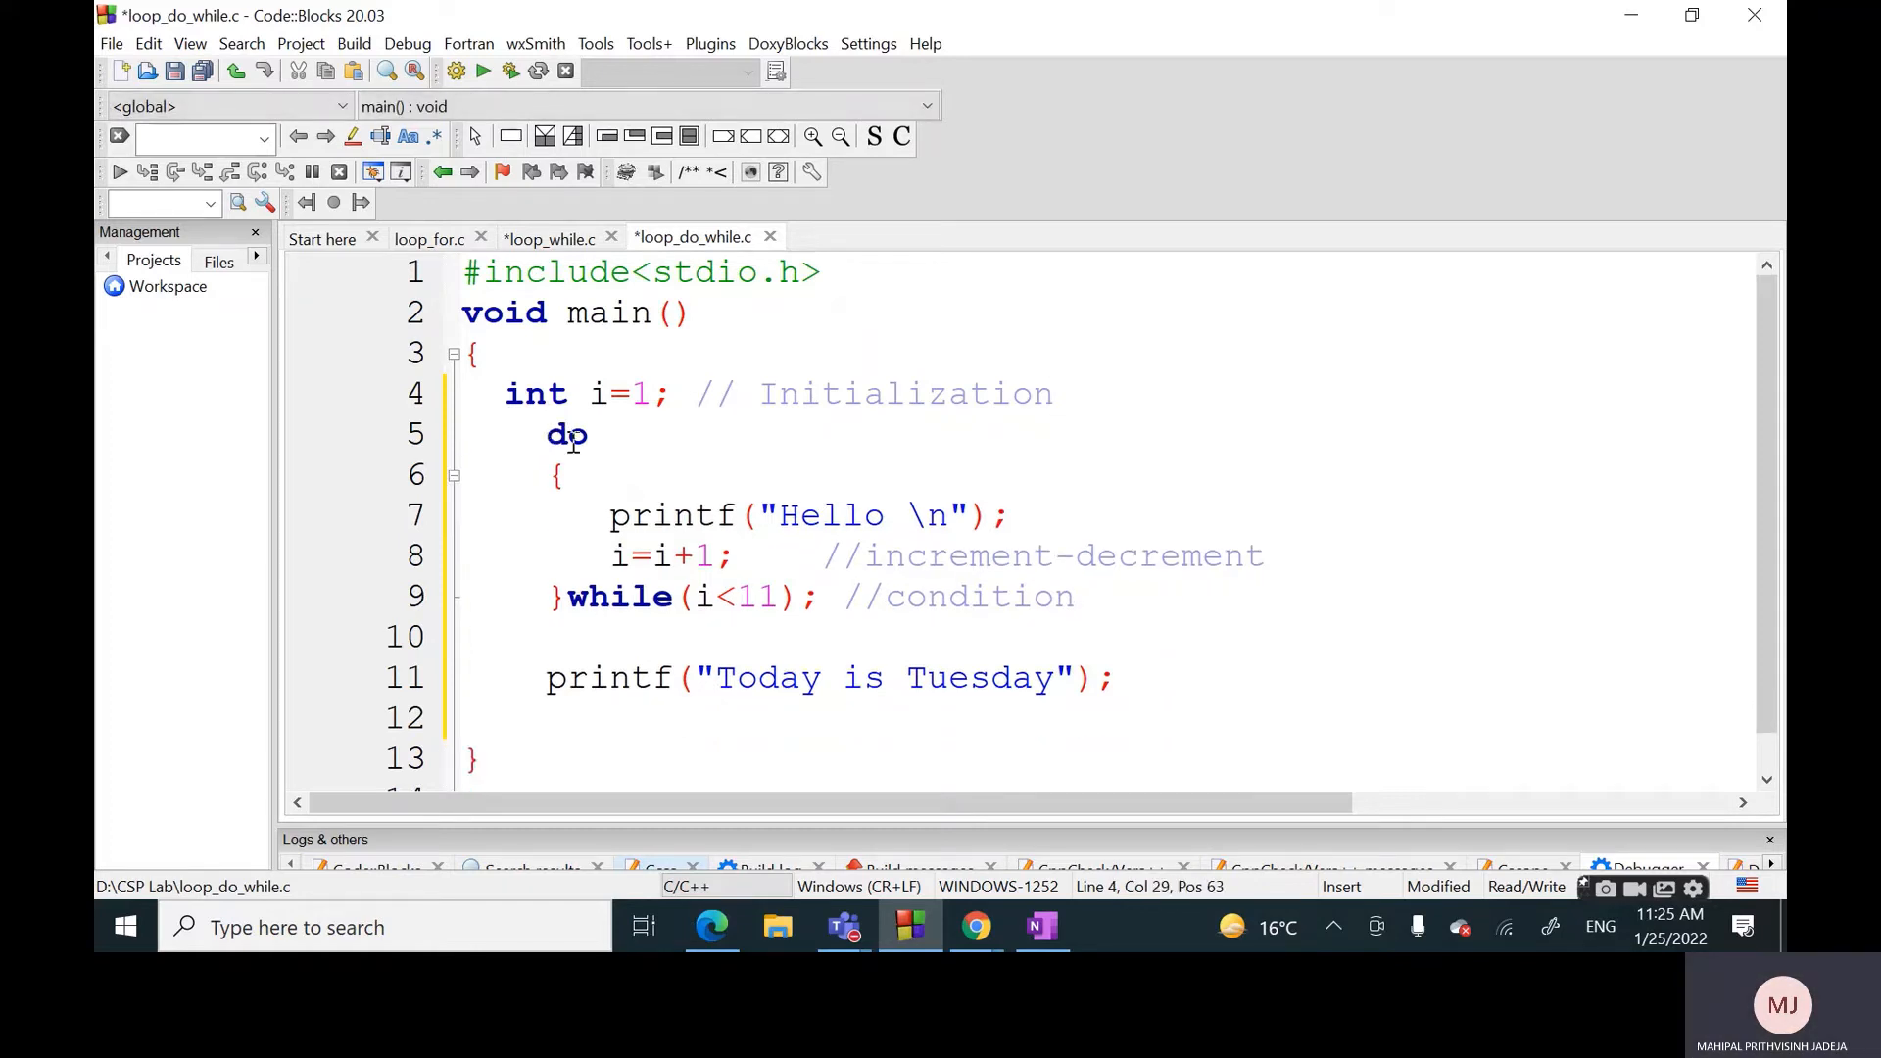
{"action": "mouse_move", "coordinate": [809, 595]}
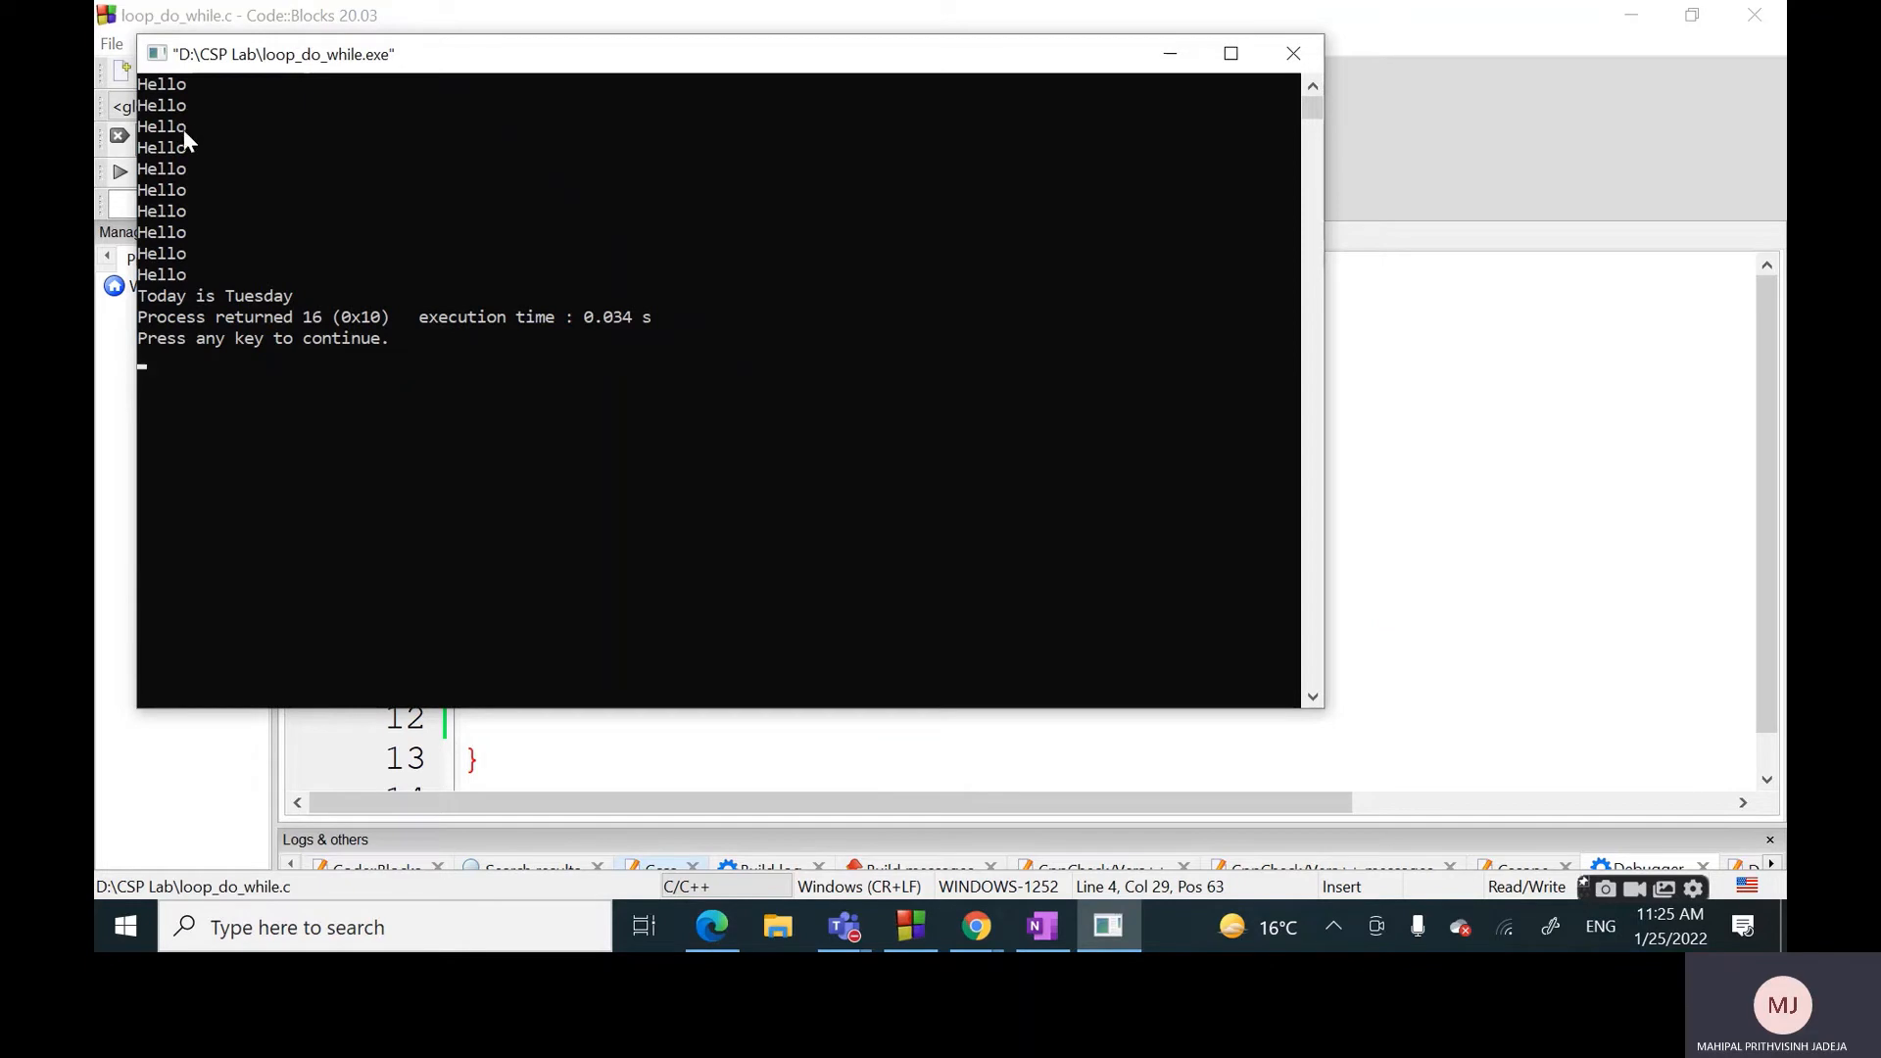
{"action": "mouse_move", "coordinate": [1237, 153]}
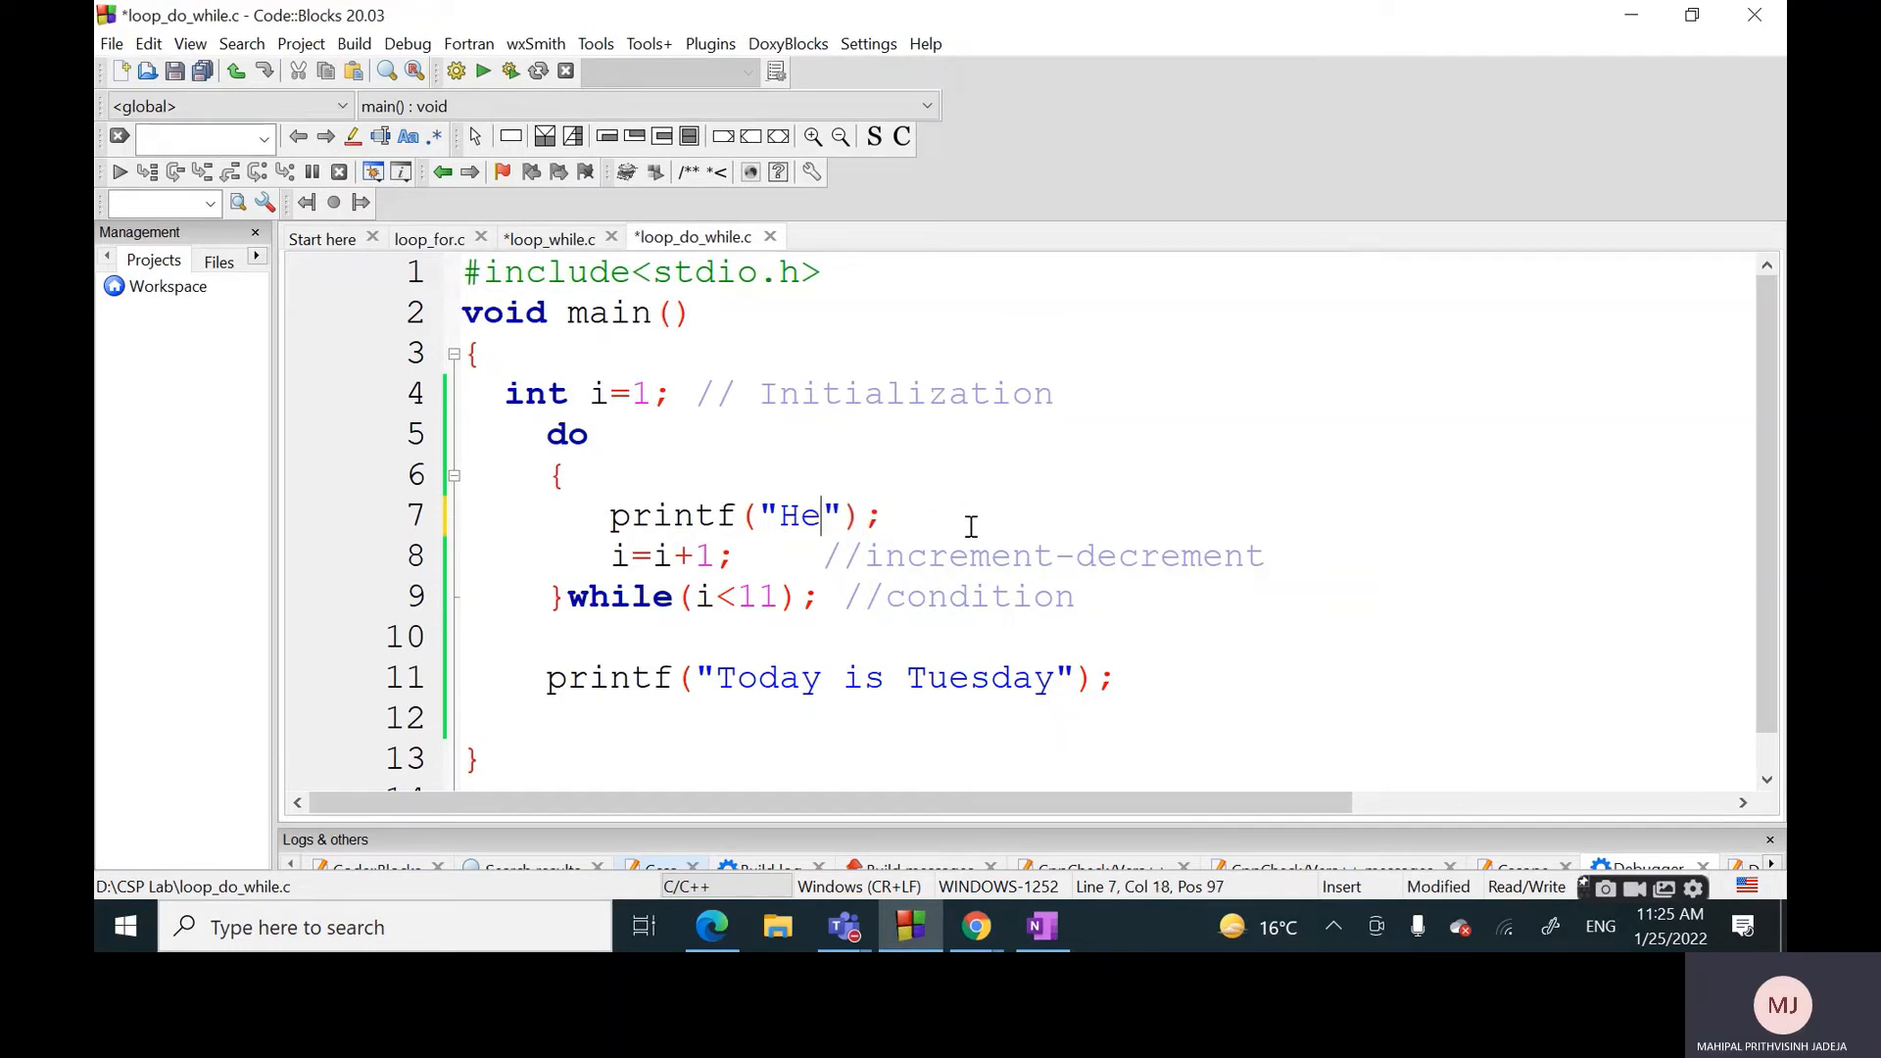
Change the body to printf("%d\n",i), run it showing 1–10 then Today is Tuesday, and close the console
{"action": "type", "text": "%d"}
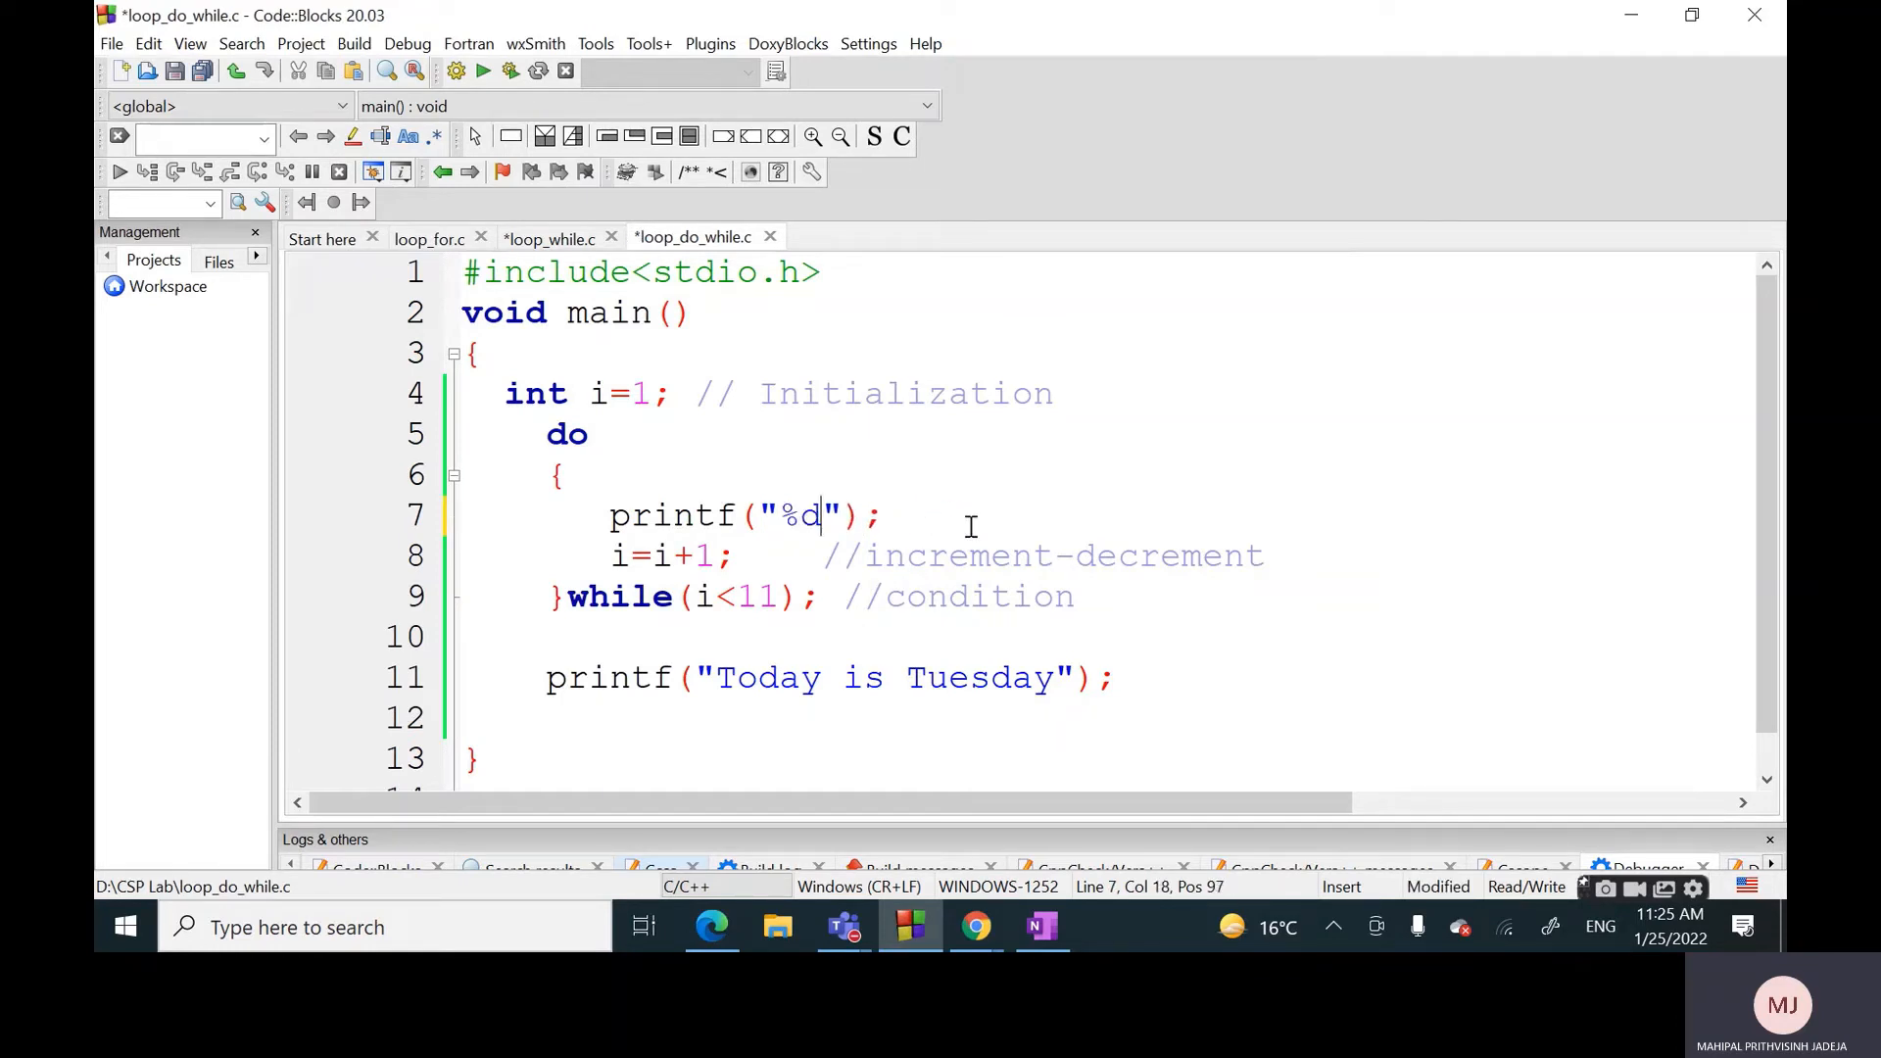
{"action": "type", "text": "\\n"}
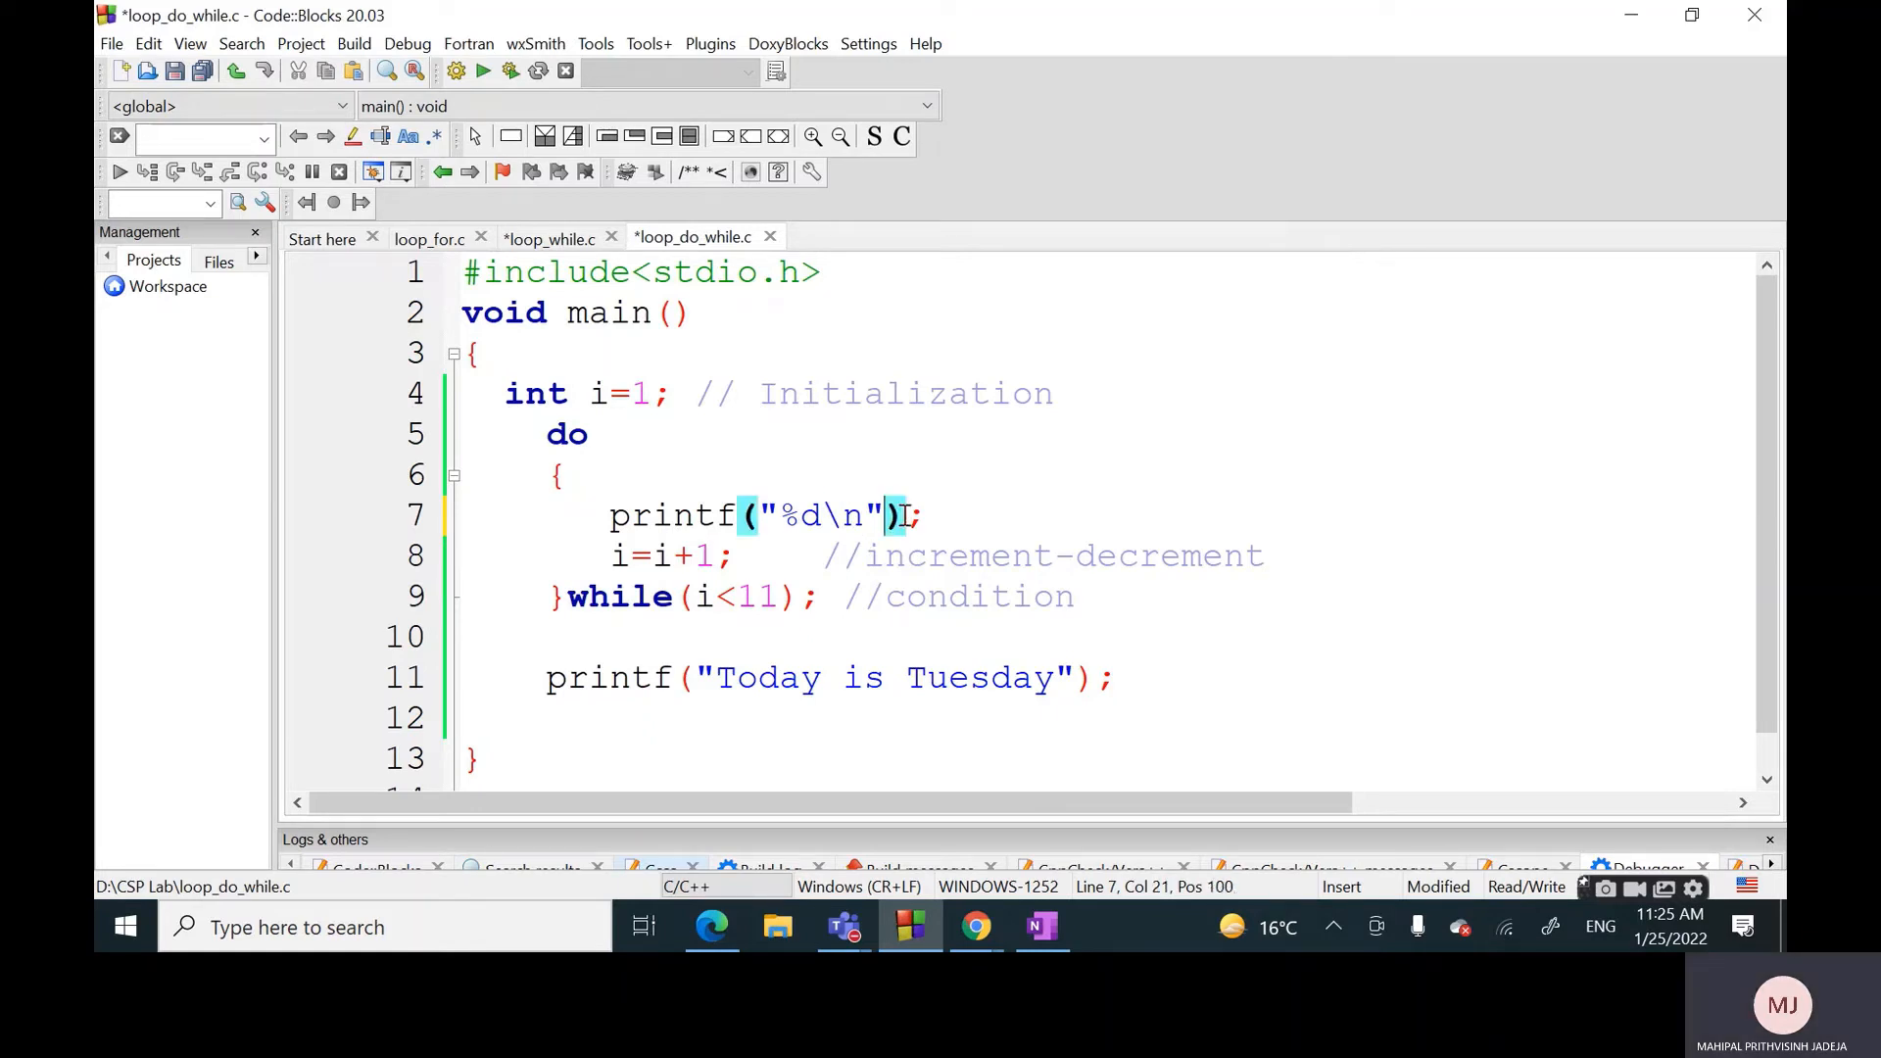
{"action": "type", "text": ",i"}
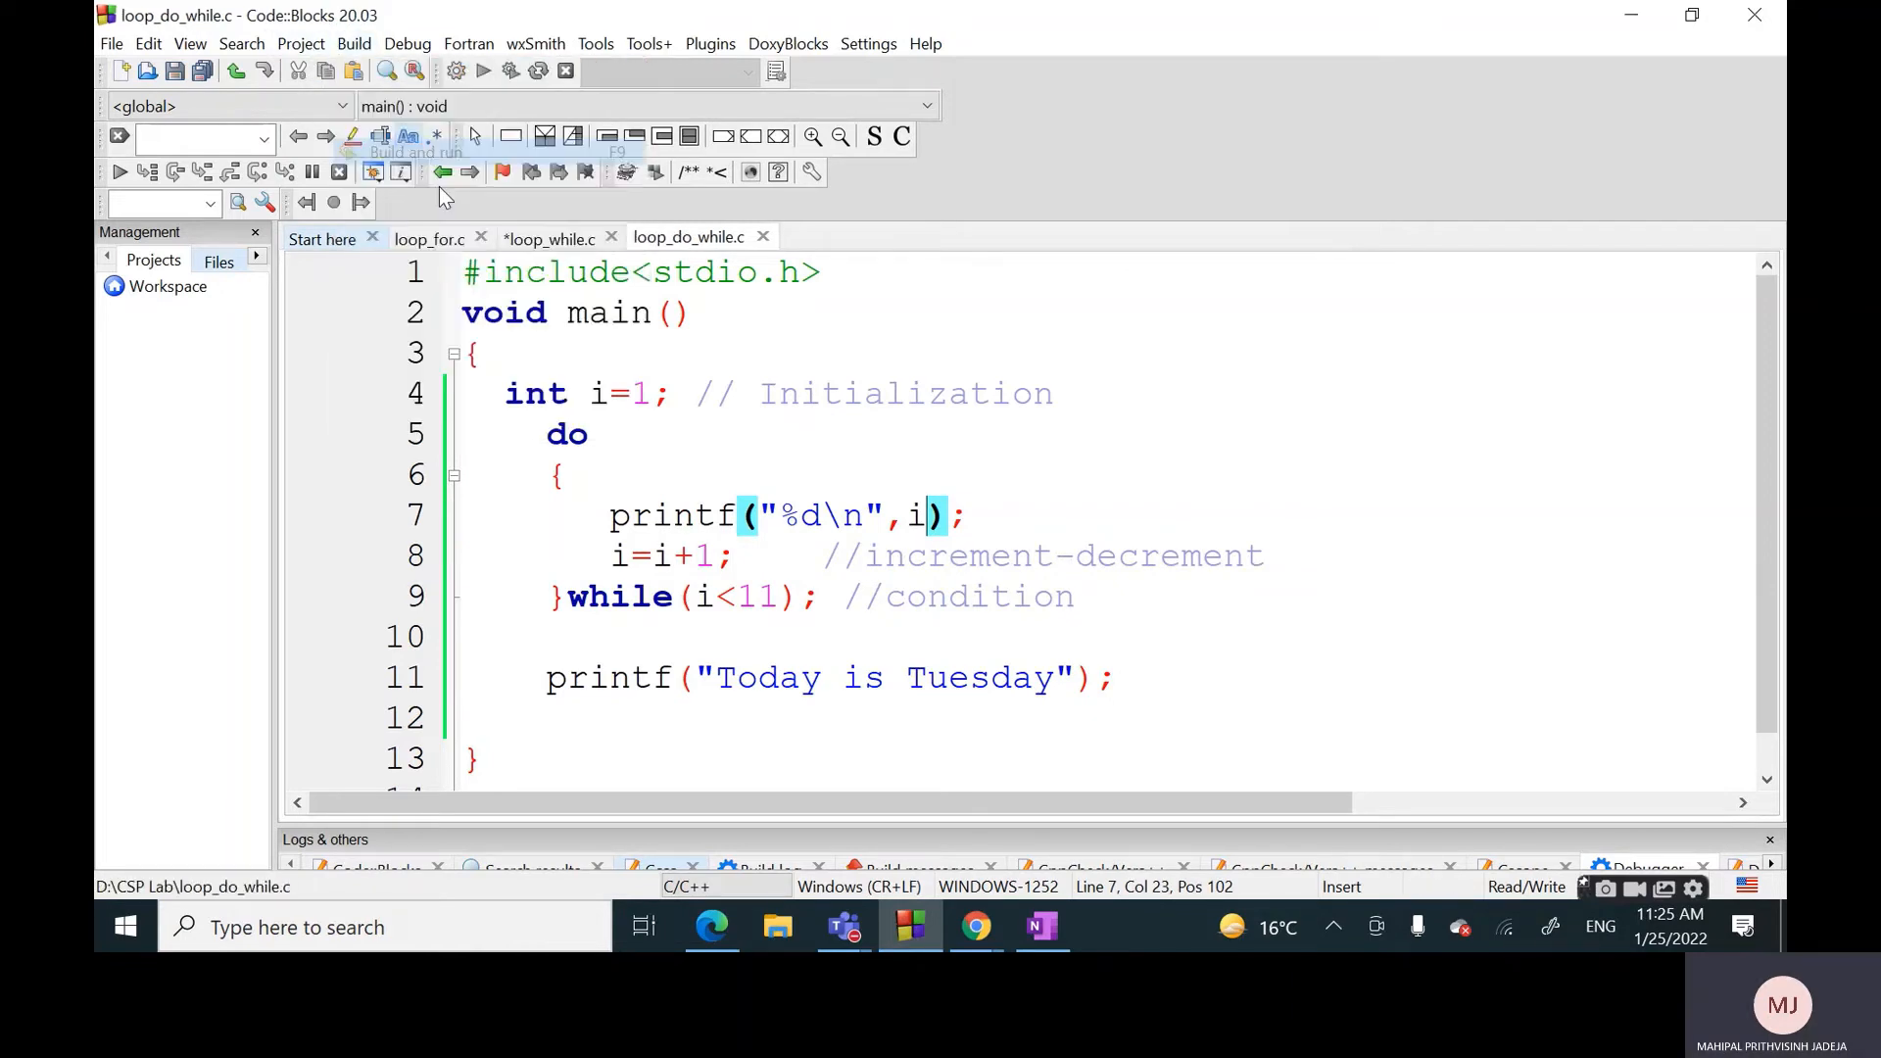
{"action": "left_click", "coordinate": [484, 71]}
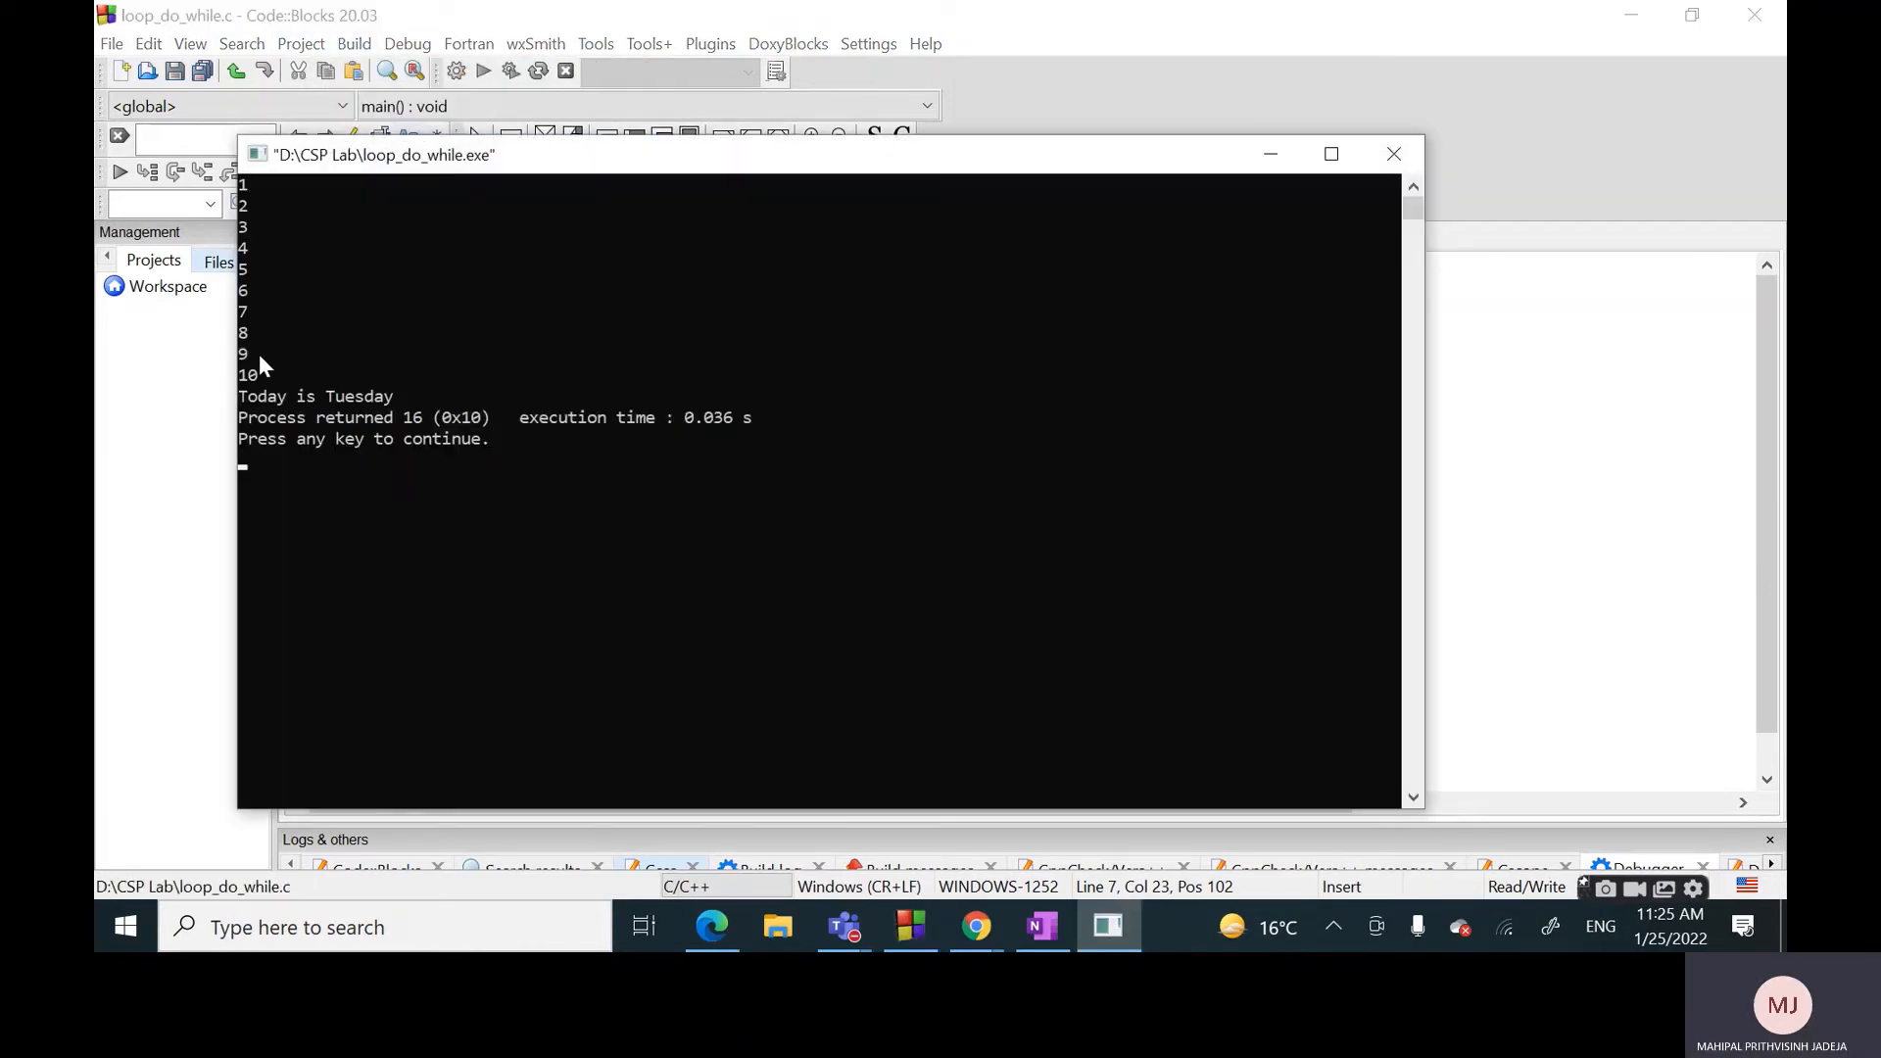
{"action": "mouse_move", "coordinate": [1393, 155]}
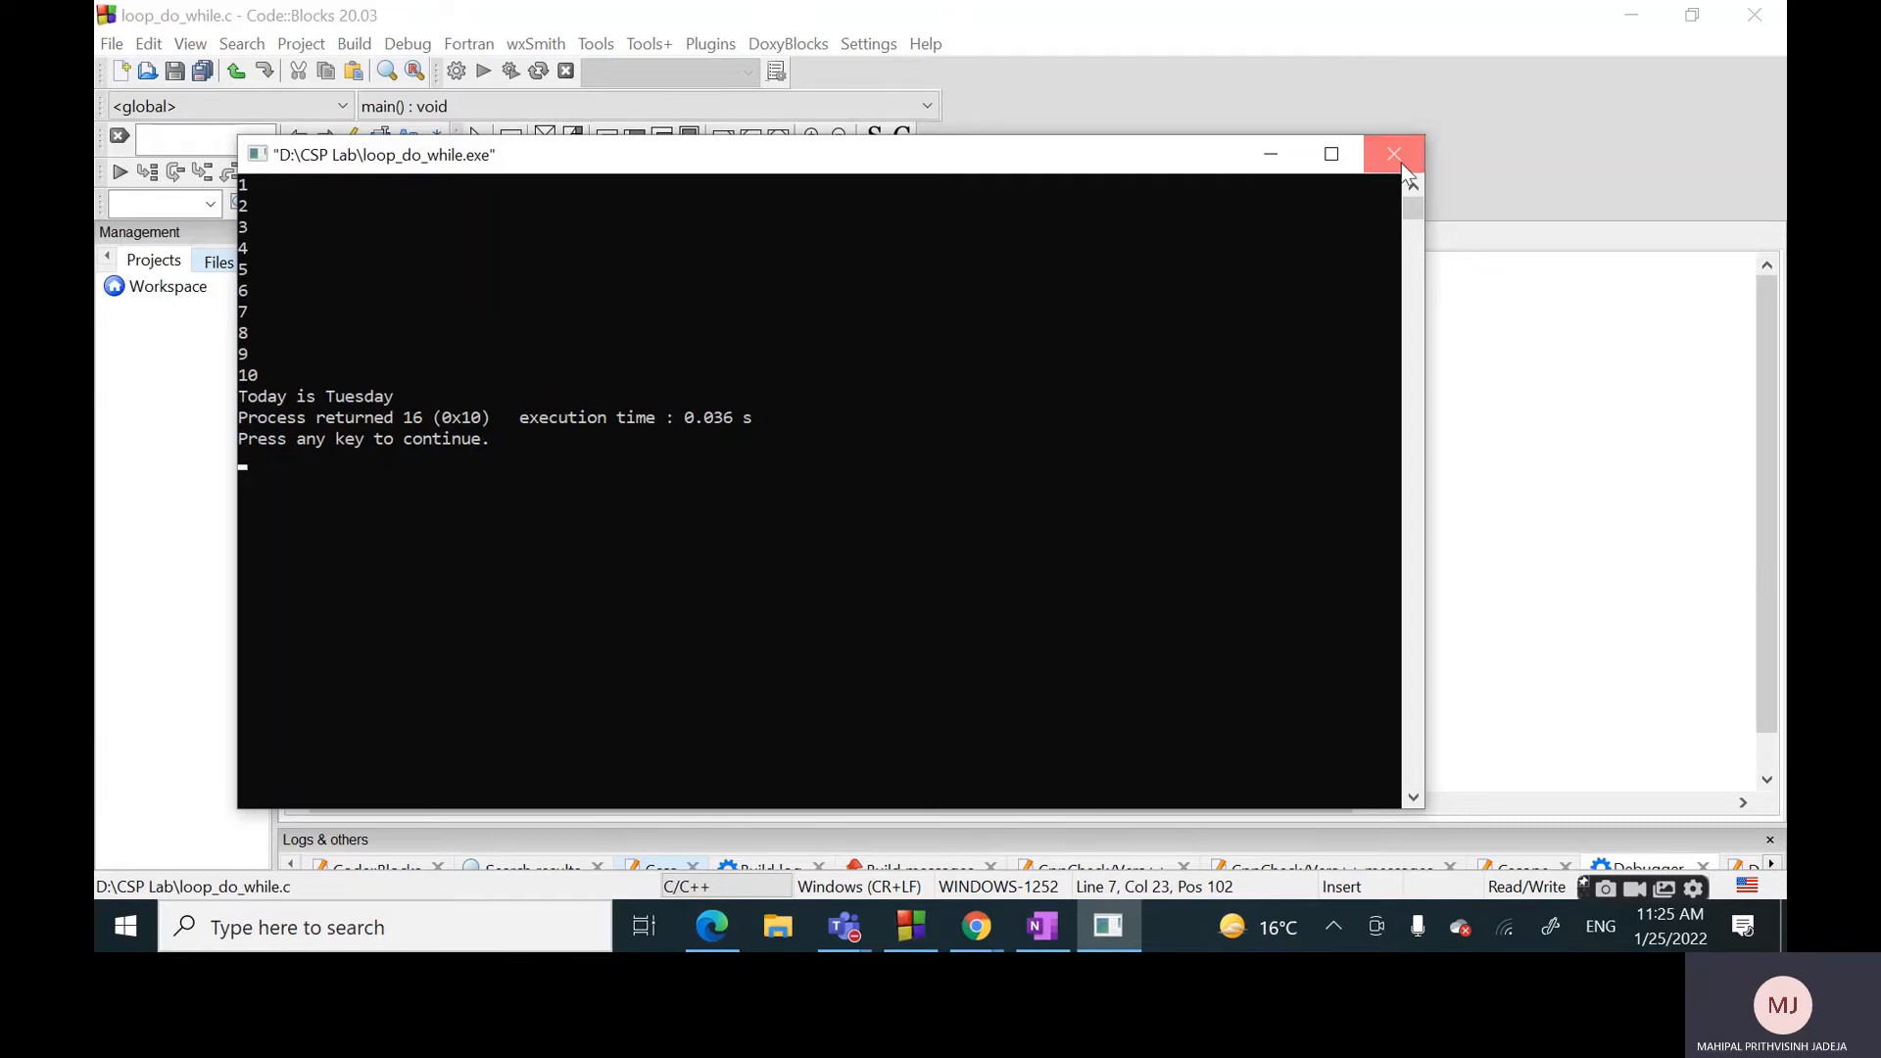
{"action": "left_click", "coordinate": [1393, 153]}
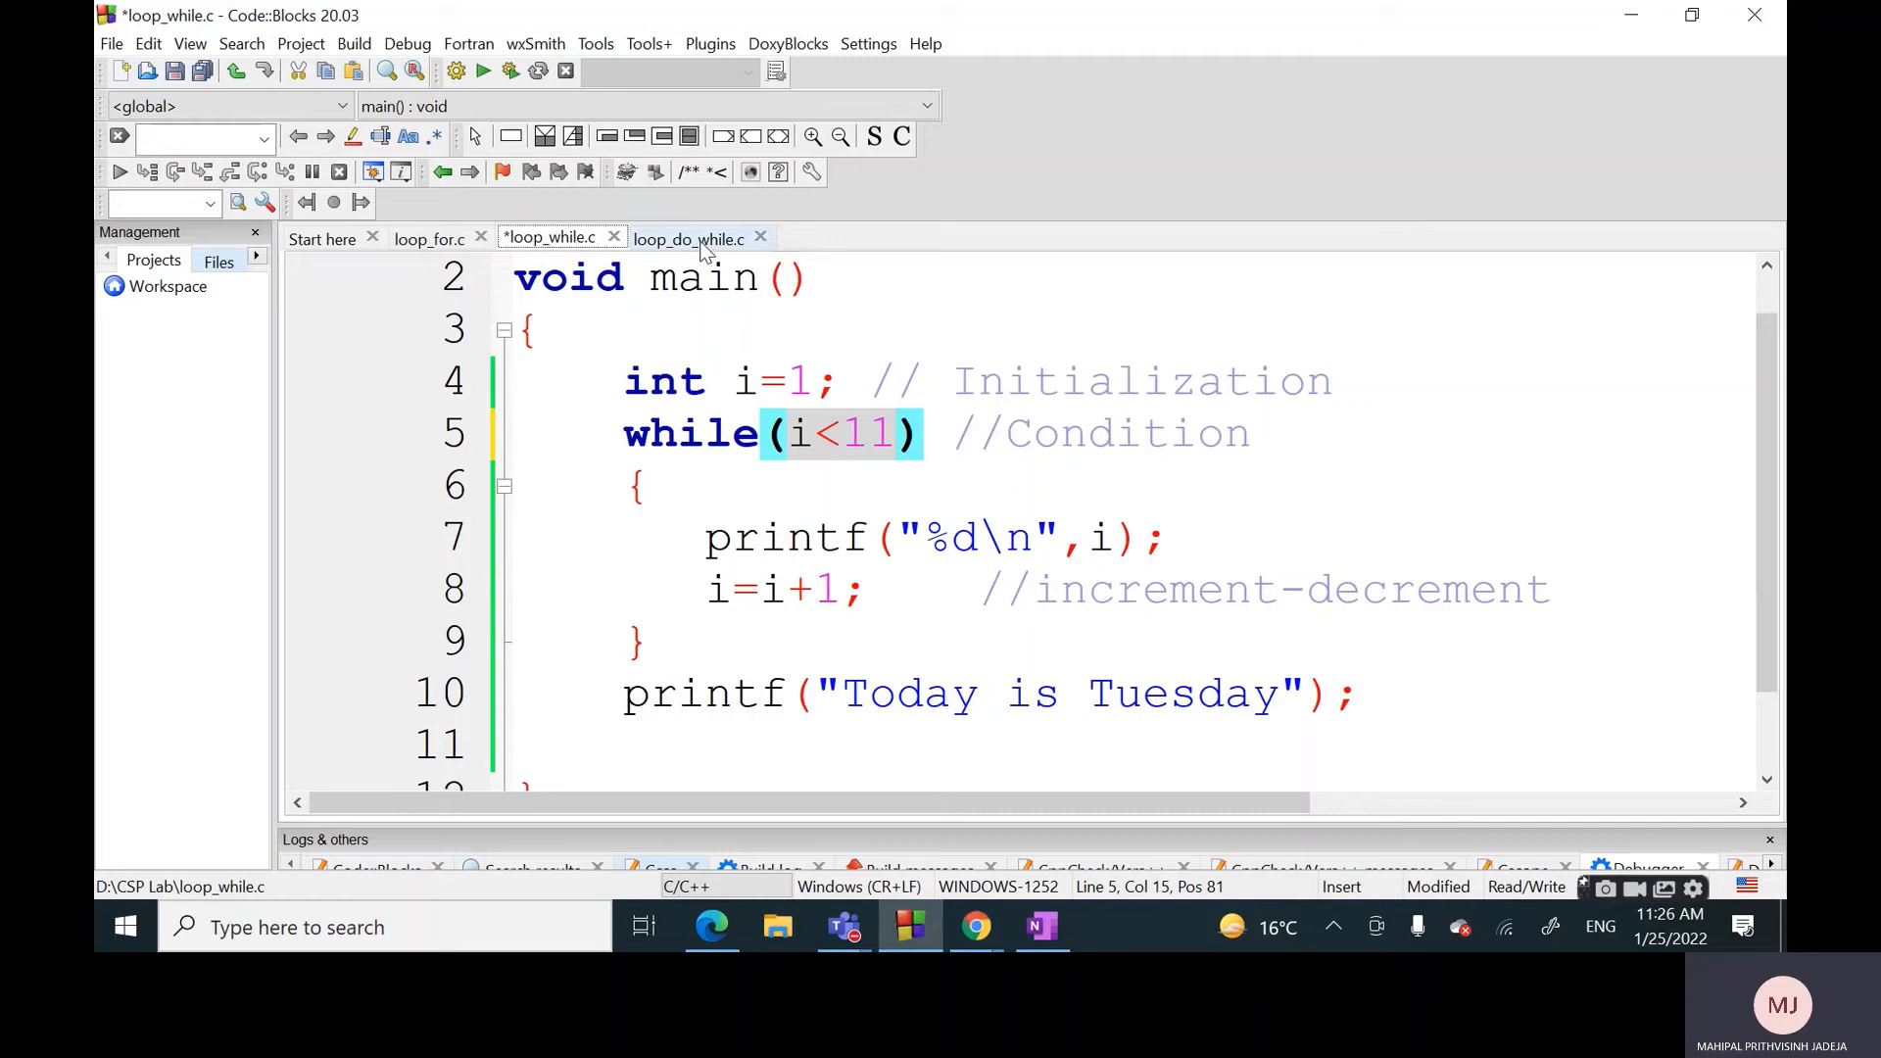
{"action": "left_click", "coordinate": [687, 237]}
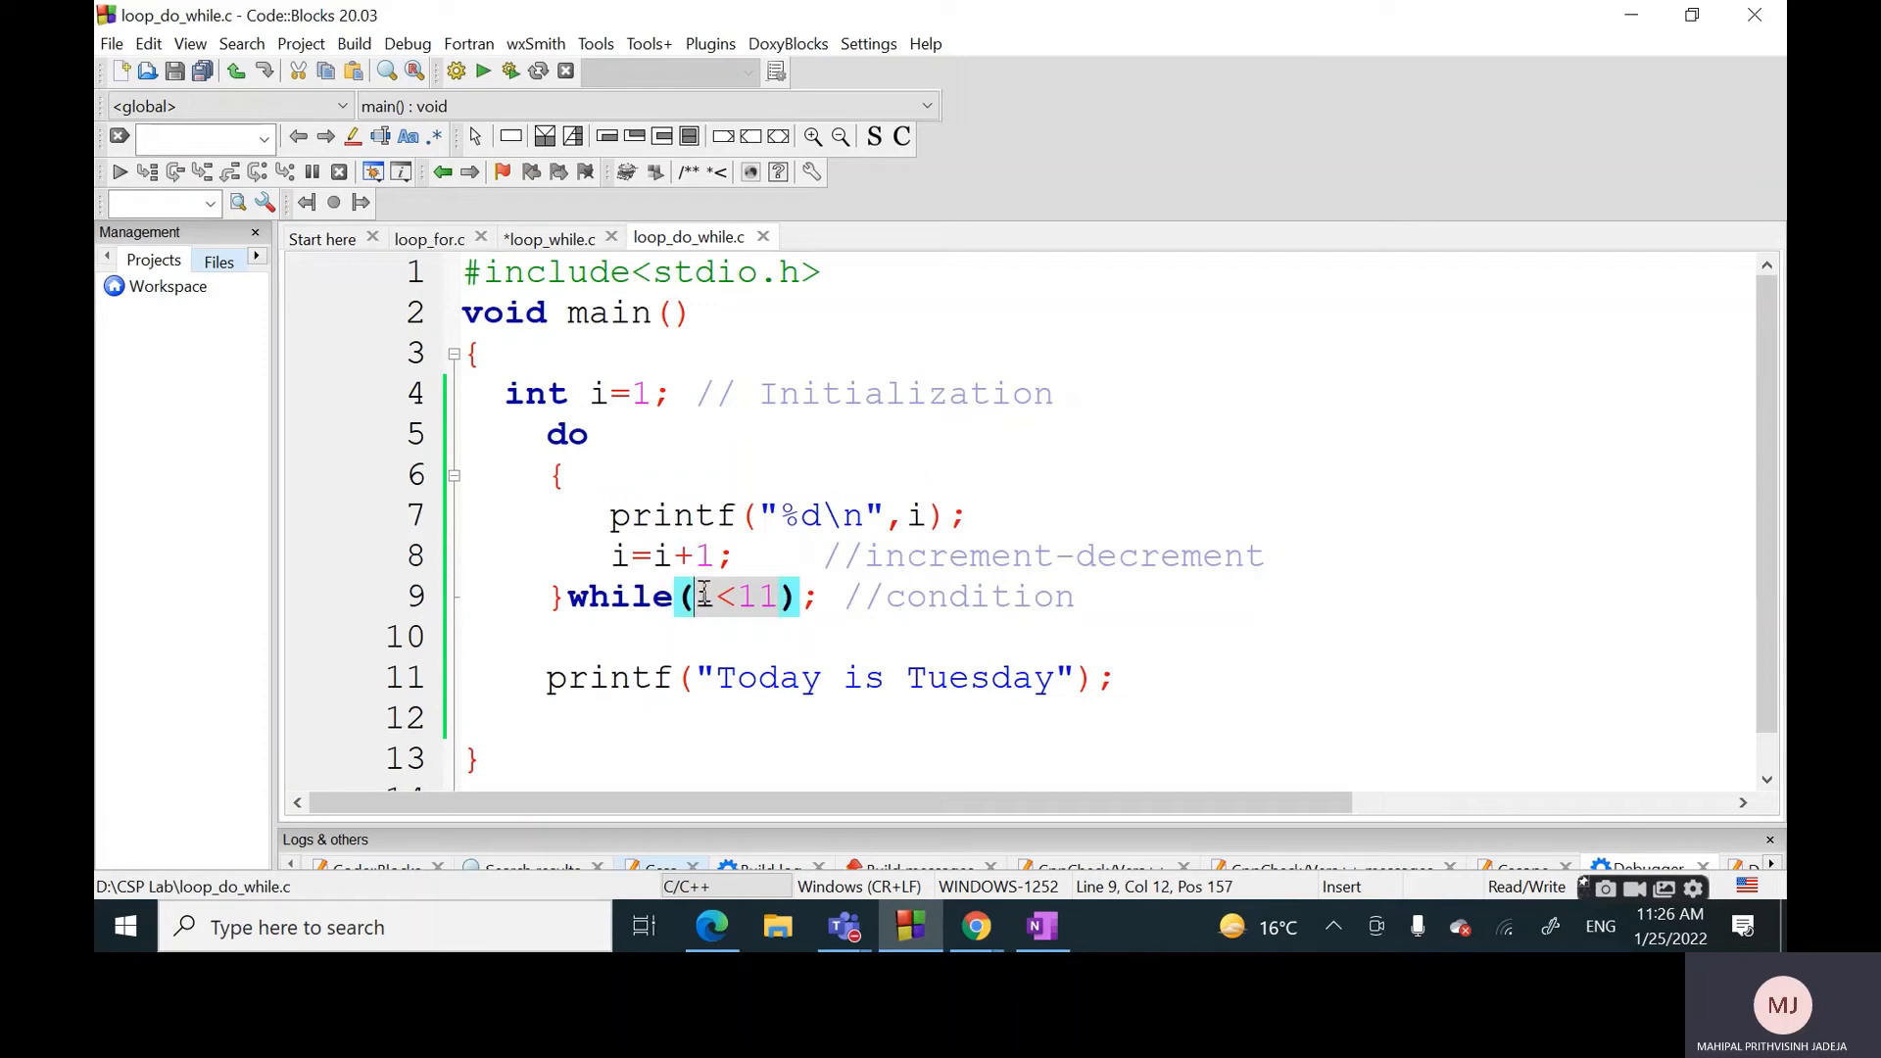
{"action": "left_click", "coordinate": [549, 237]}
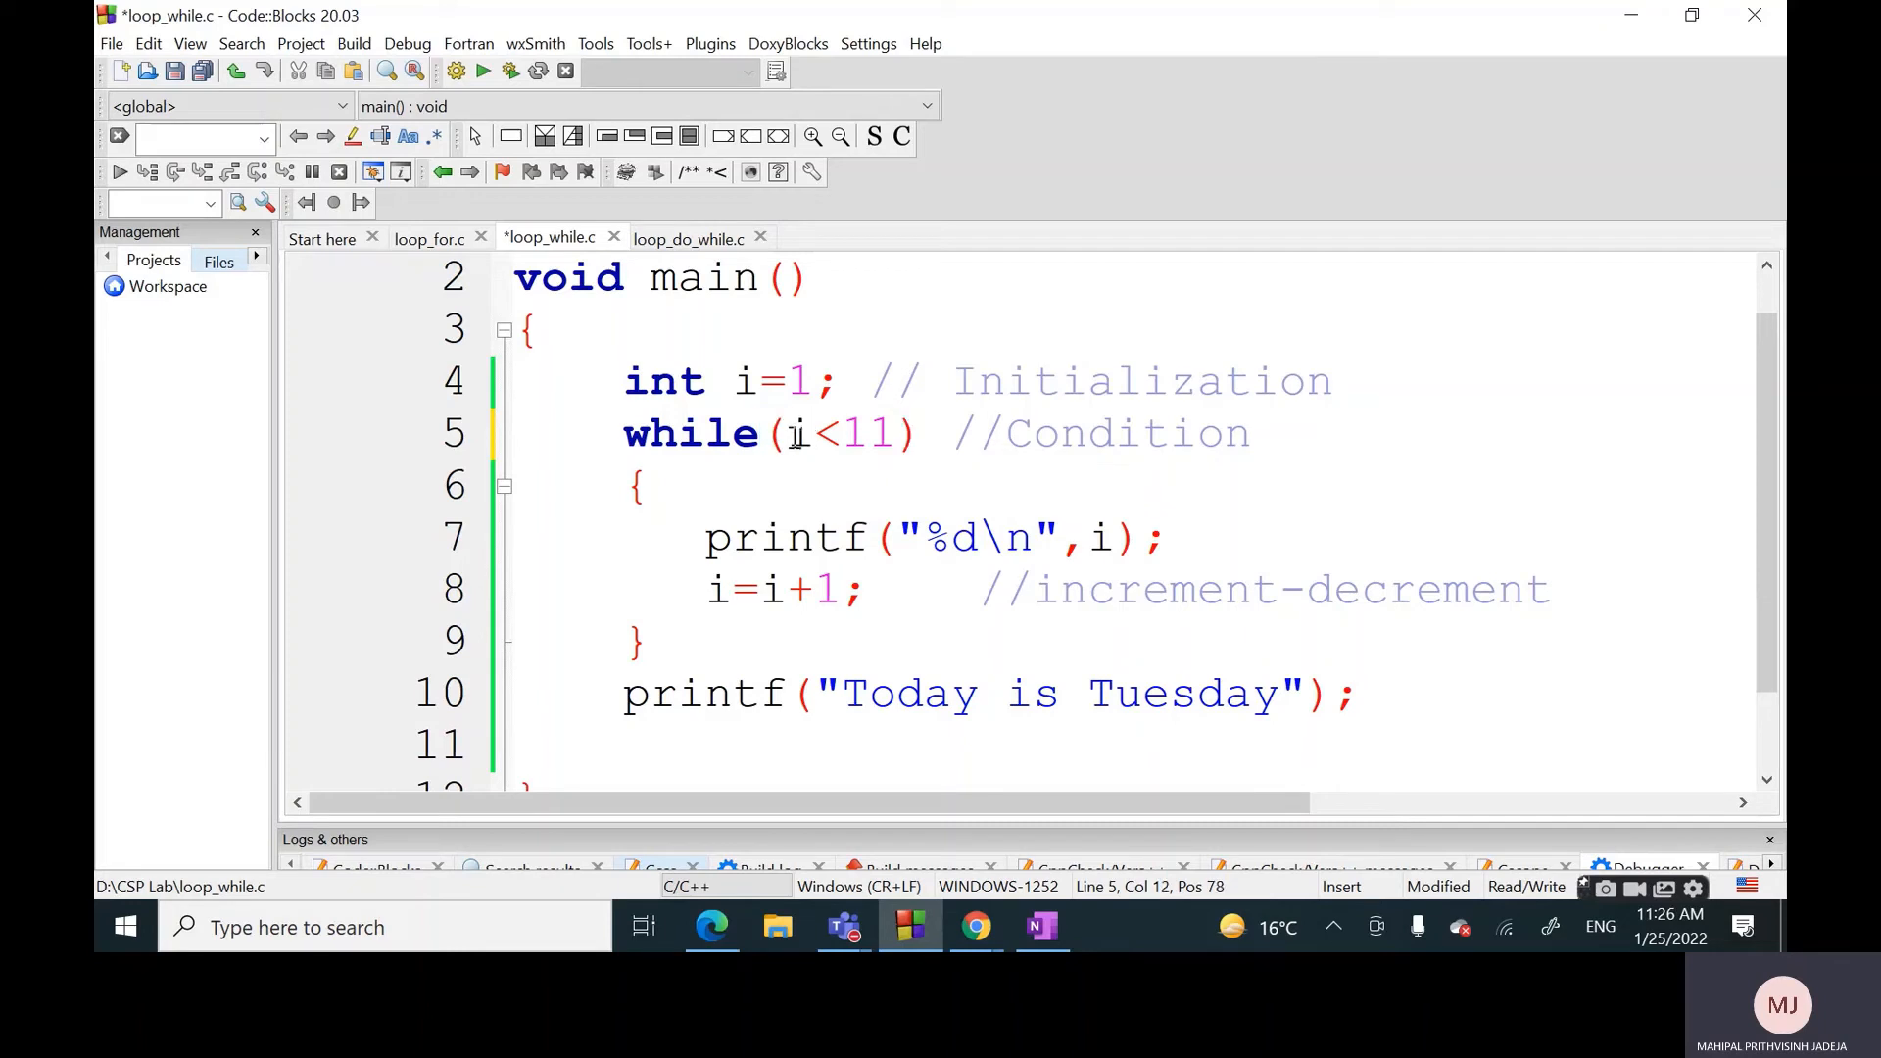
{"action": "left_click_drag", "start_coordinate": [782, 433], "coordinate": [909, 433]}
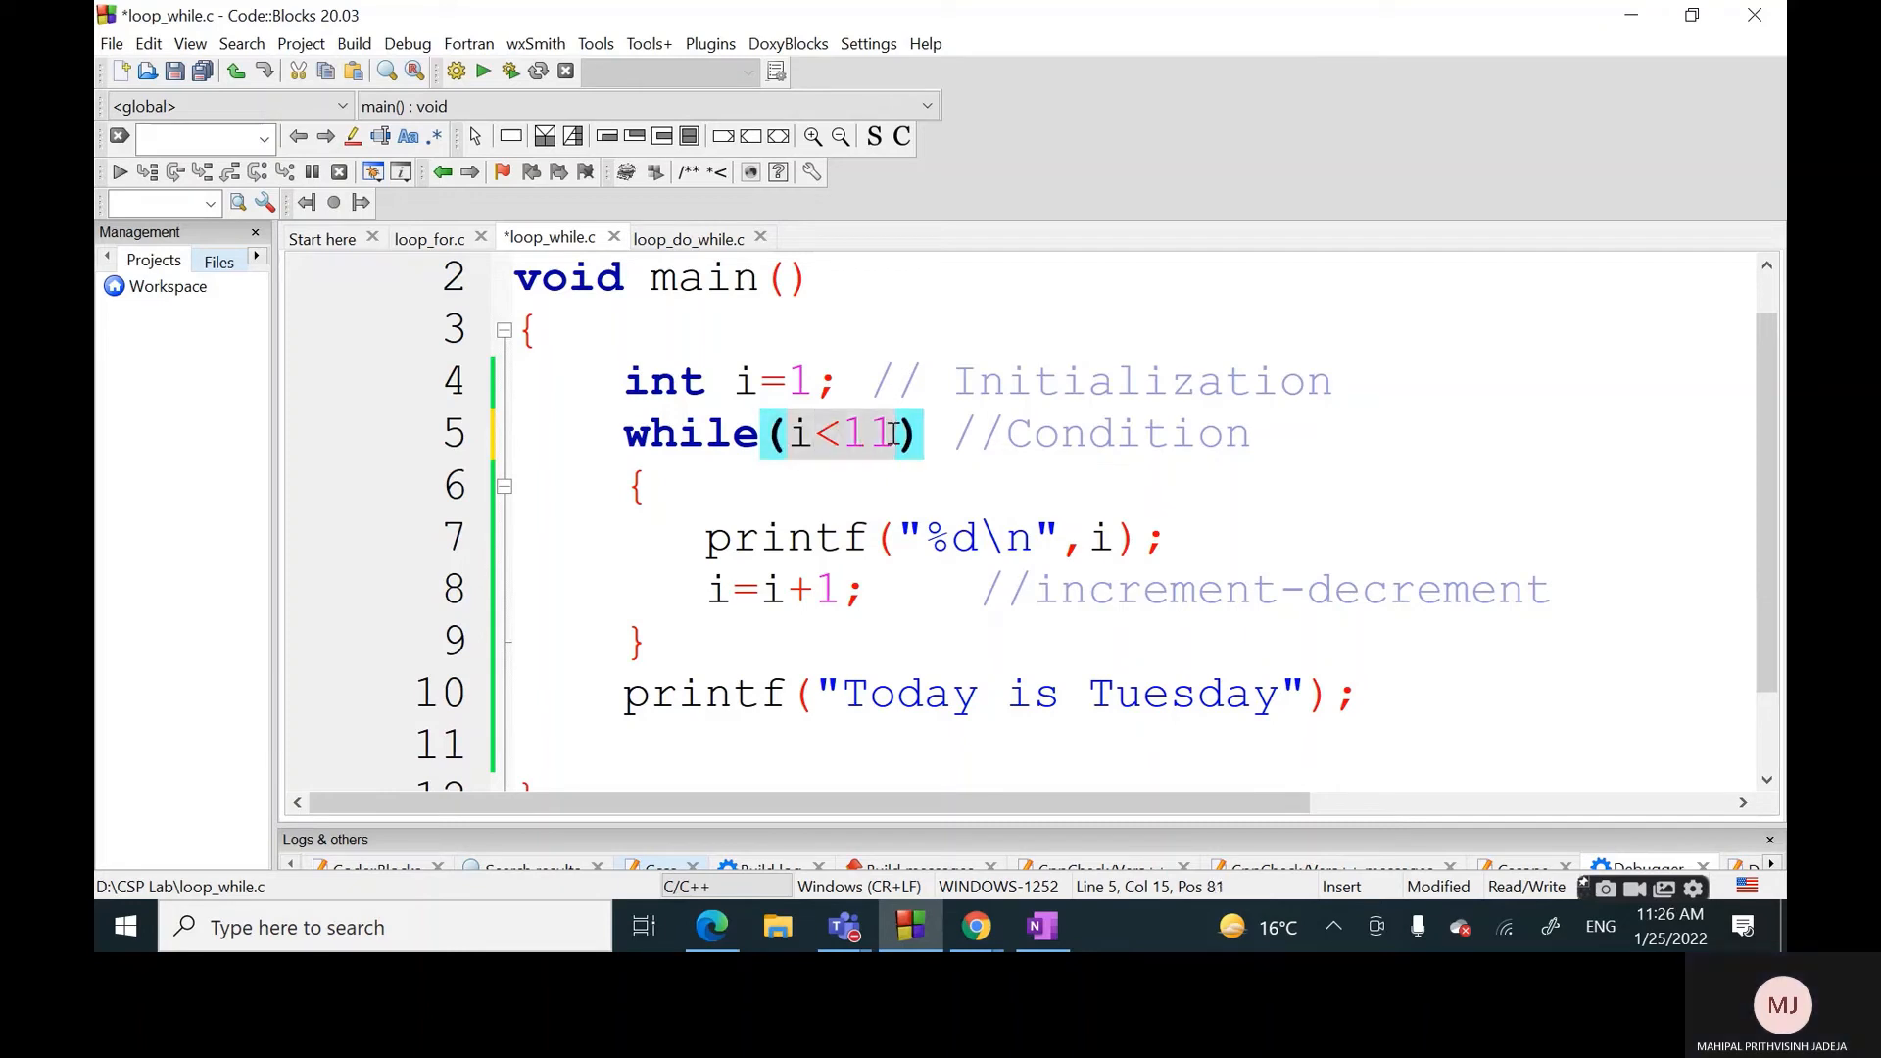
{"action": "mouse_move", "coordinate": [866, 474]}
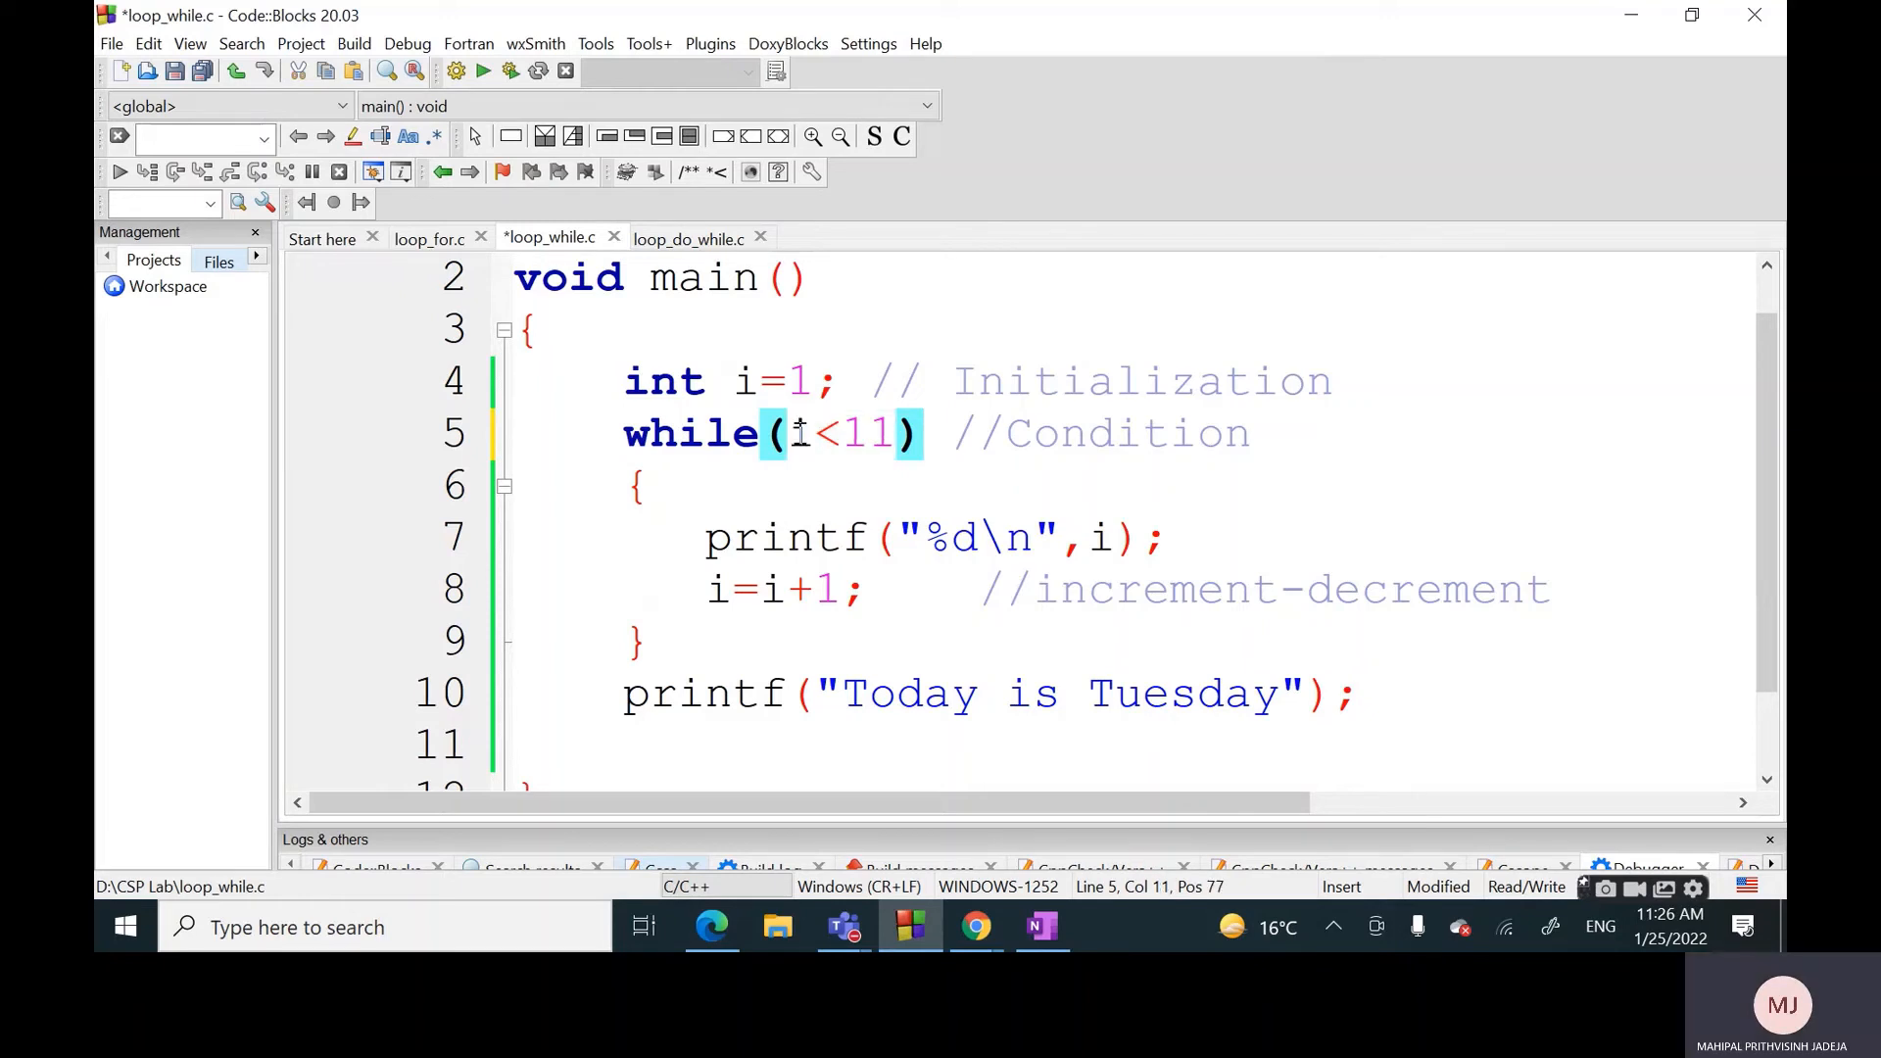
{"action": "mouse_move", "coordinate": [811, 455]}
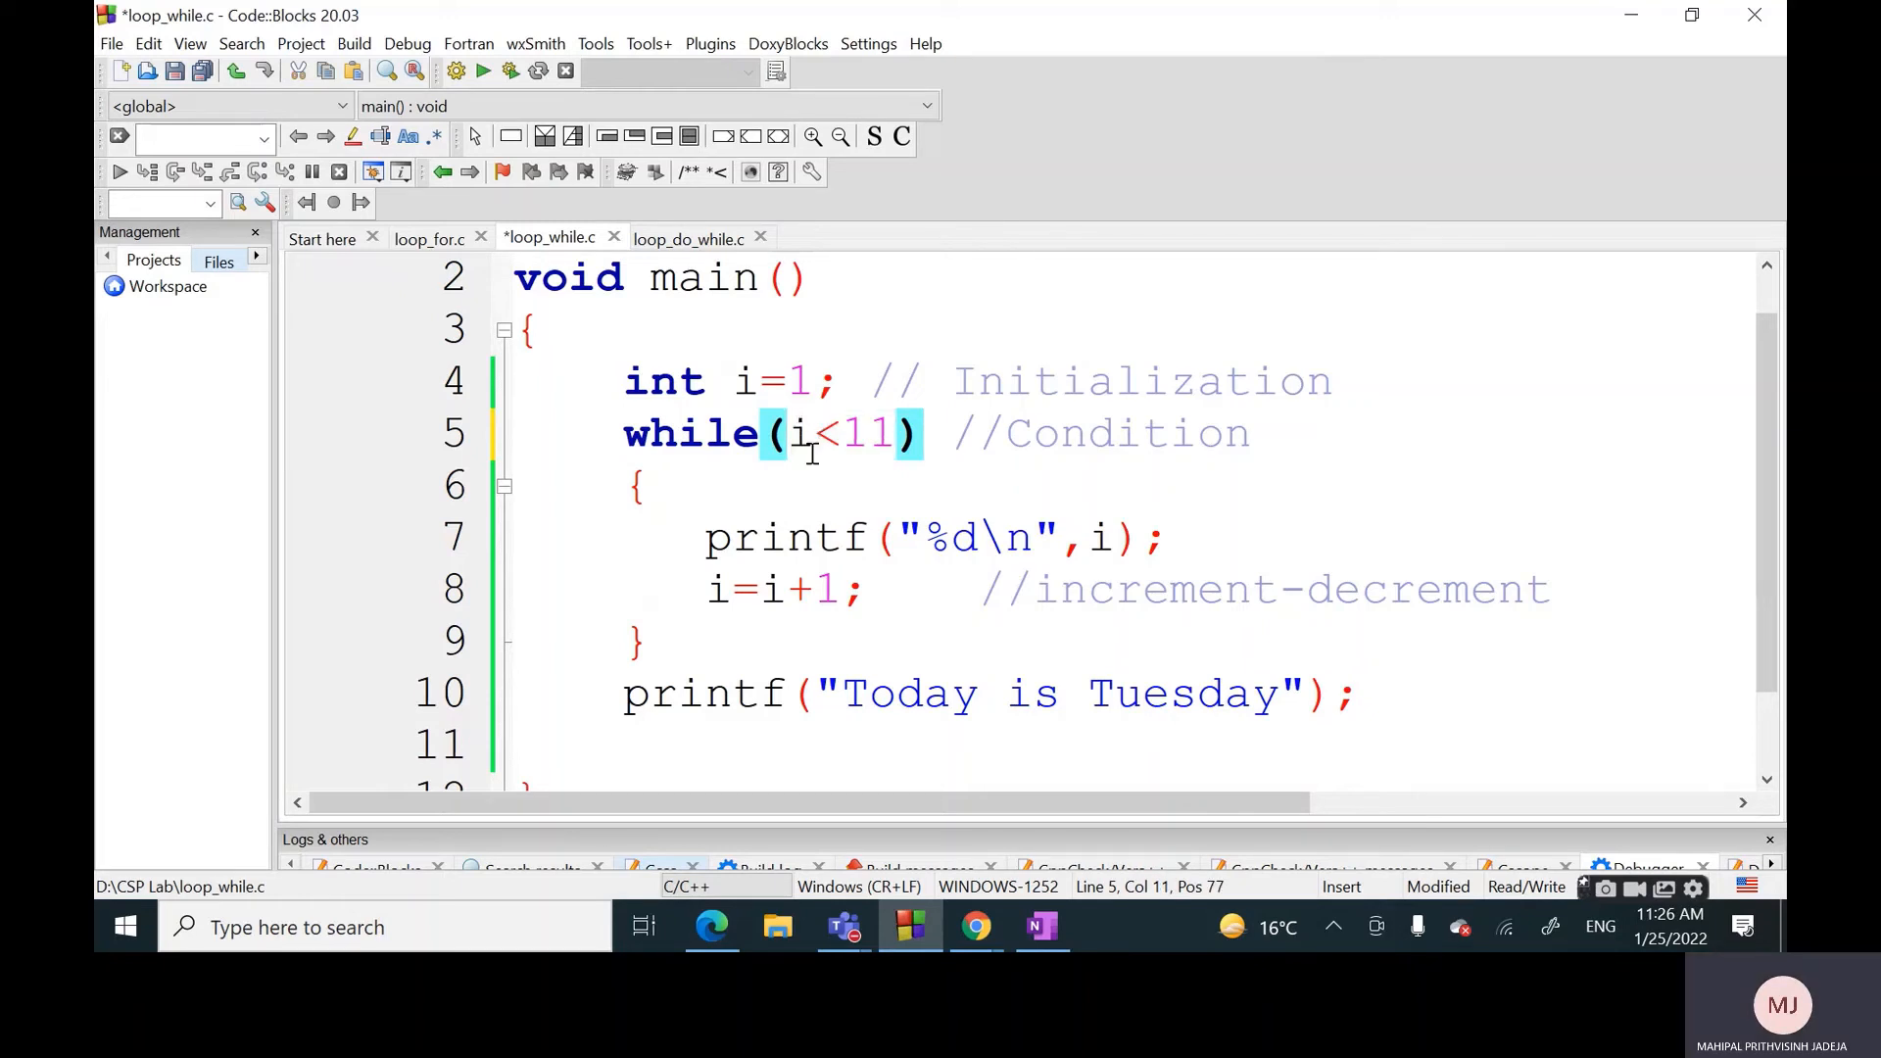
{"action": "mouse_move", "coordinate": [794, 433]}
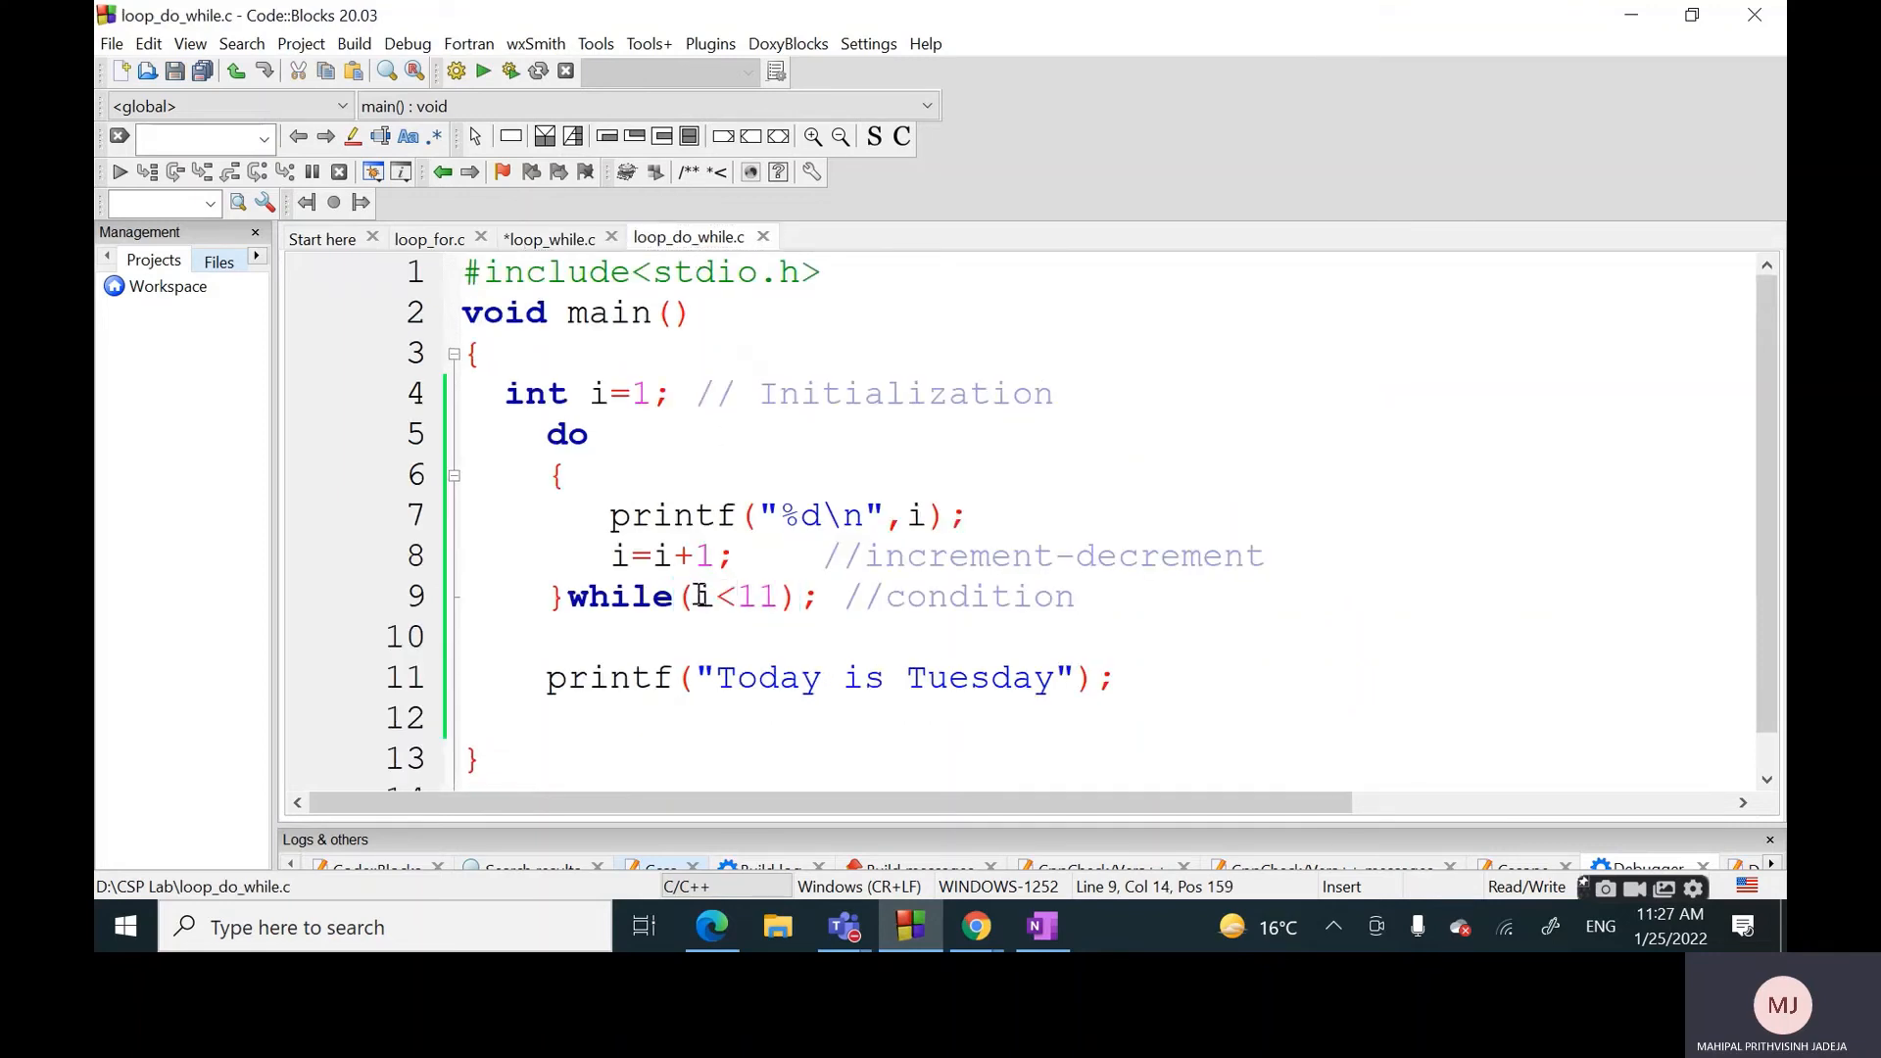
{"action": "left_click_drag", "start_coordinate": [688, 596], "coordinate": [791, 596]}
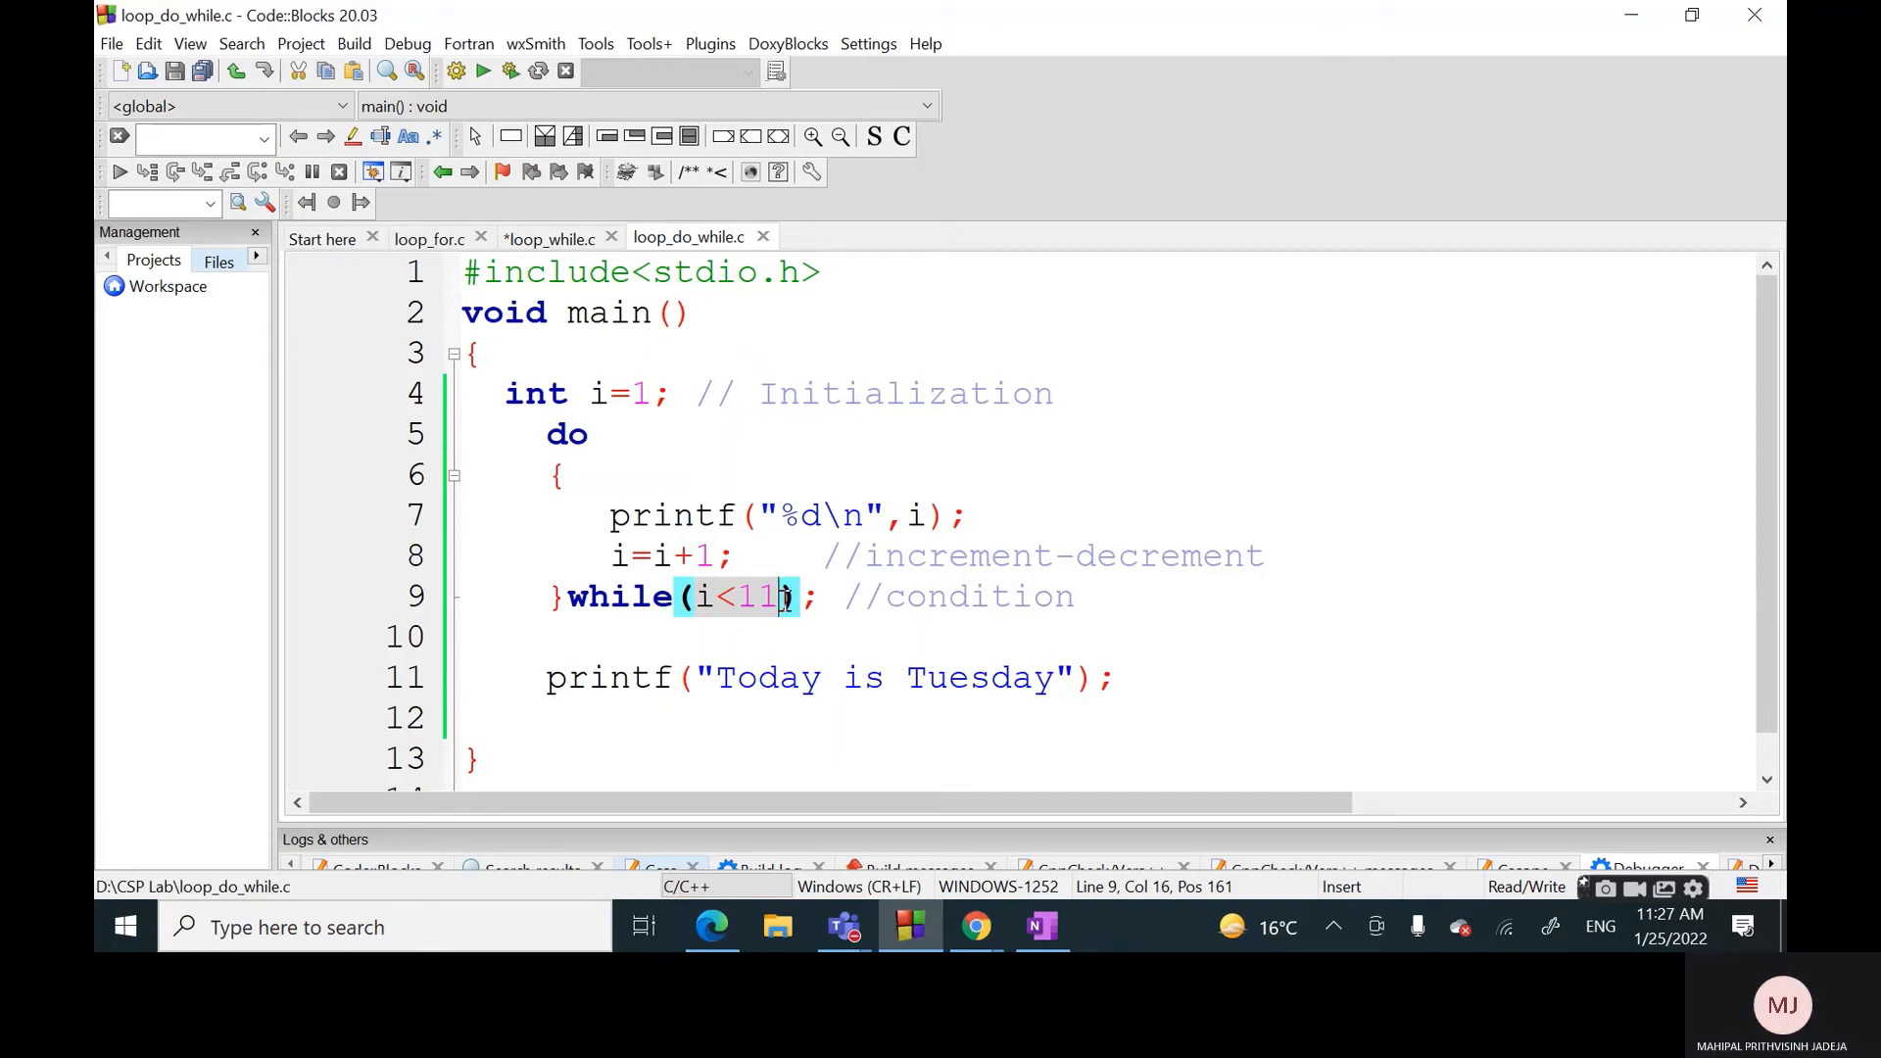
{"action": "left_click", "coordinate": [463, 637]}
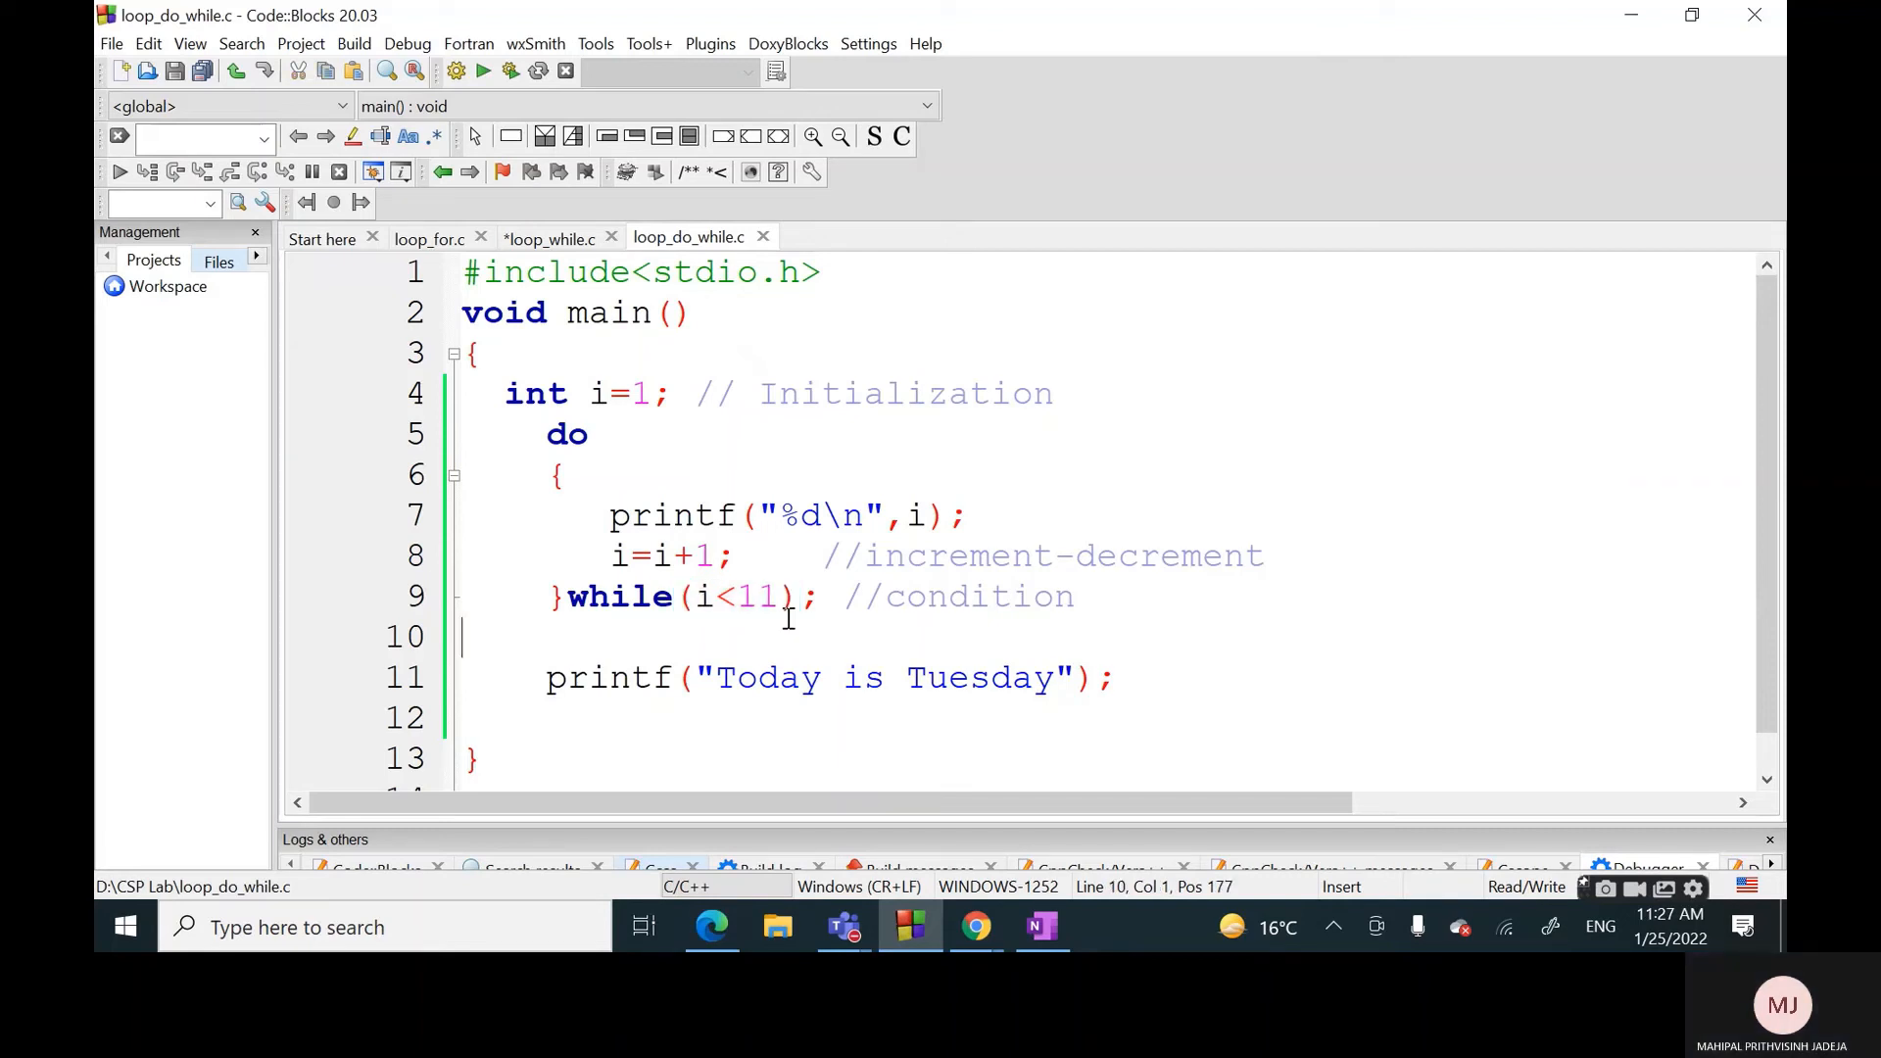
{"action": "left_click_drag", "start_coordinate": [609, 515], "coordinate": [901, 516]}
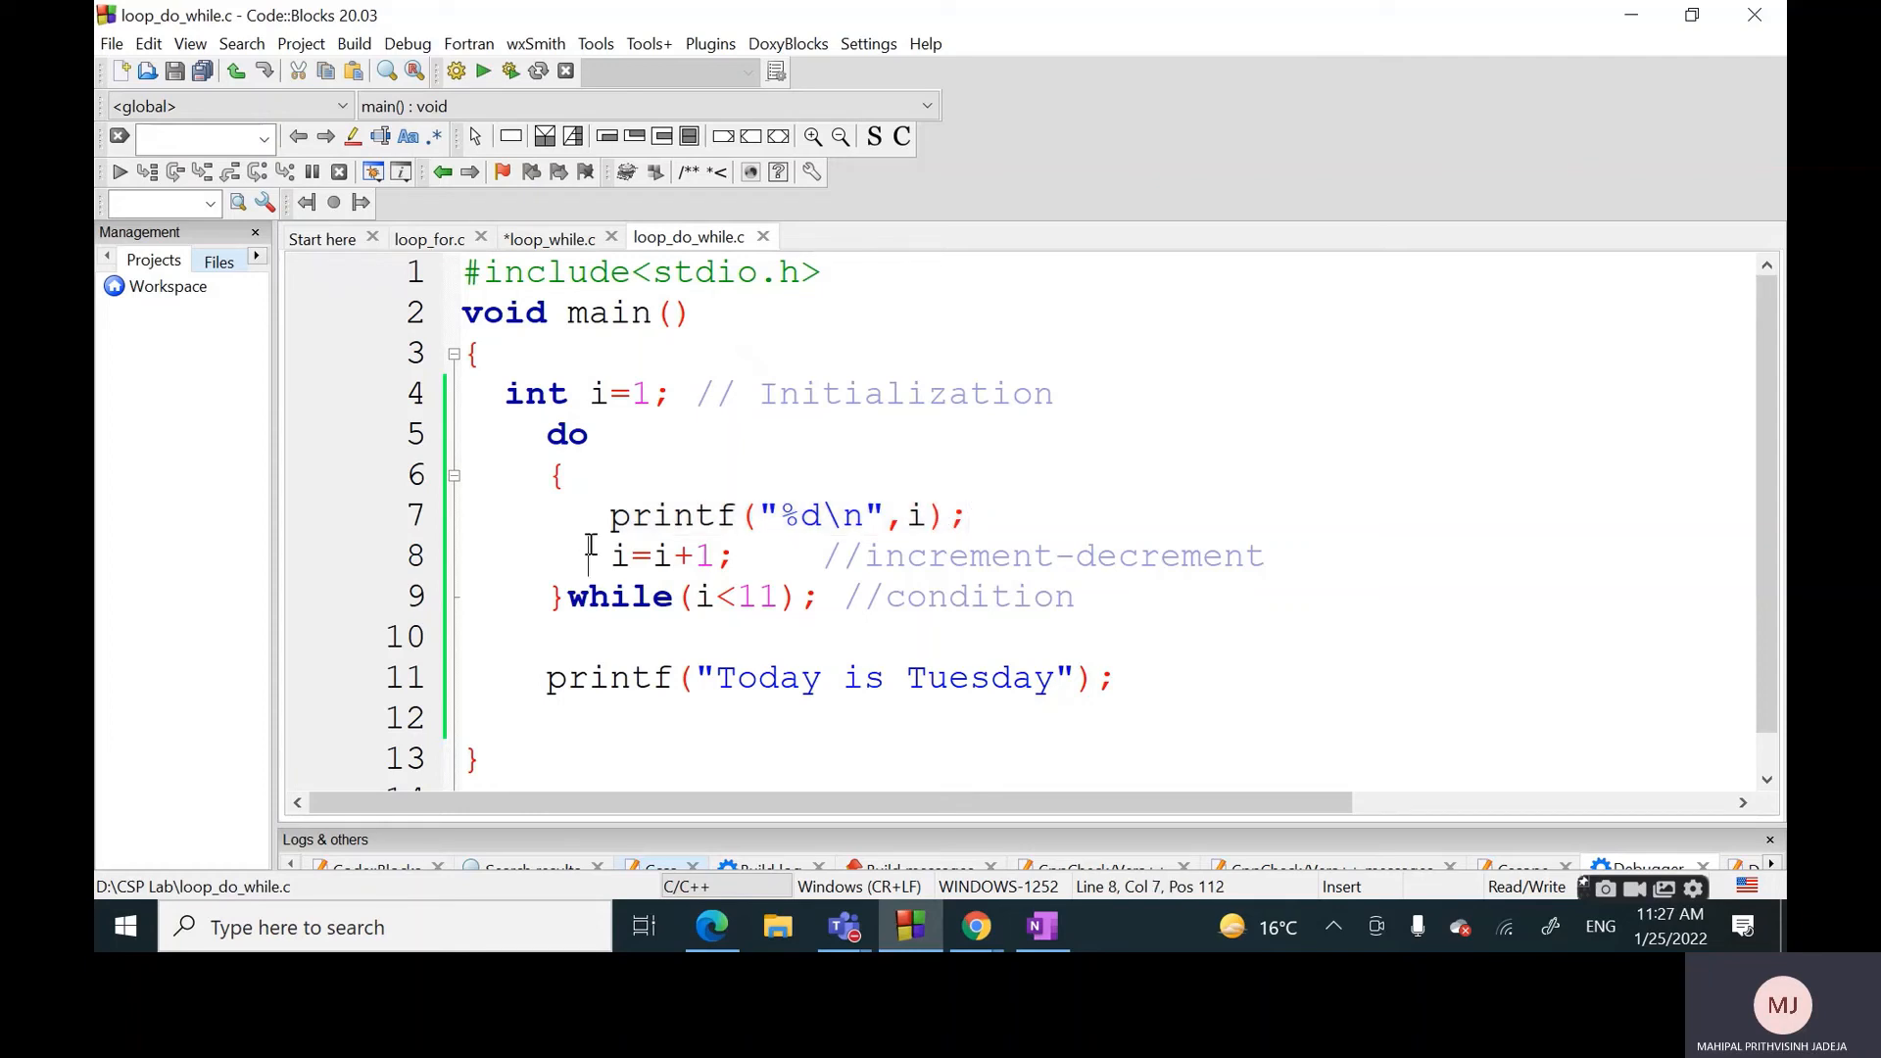
{"action": "left_click", "coordinate": [606, 515]}
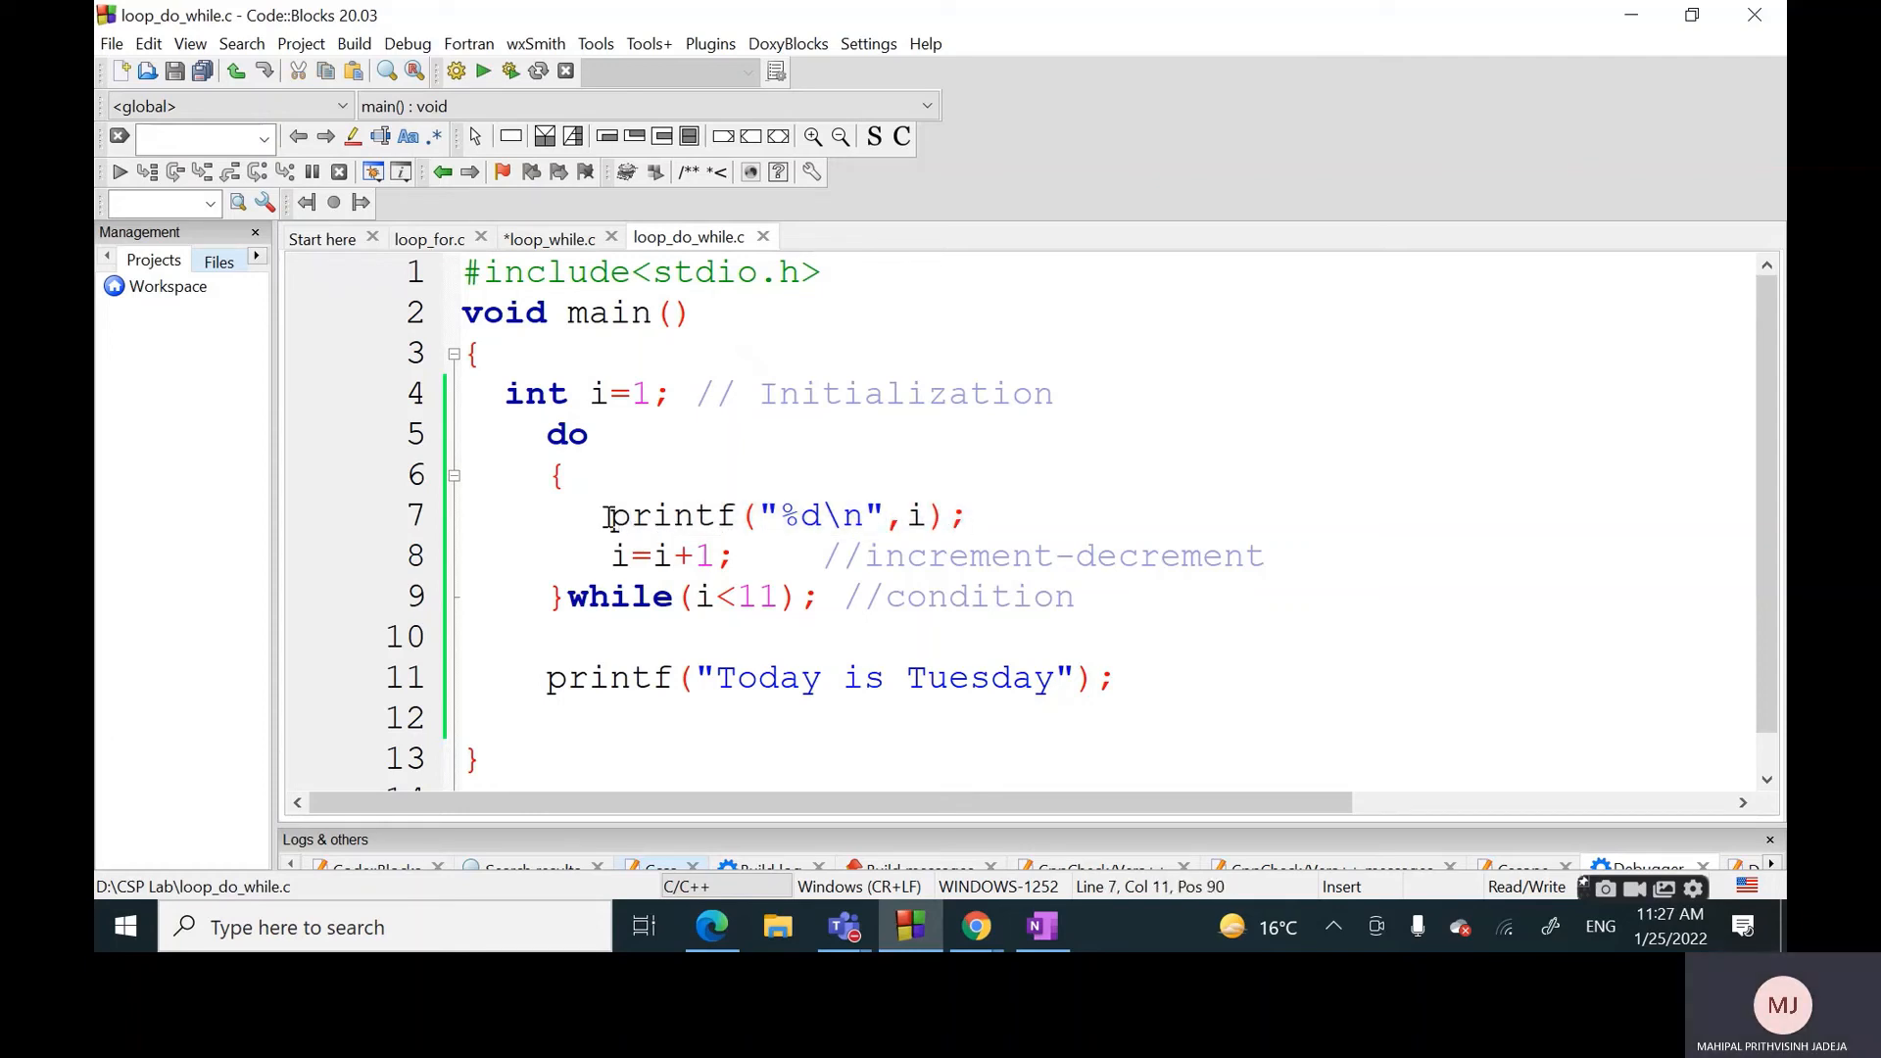
{"action": "left_click_drag", "start_coordinate": [601, 515], "coordinate": [968, 515]}
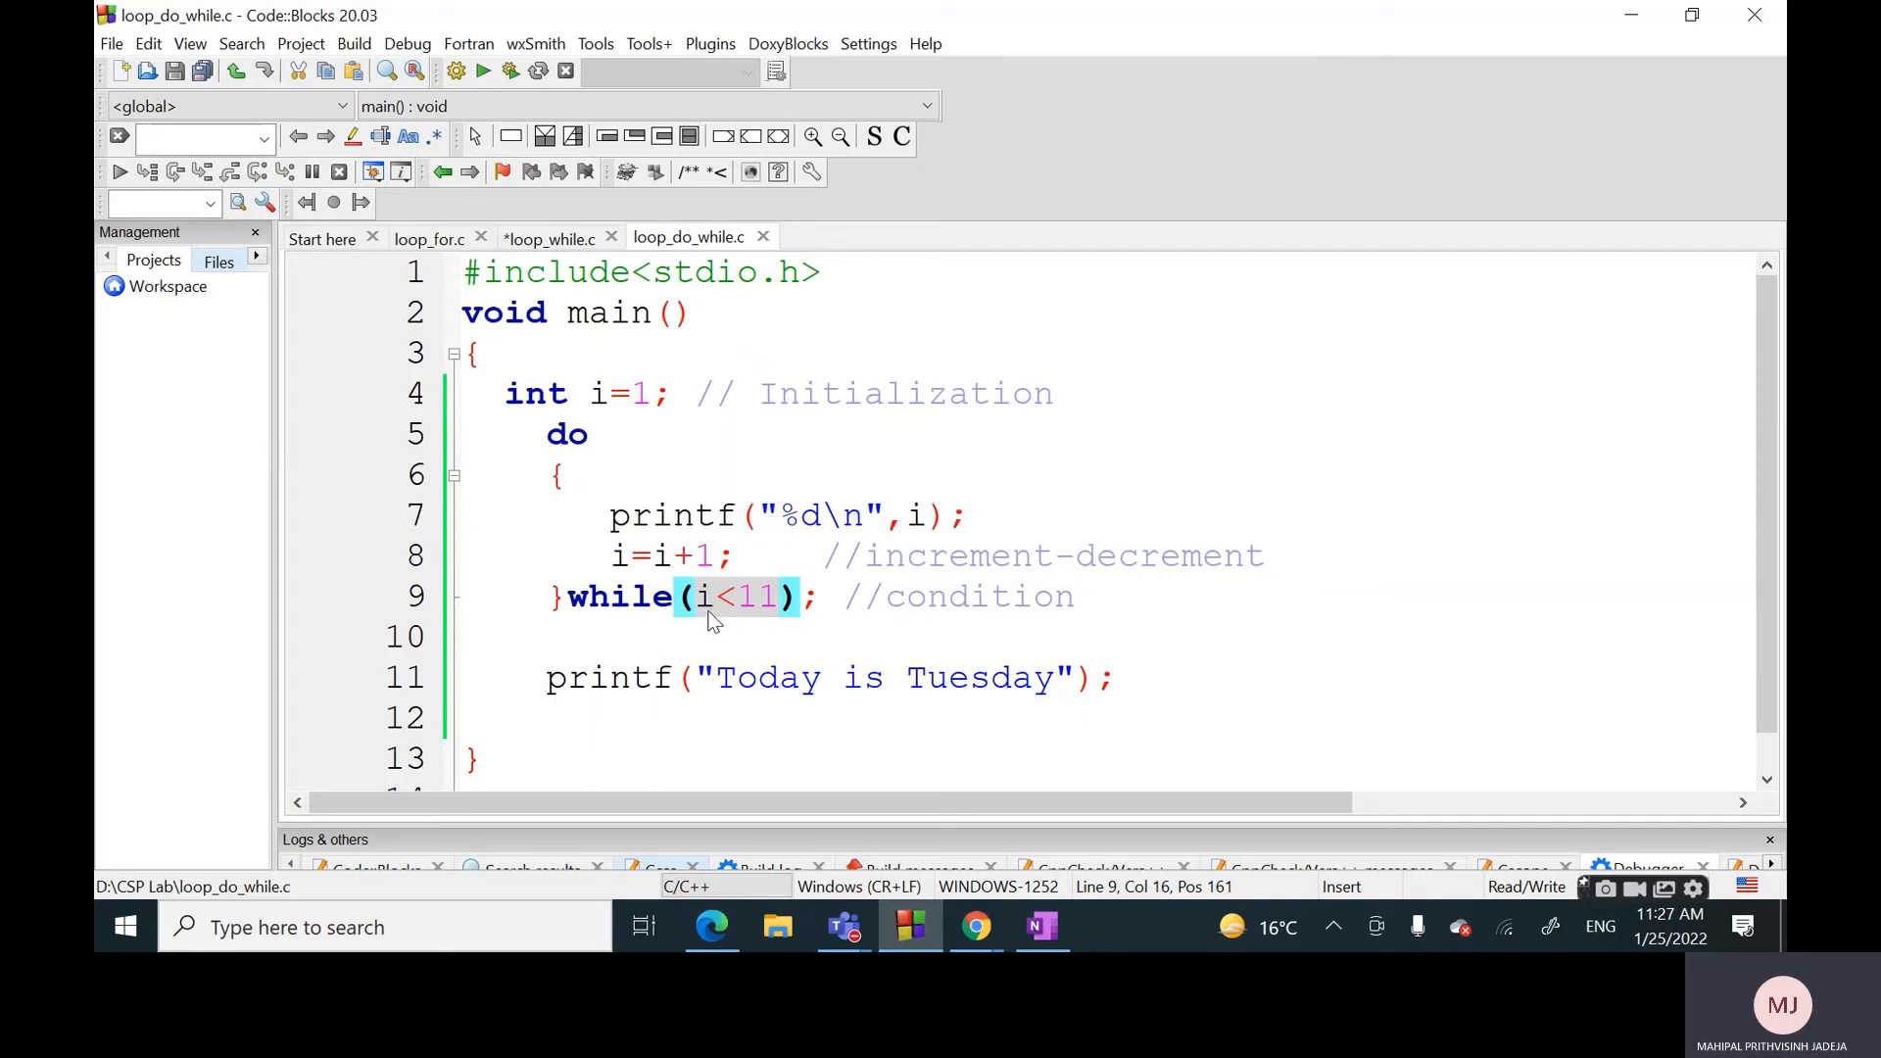
{"action": "left_click", "coordinate": [778, 596]}
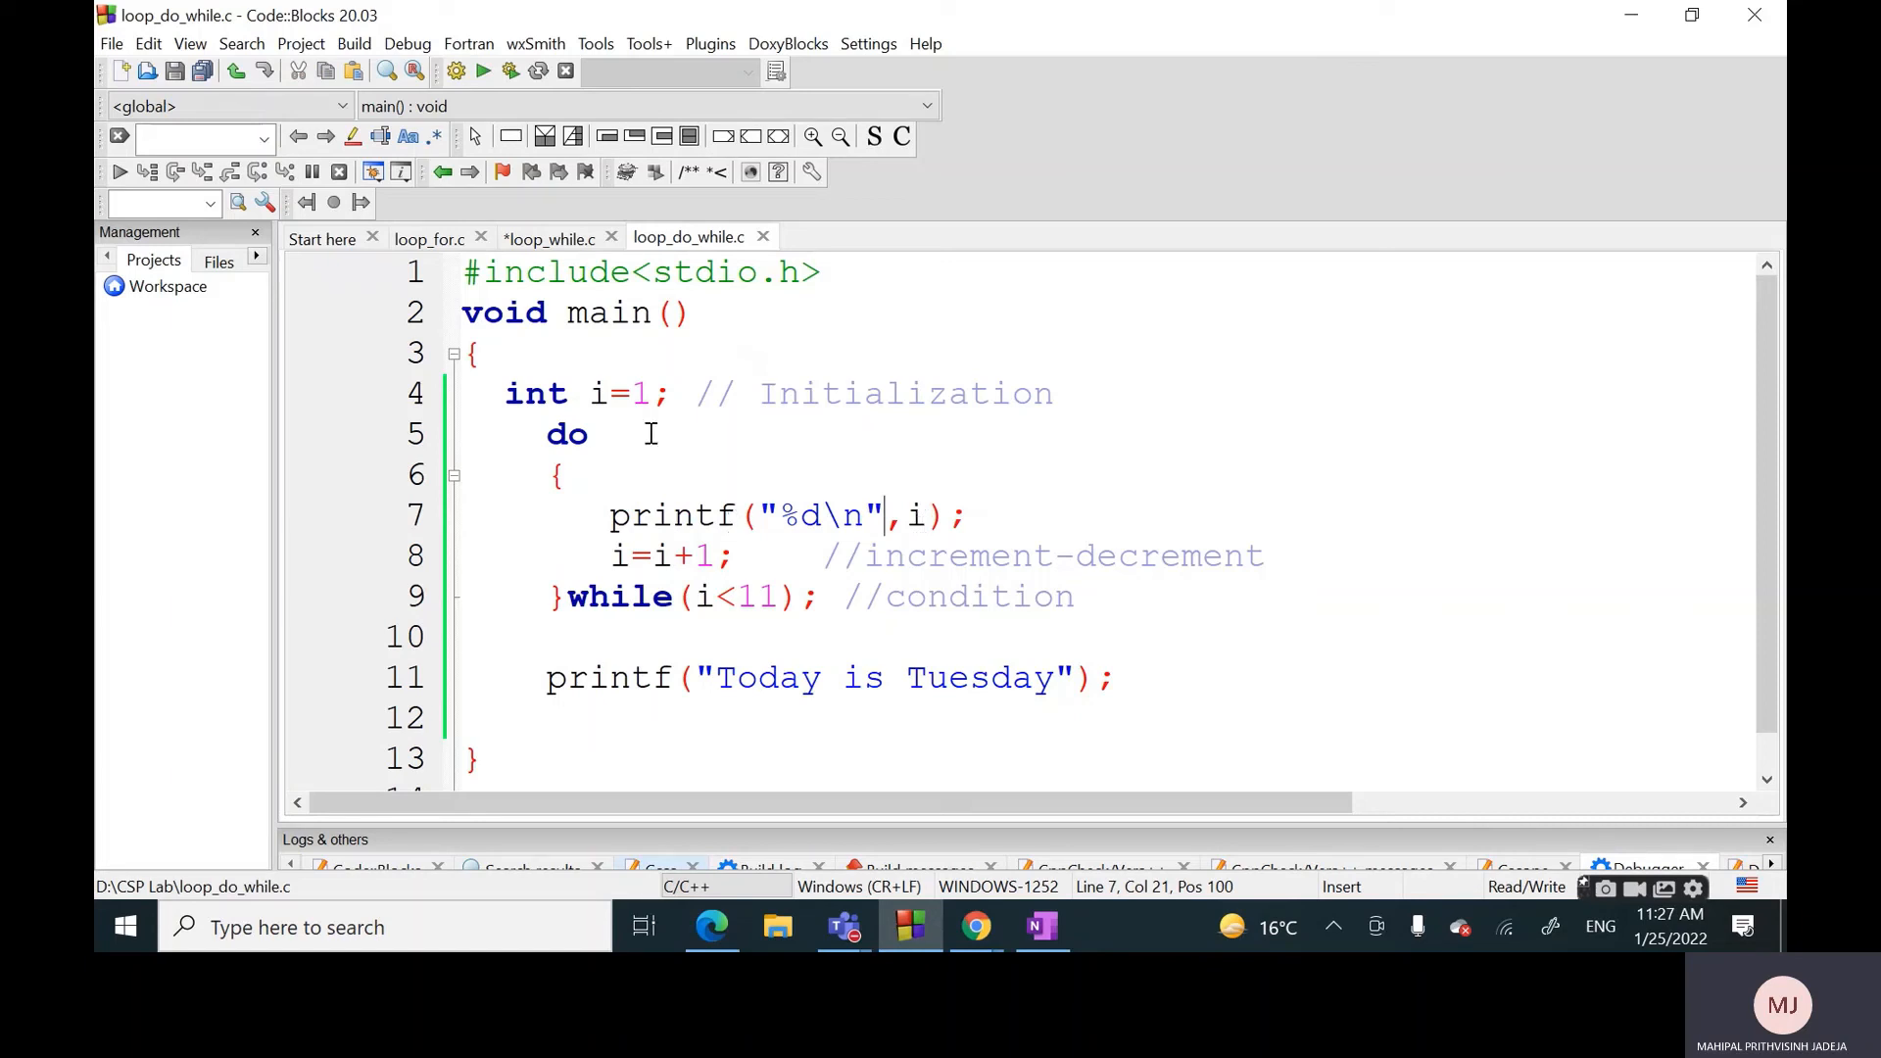
{"action": "mouse_move", "coordinate": [706, 474]}
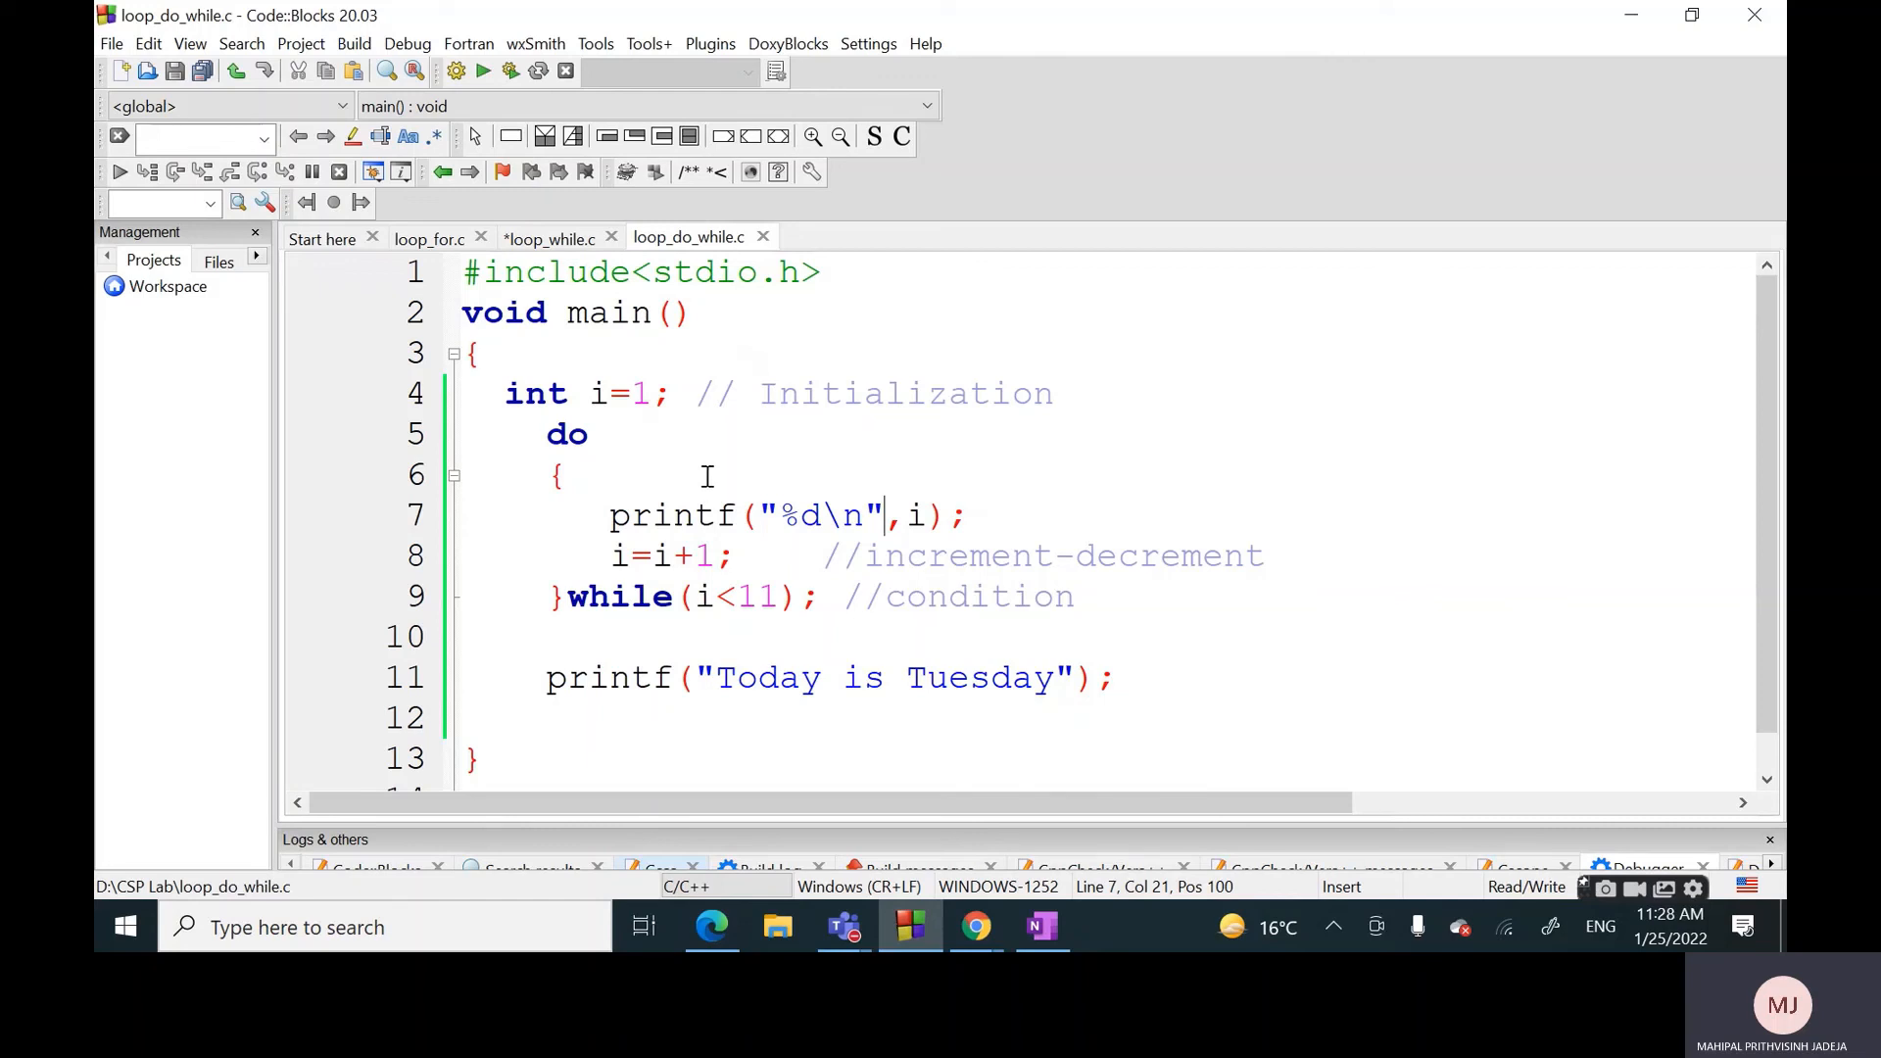
{"action": "mouse_move", "coordinate": [574, 445]}
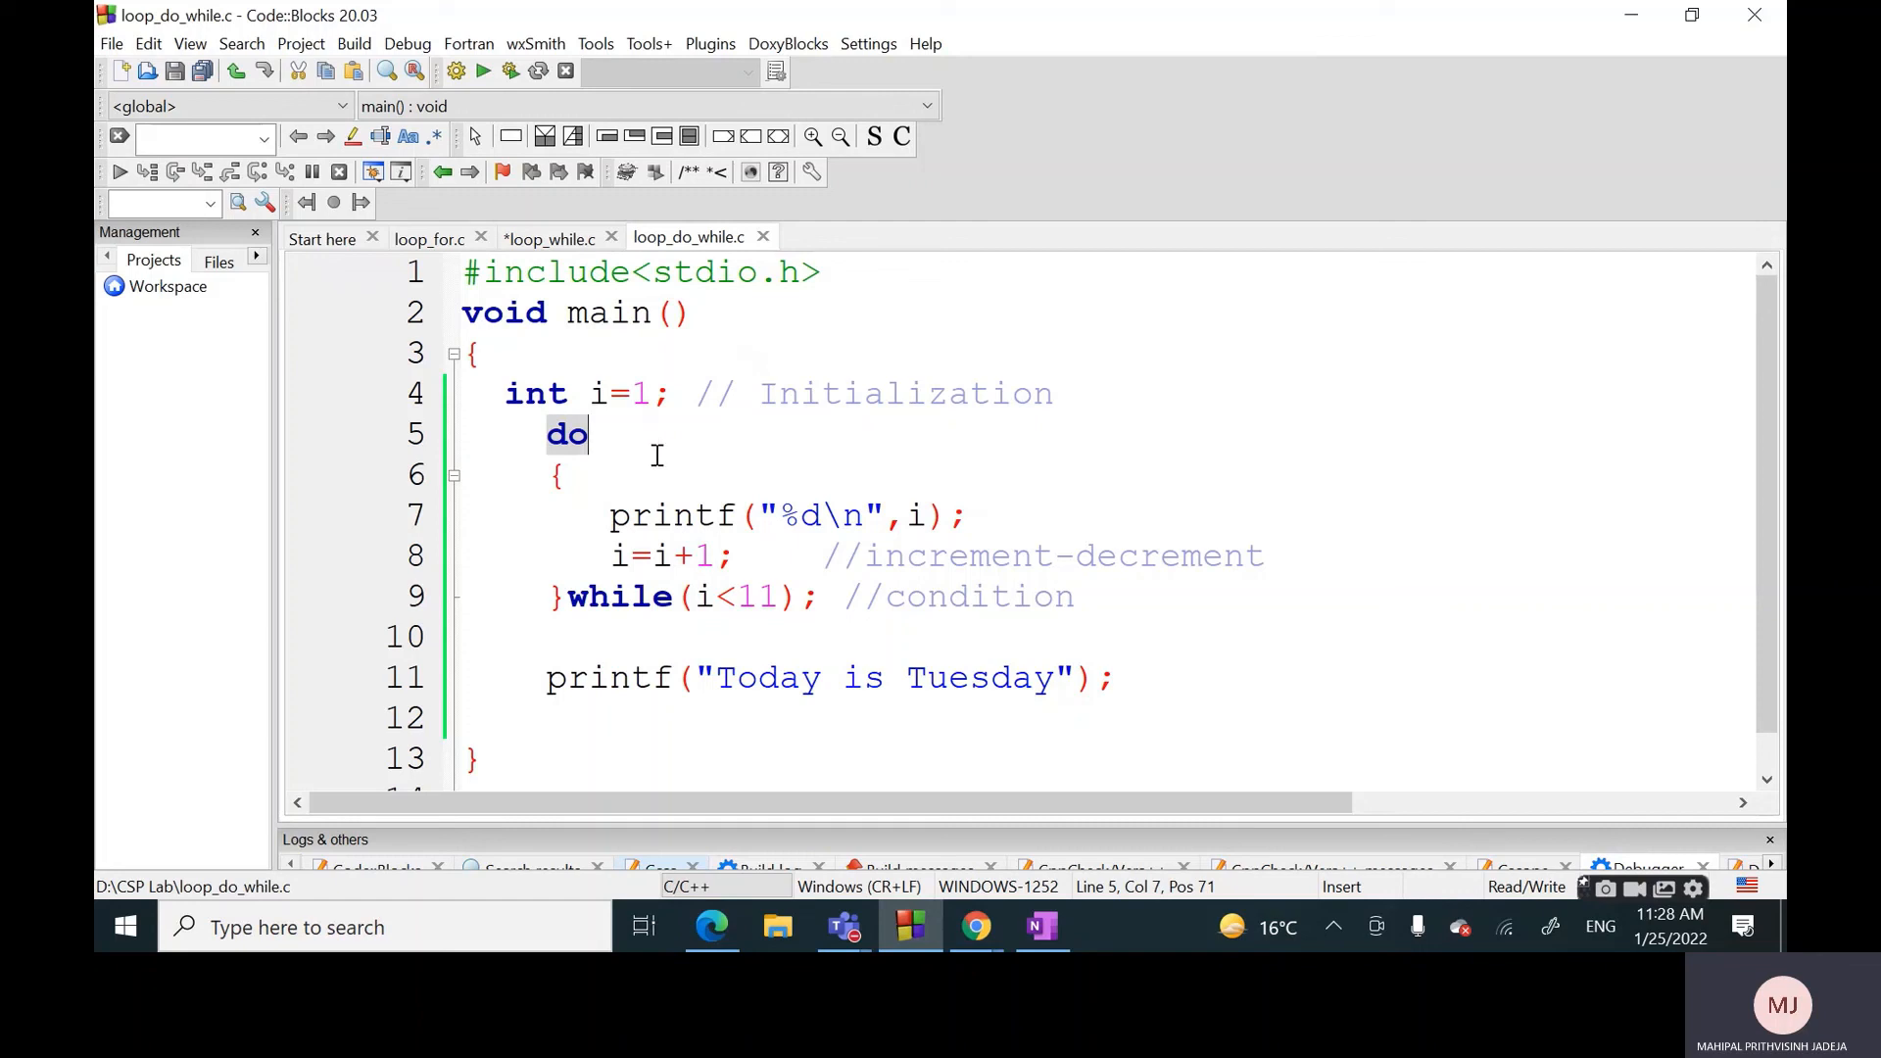
{"action": "mouse_move", "coordinate": [590, 400]}
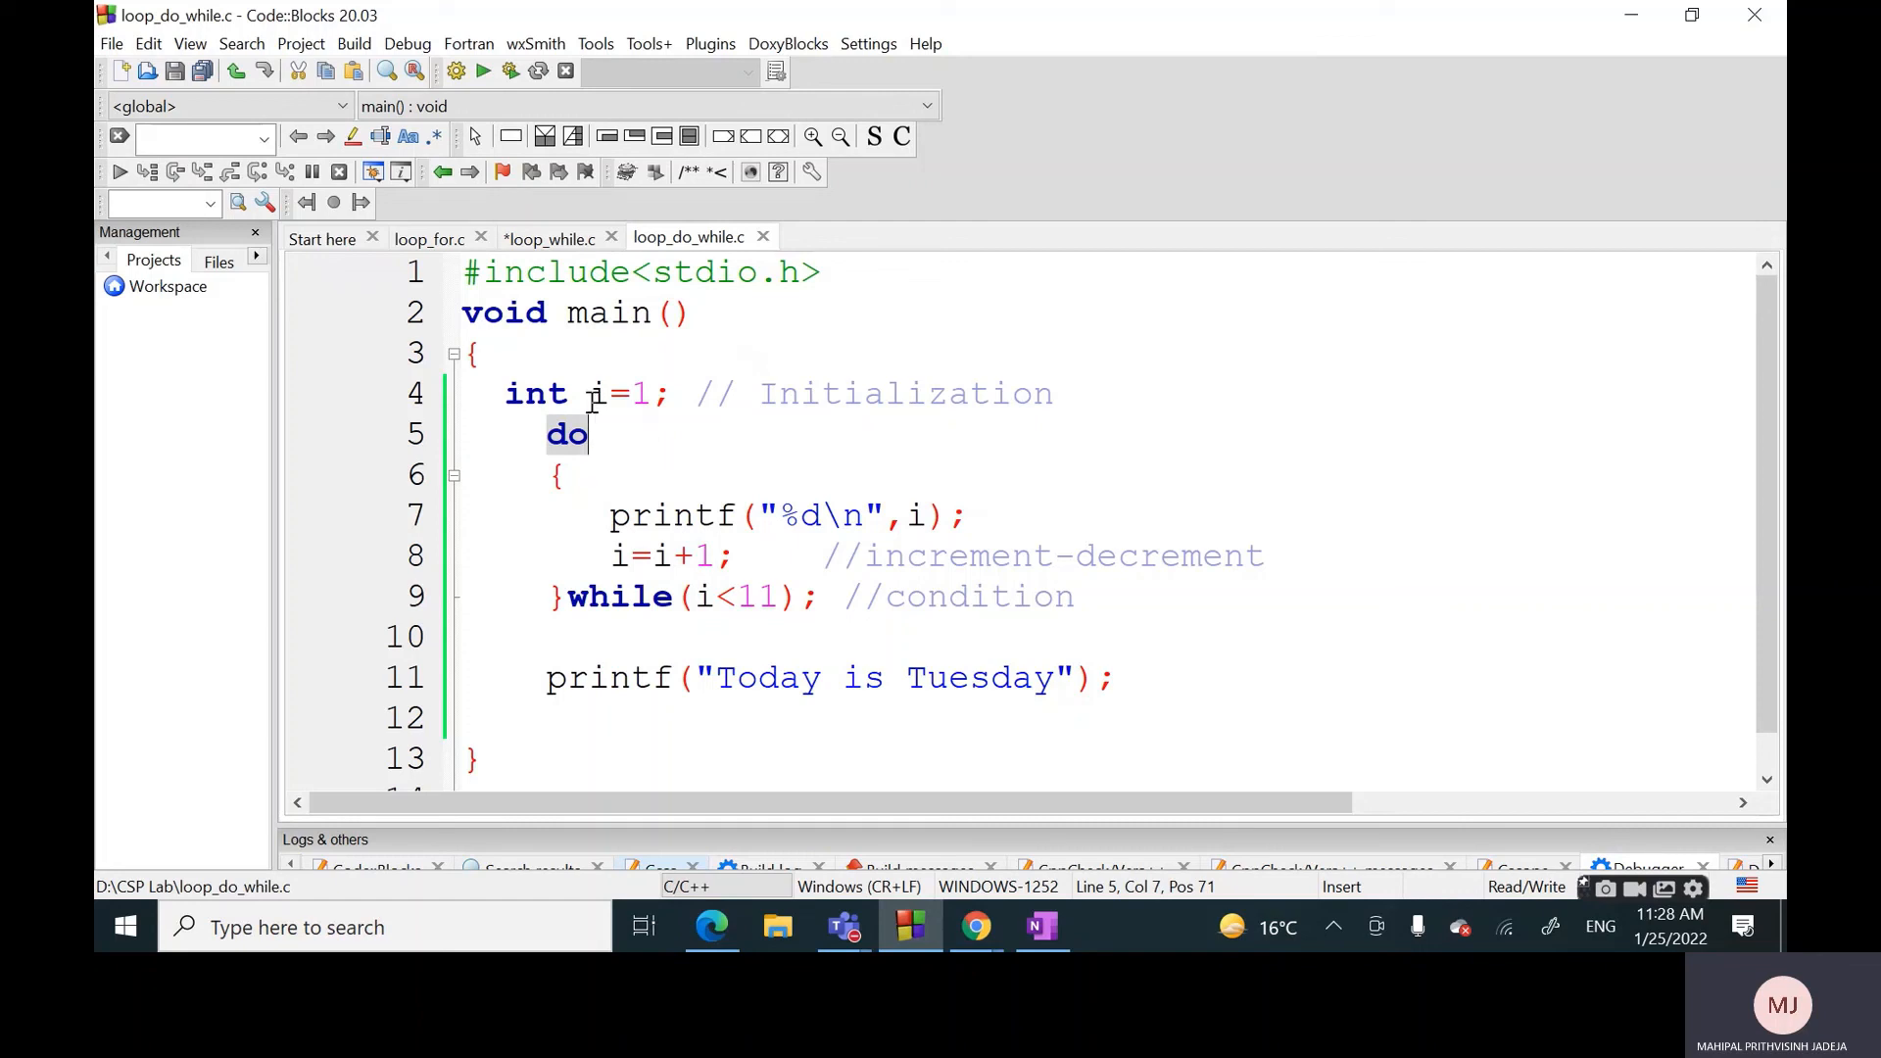
{"action": "left_click", "coordinate": [549, 238]}
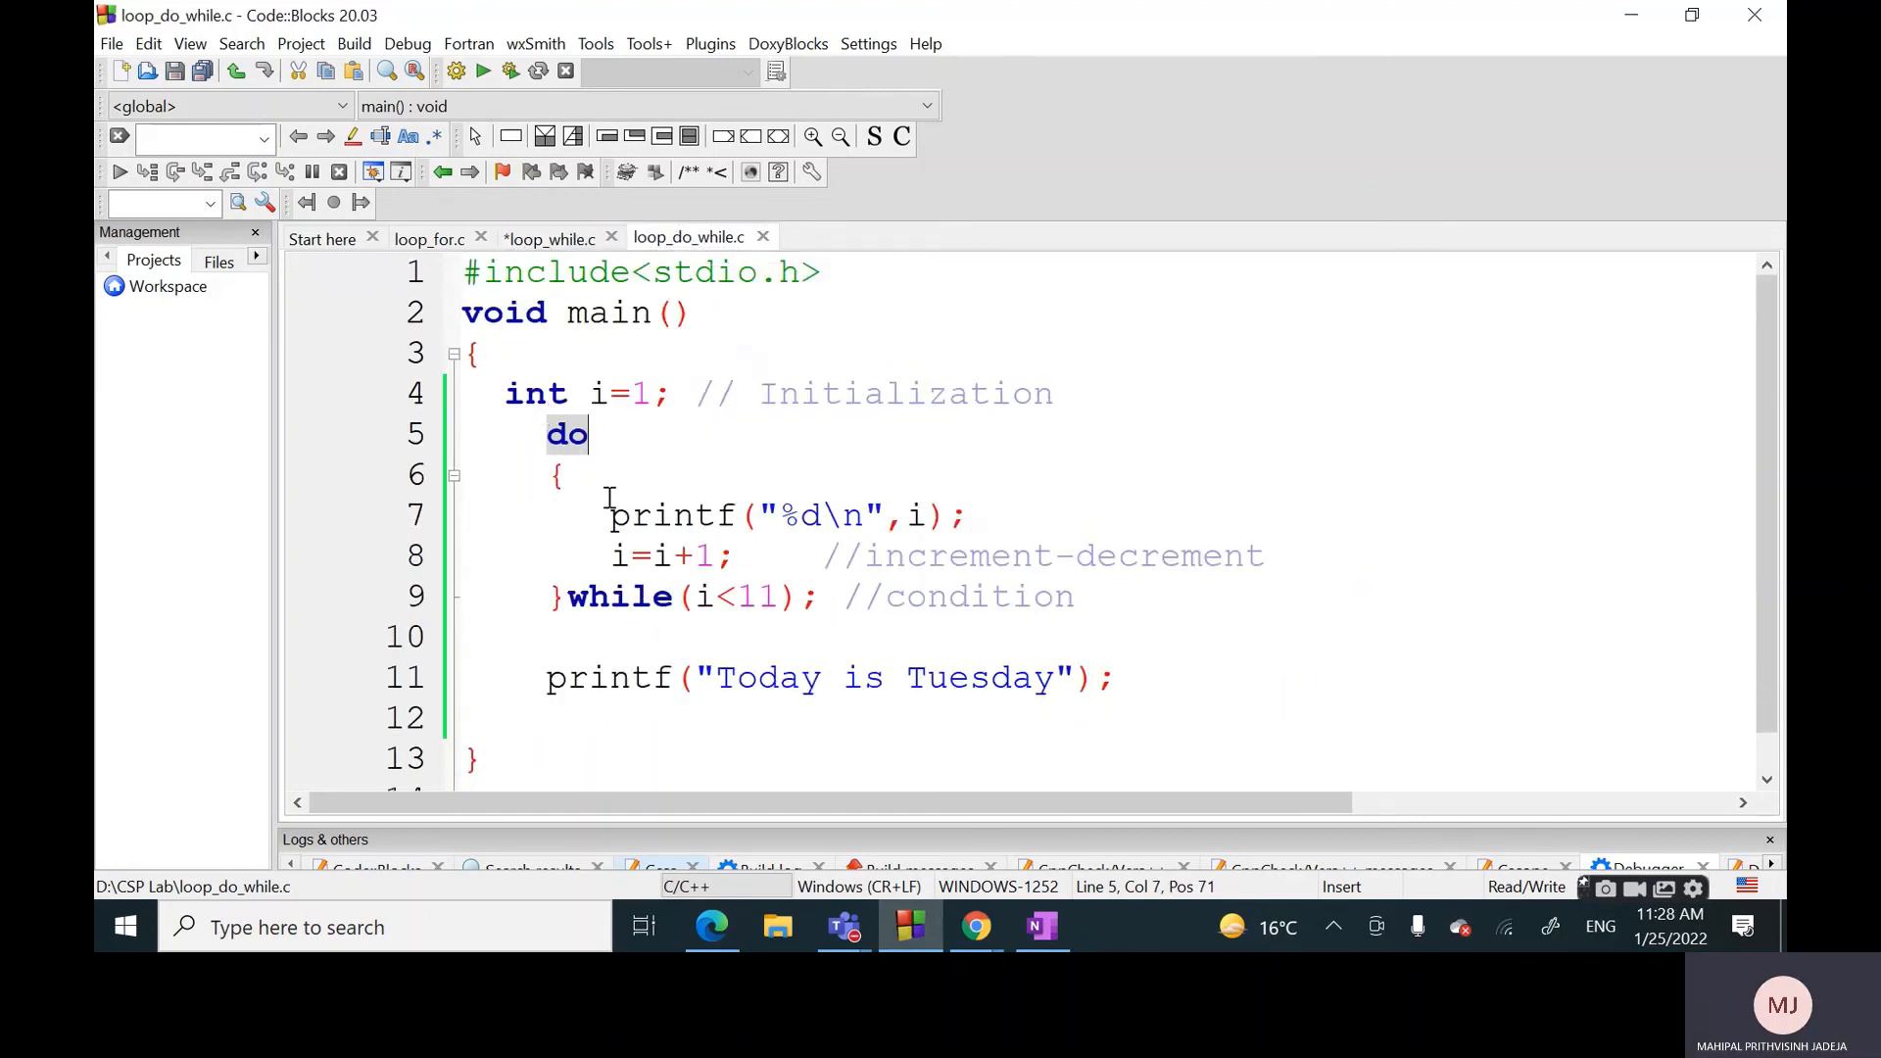
{"action": "mouse_move", "coordinate": [690, 625]}
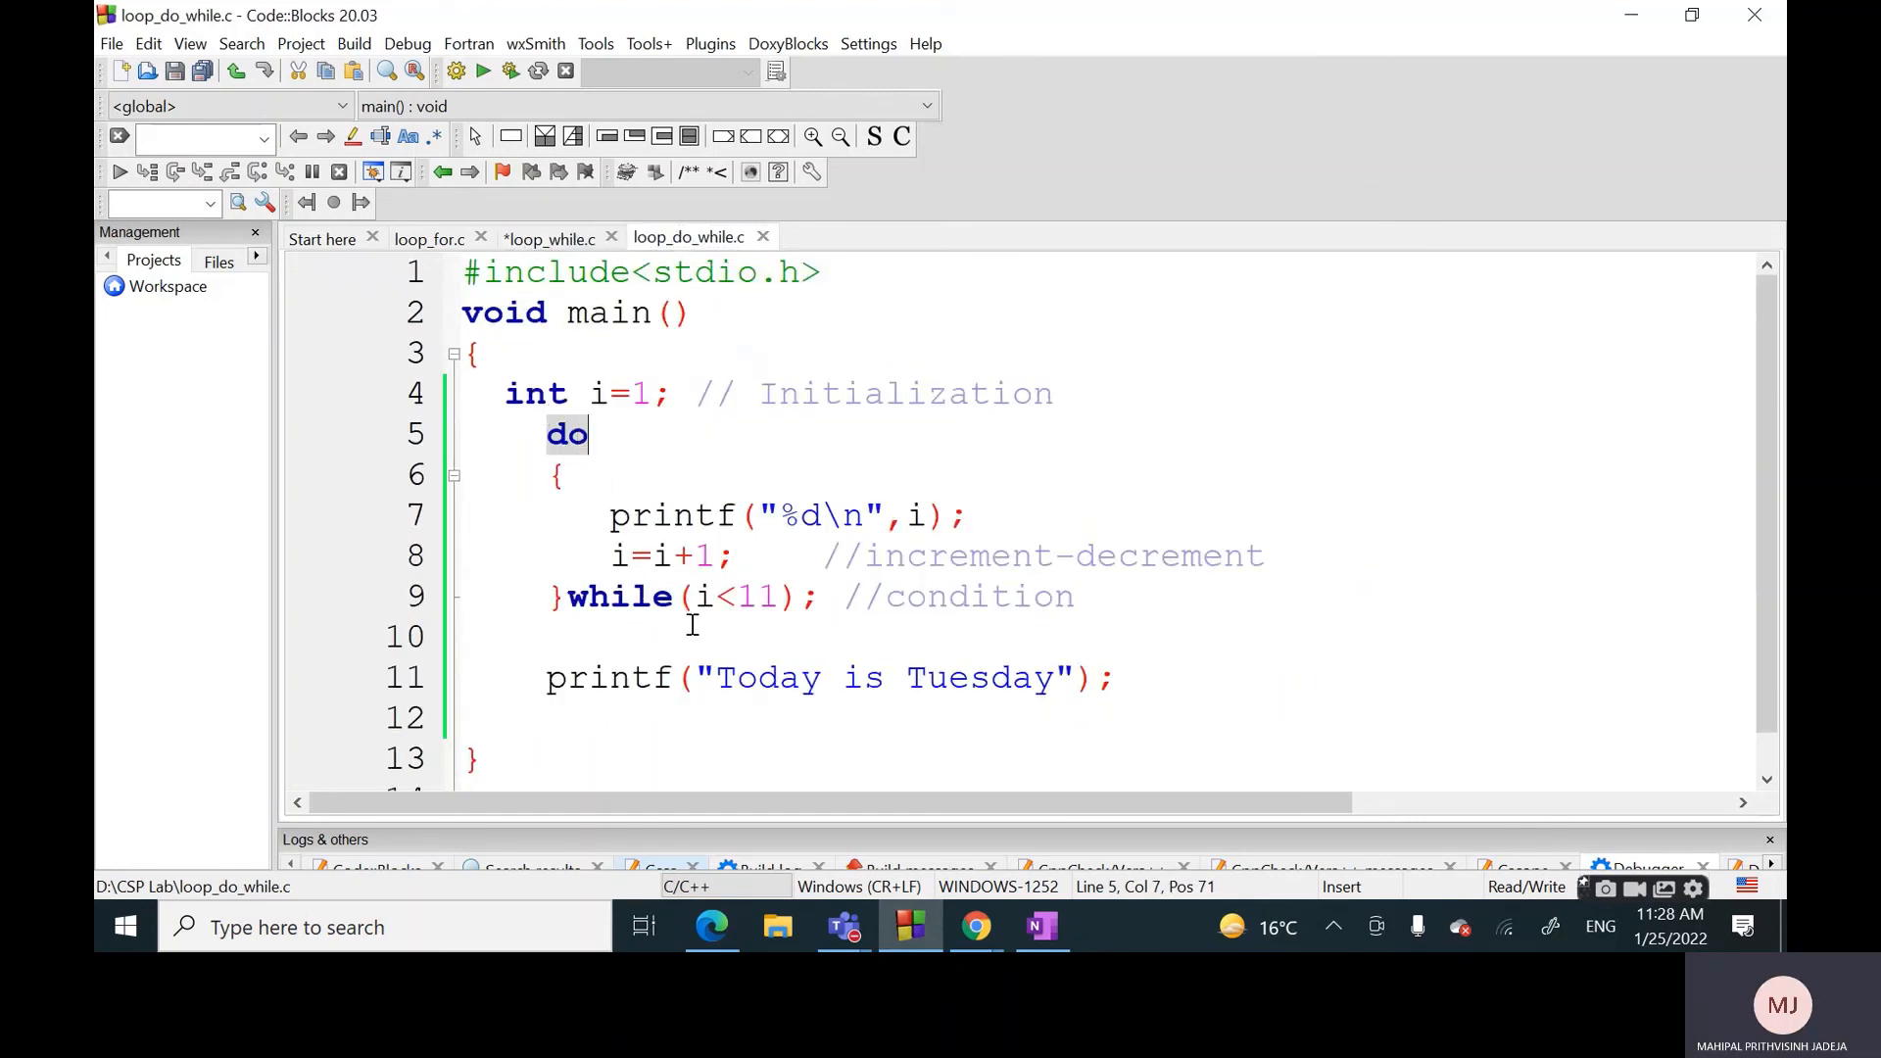